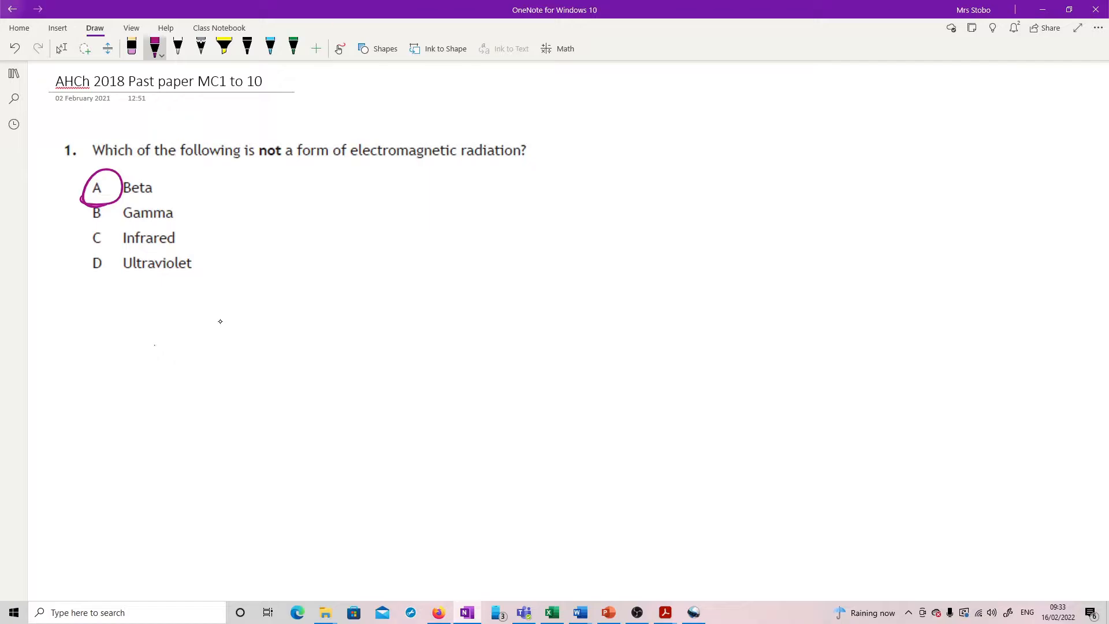
# Circle answer D (f-block) for question 2 in pink ink.
pyautogui.click(61, 48)
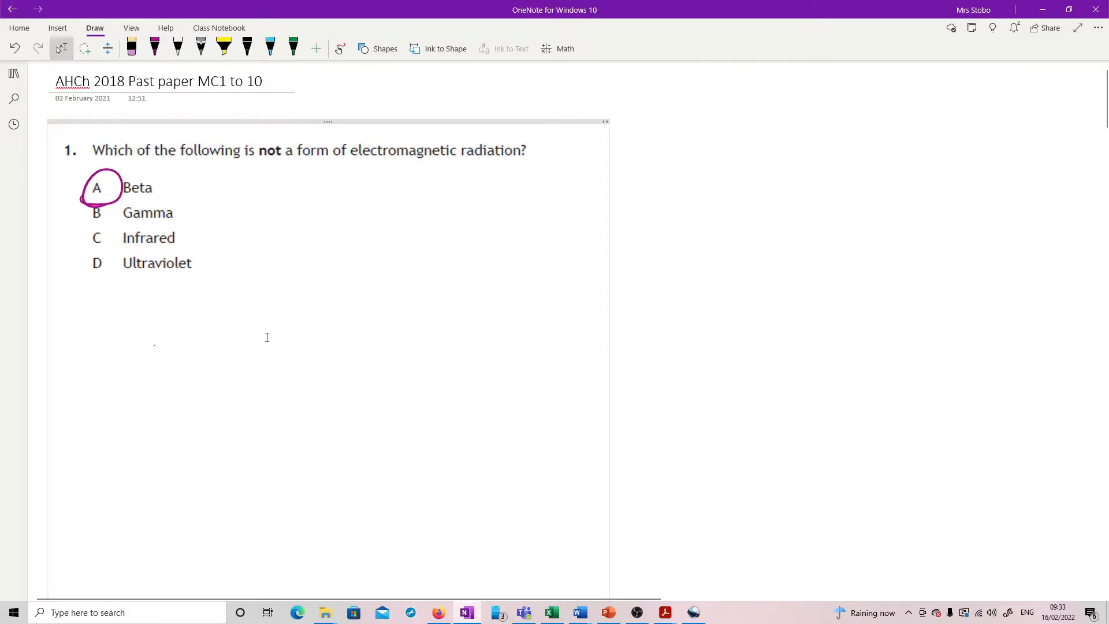
pyautogui.scroll(-3)
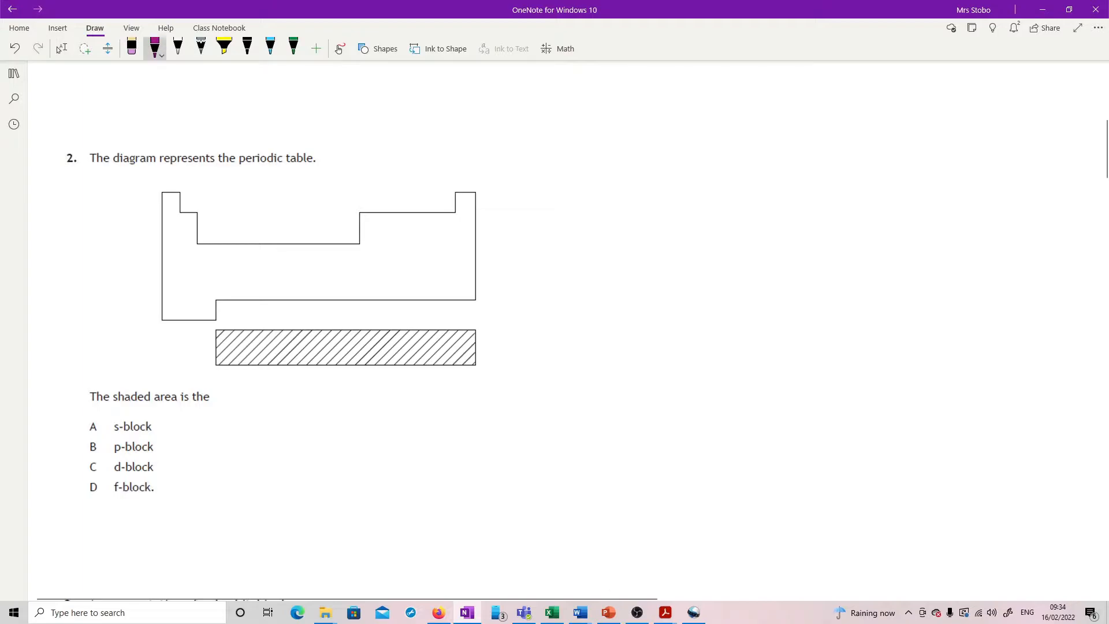
pyautogui.moveTo(76, 492); pyautogui.dragTo(105, 498)
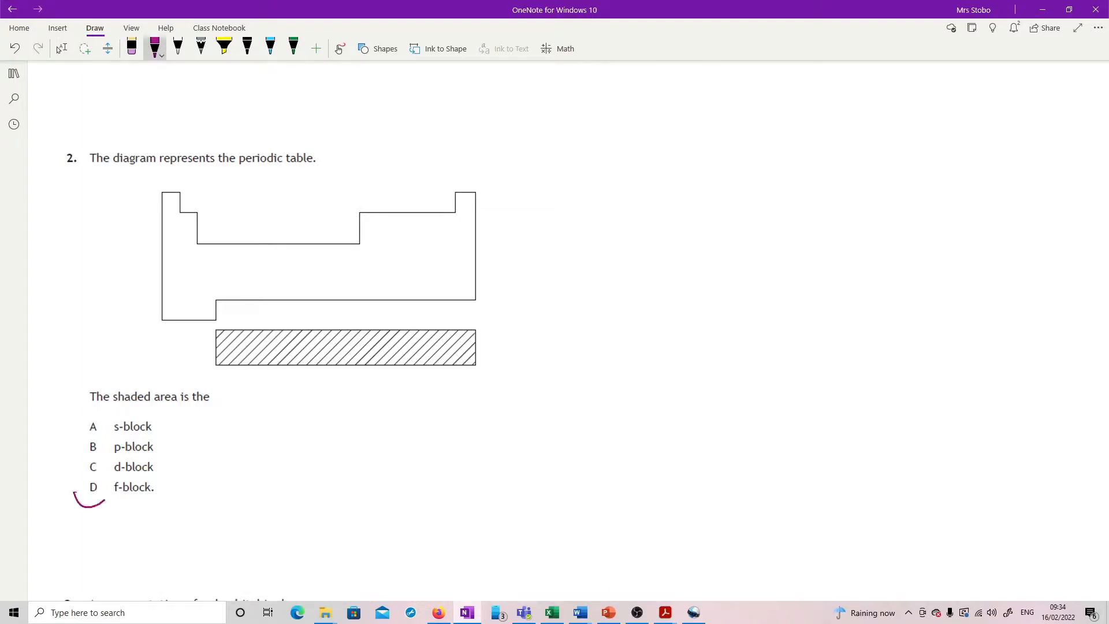
pyautogui.moveTo(74, 499); pyautogui.dragTo(92, 481)
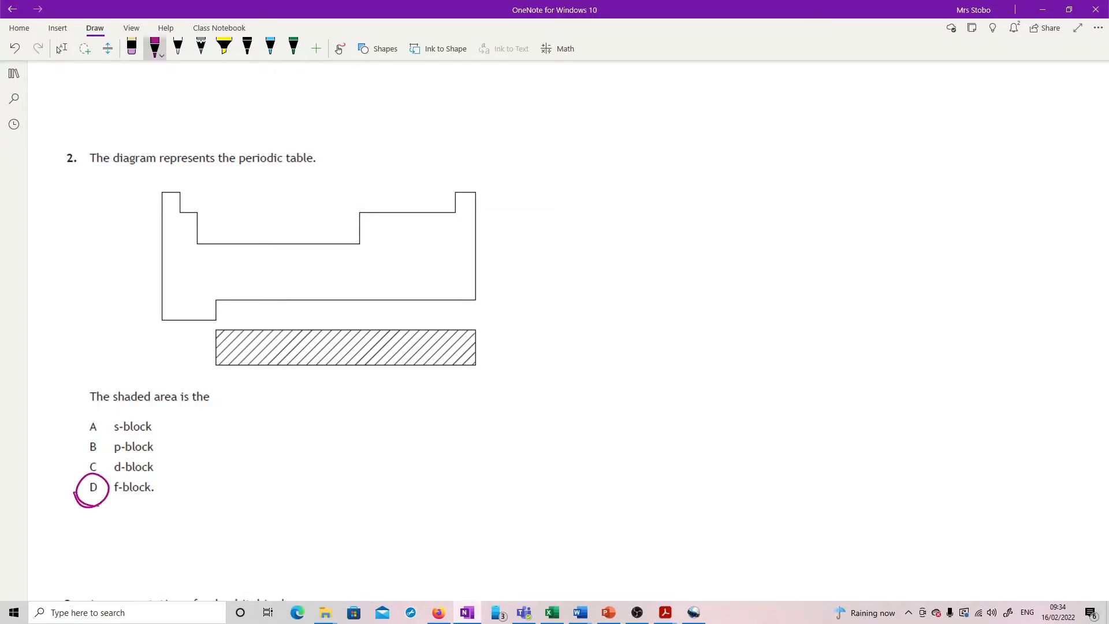
# Mark the s-block boundary and label the s, d, p and f blocks on the periodic table.
pyautogui.moveTo(199, 201); pyautogui.dragTo(200, 315)
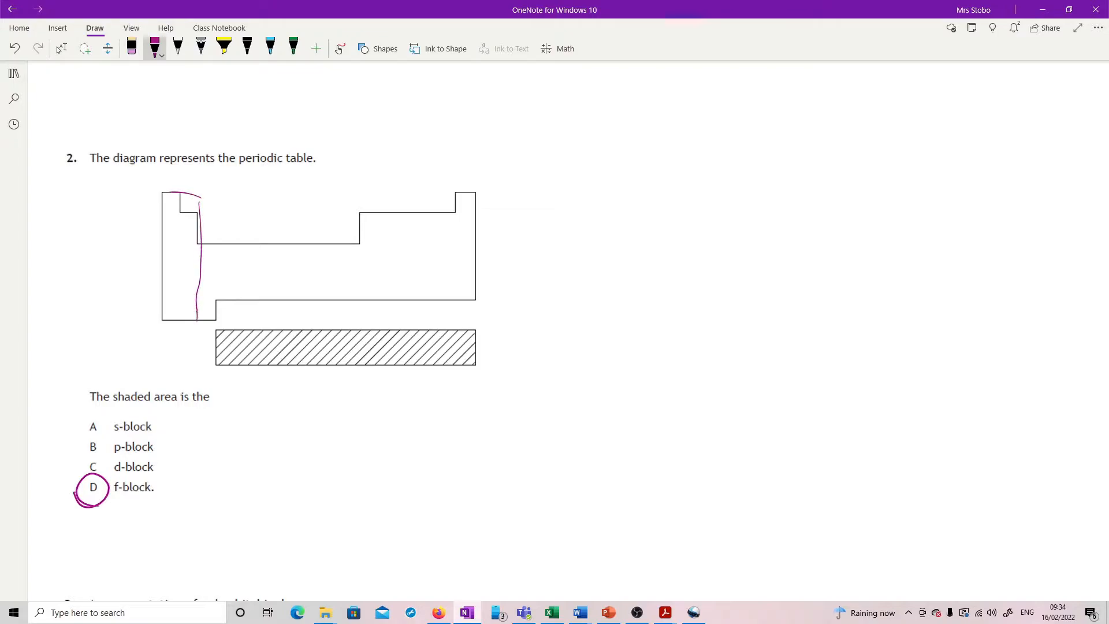
pyautogui.moveTo(179, 257); pyautogui.dragTo(463, 201)
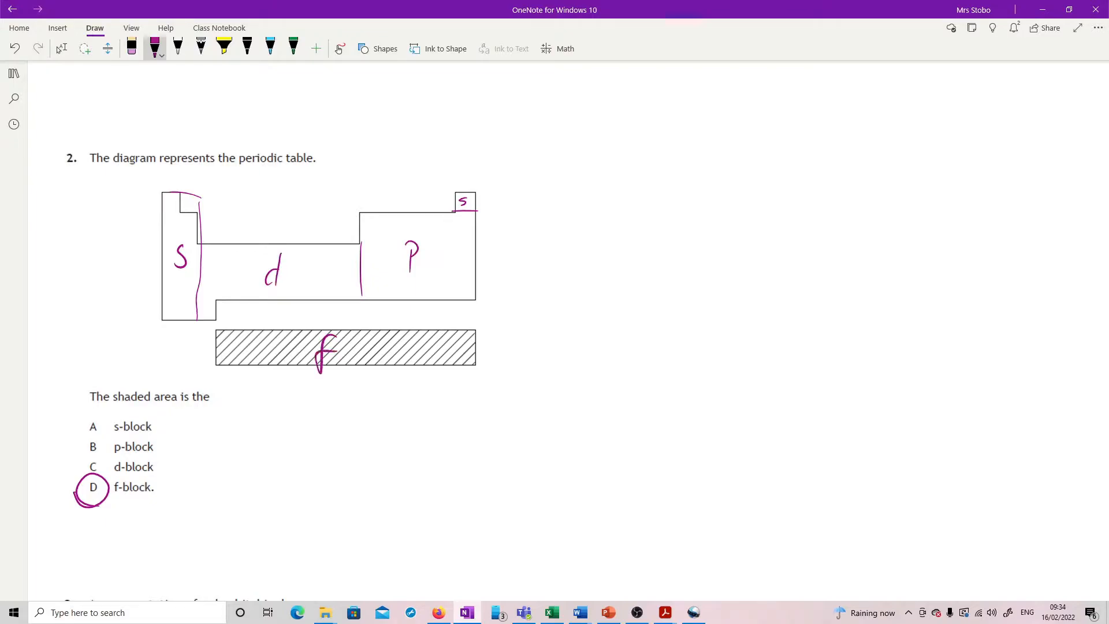
# Circle option A (2 electrons) as the answer to question 3 on the d-orbital.
pyautogui.scroll(-3)
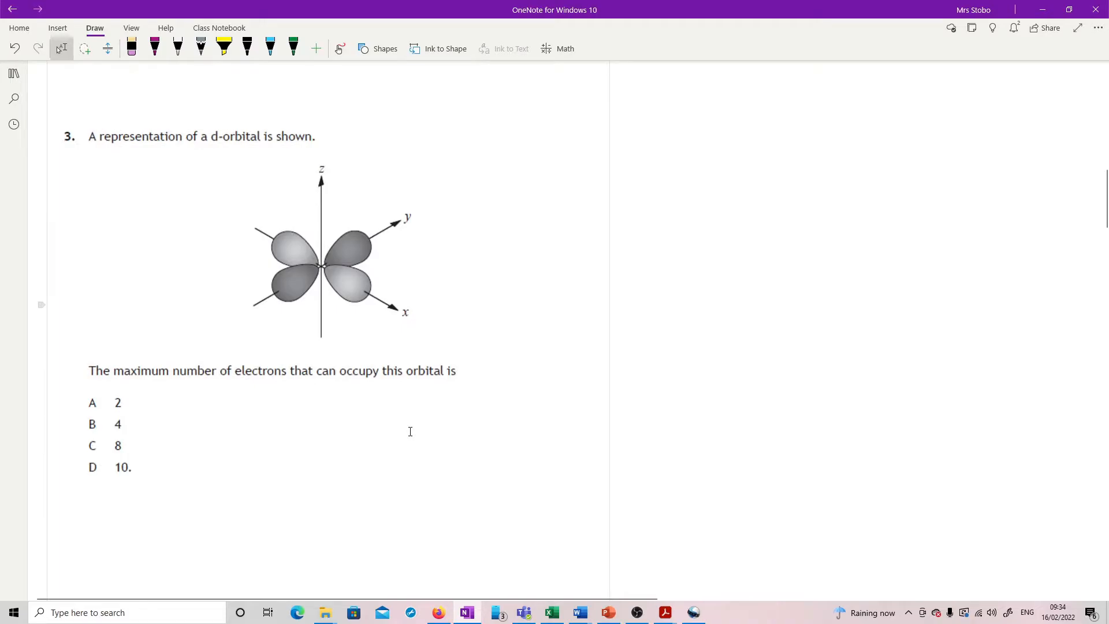
pyautogui.click(154, 48)
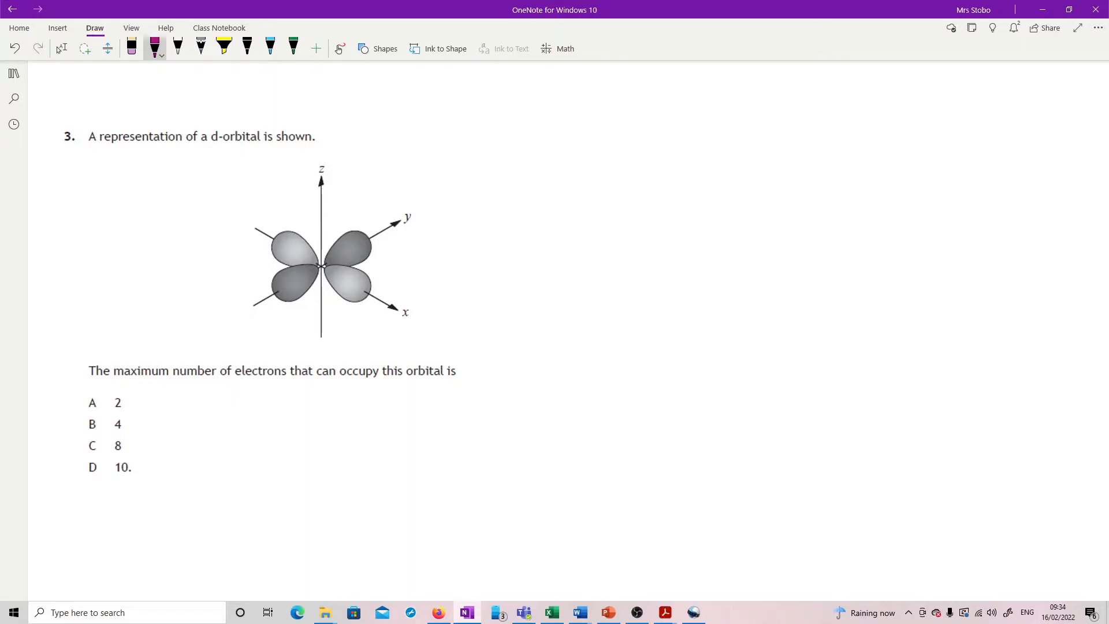
pyautogui.click(61, 48)
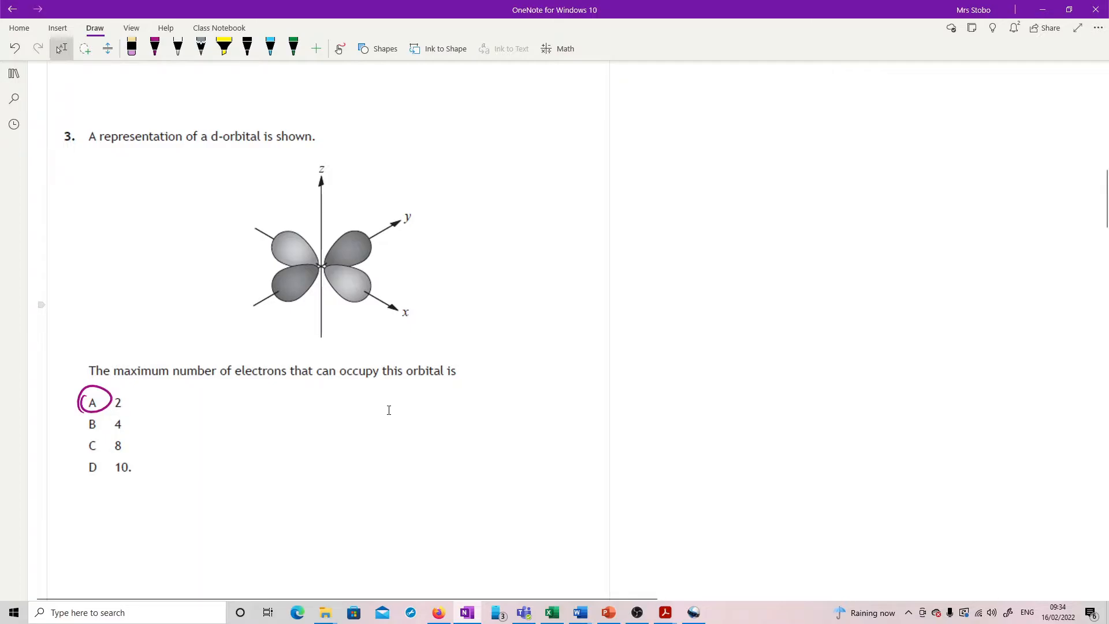
pyautogui.scroll(-3)
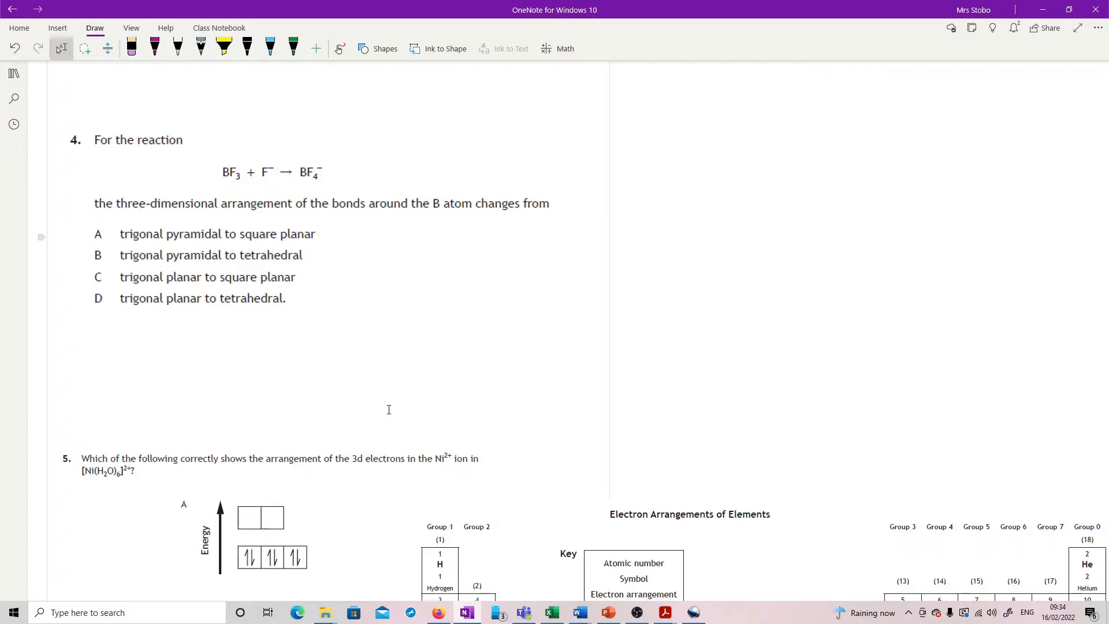
# Write B-3, F-1, 3 bonding beside question 4, underline trigonal planar and strike options A, B and C.
pyautogui.click(131, 47)
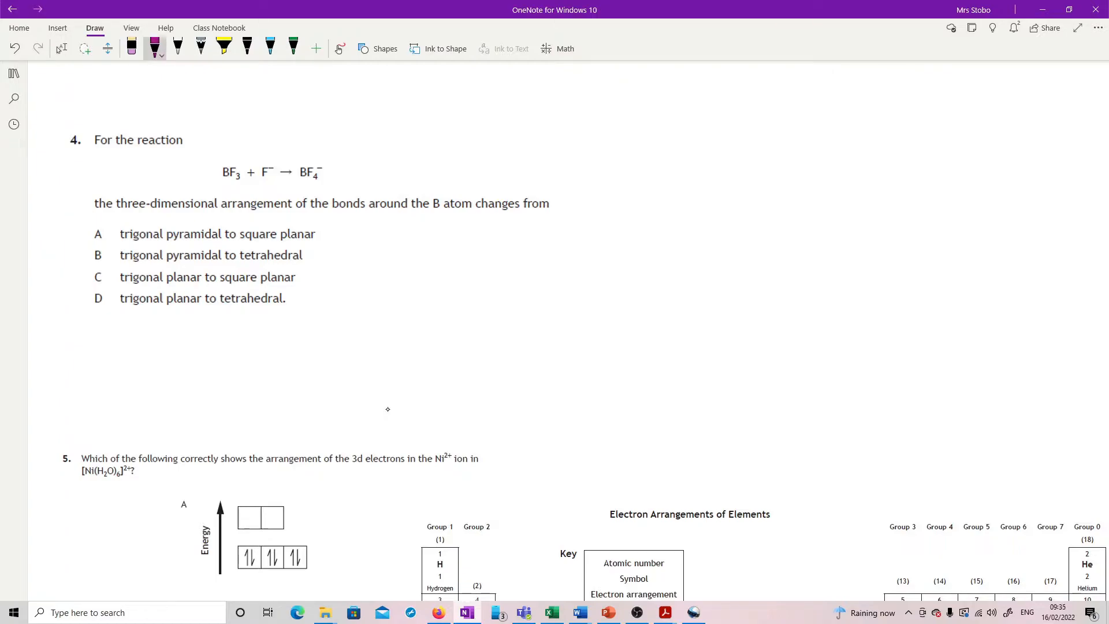
pyautogui.moveTo(665, 209); pyautogui.dragTo(704, 197)
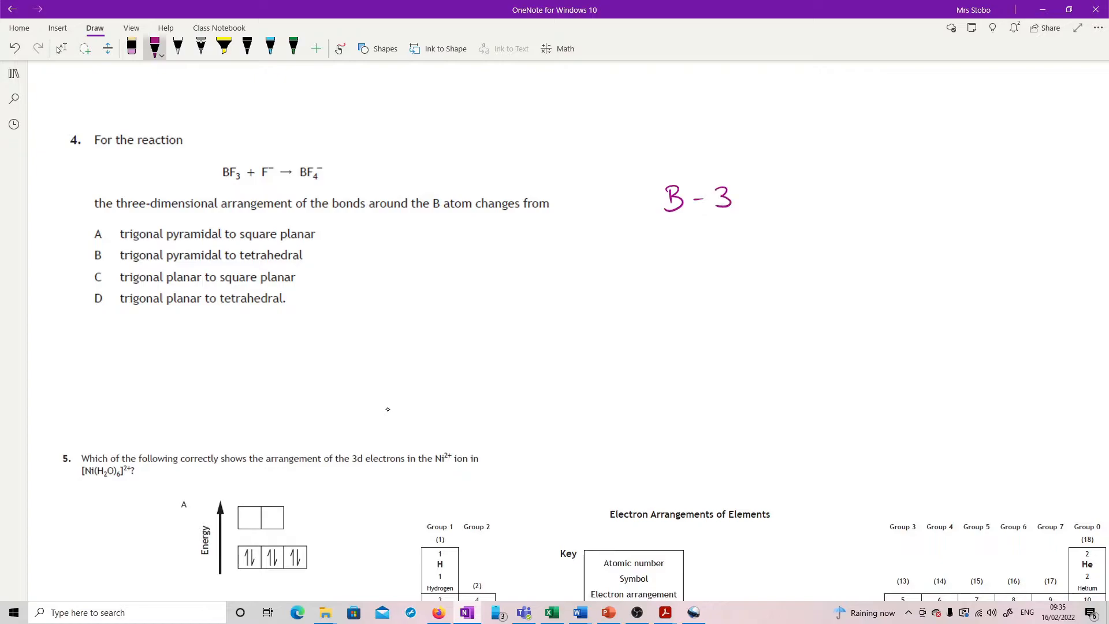
pyautogui.moveTo(665, 243); pyautogui.dragTo(707, 240)
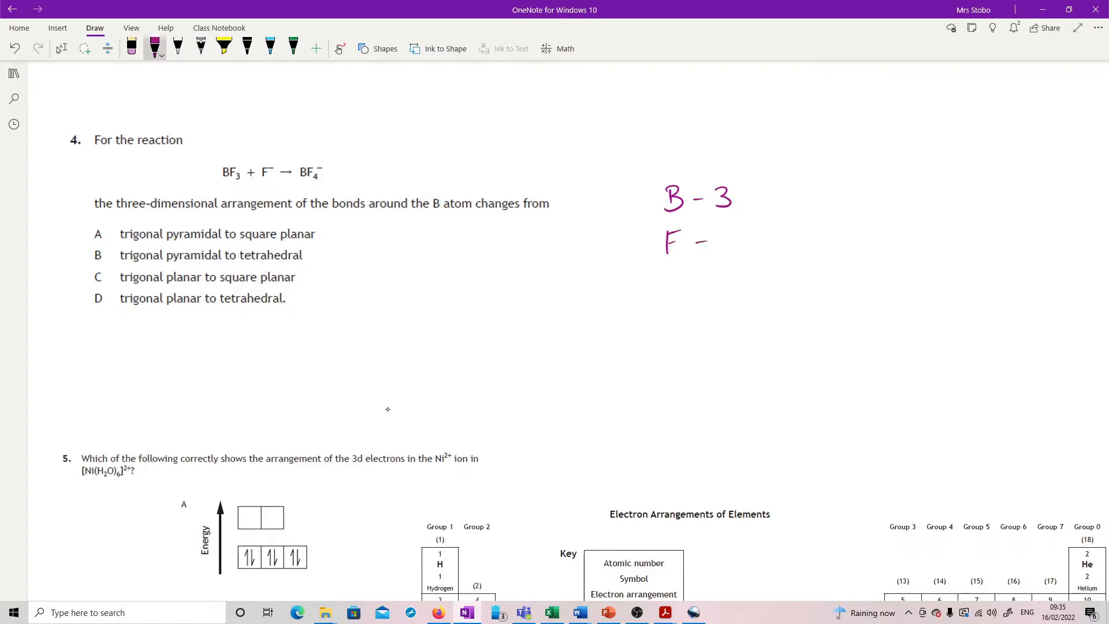
pyautogui.moveTo(707, 240); pyautogui.dragTo(721, 254)
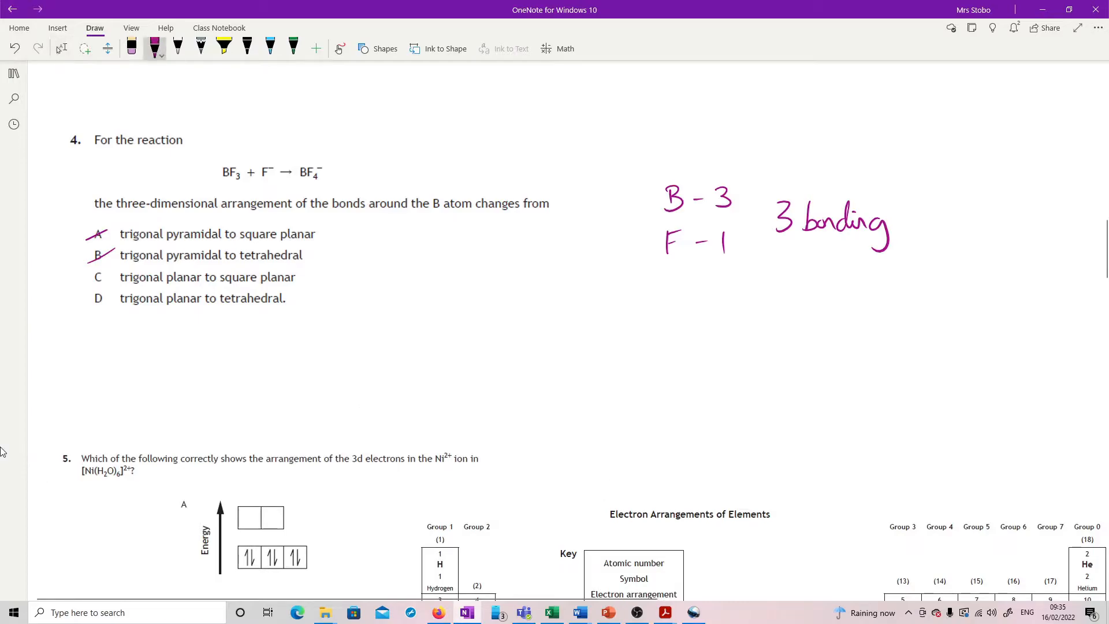
pyautogui.moveTo(120, 278); pyautogui.dragTo(227, 308)
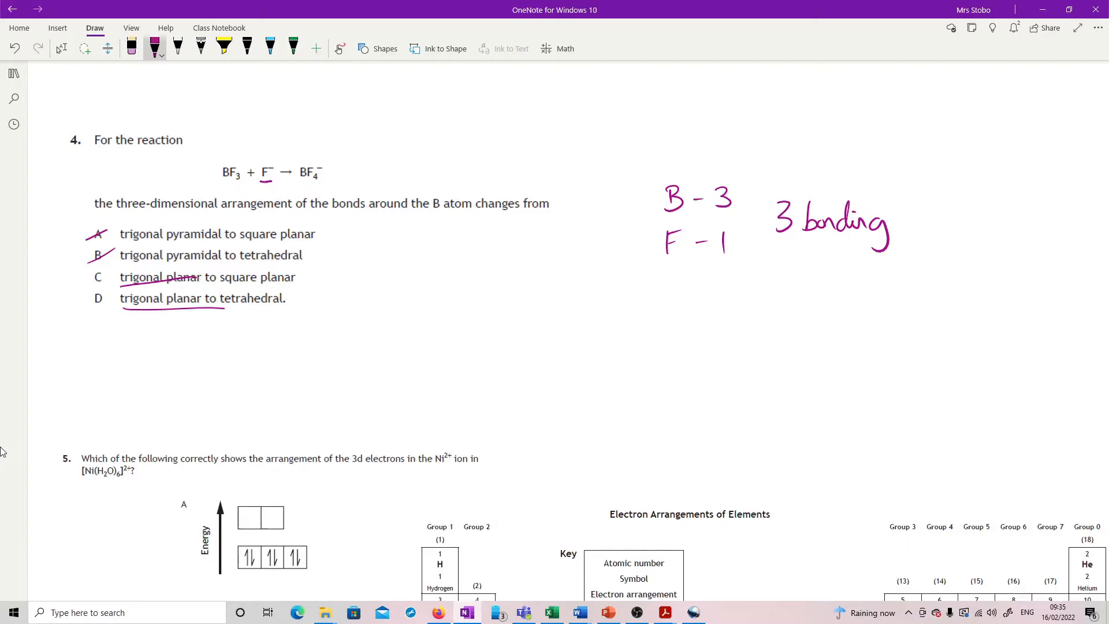
# Write B-3, F-4, 4 bonding and +1 for the product, circle the F⁻ charge and circle answer D.
pyautogui.moveTo(663, 307); pyautogui.dragTo(660, 332)
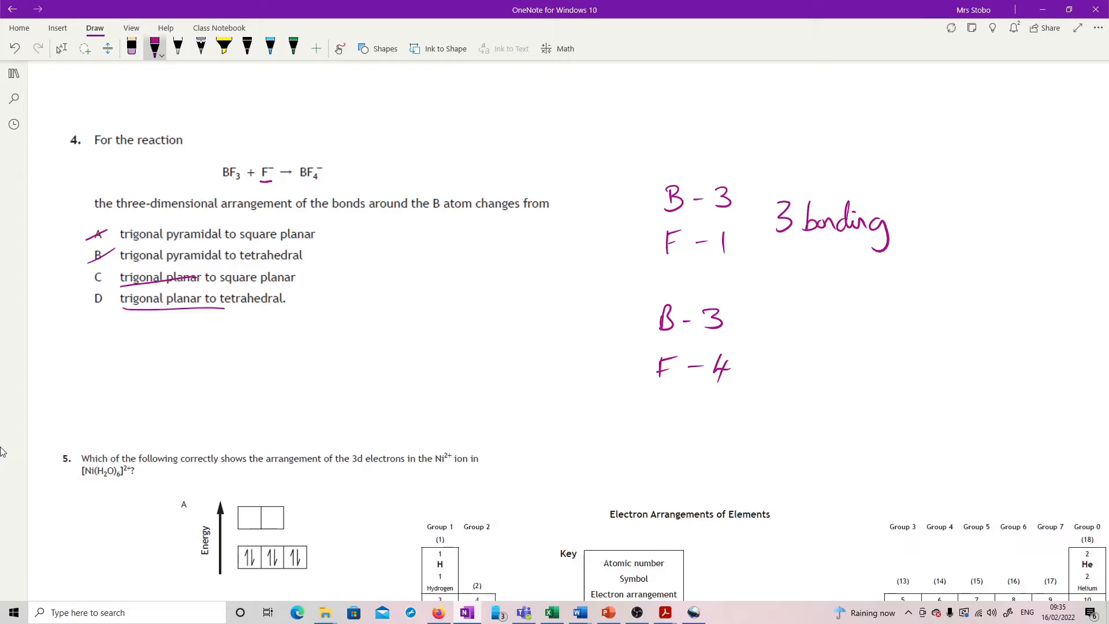
pyautogui.moveTo(266, 173); pyautogui.dragTo(276, 166)
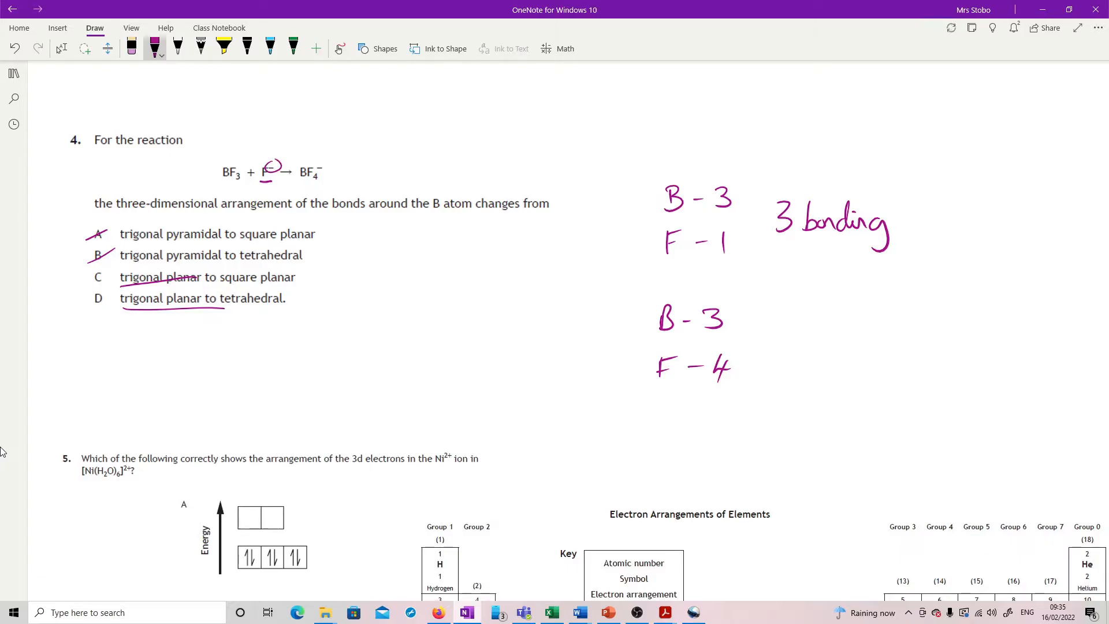
pyautogui.moveTo(683, 413); pyautogui.dragTo(696, 414)
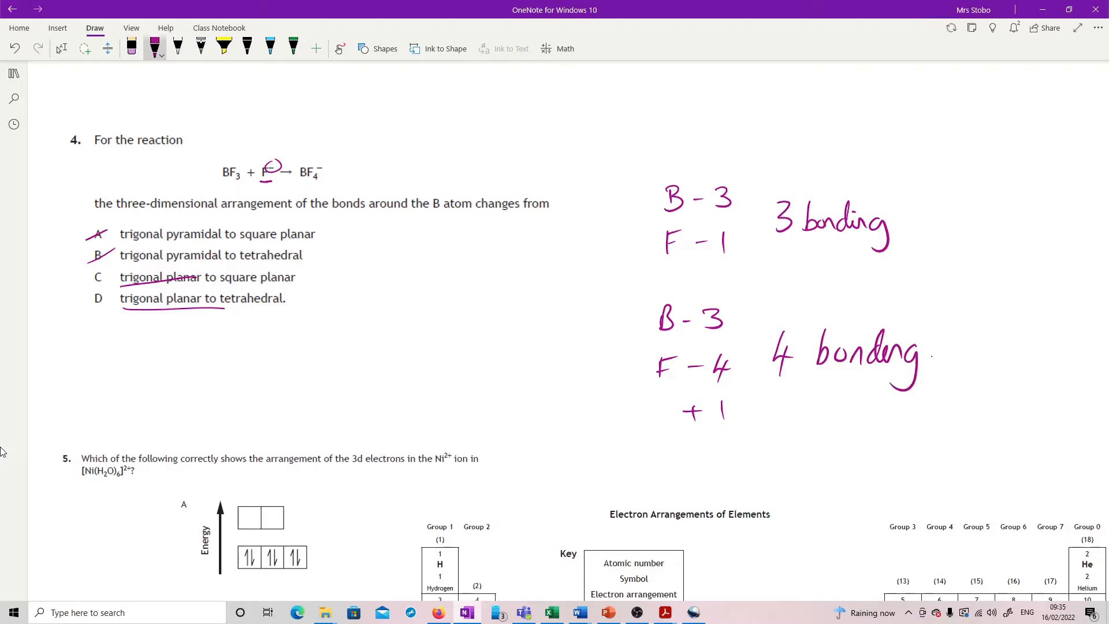
pyautogui.moveTo(81, 297); pyautogui.dragTo(303, 307)
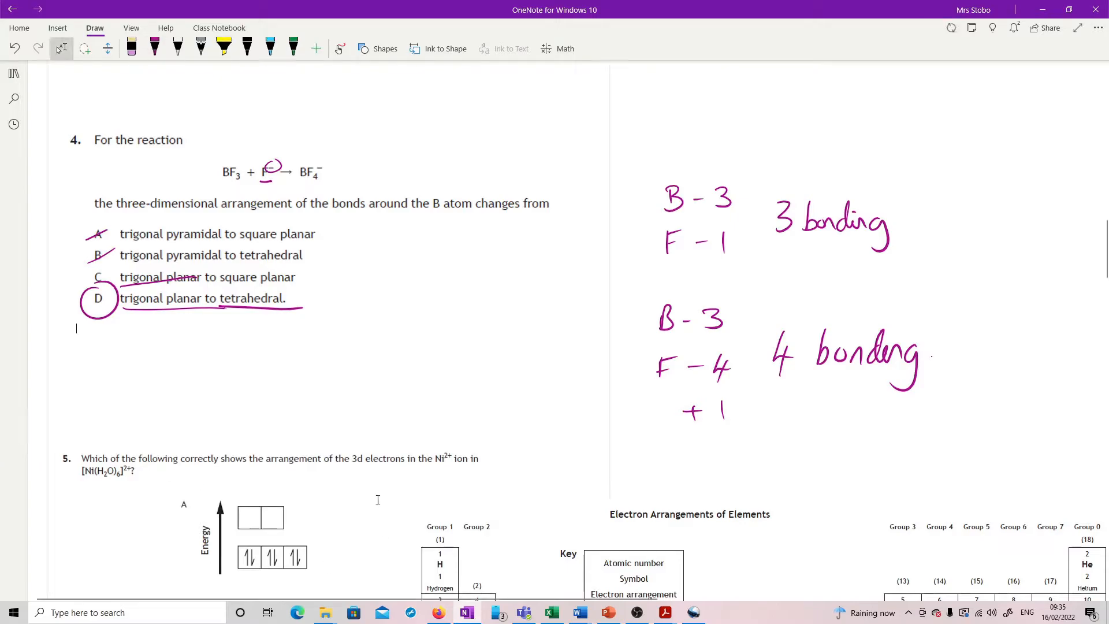
# Underline 3d electrons, ring the K–Ni row, cross out K and Ca, write 2+ and tick Sc to Ni.
pyautogui.scroll(-3)
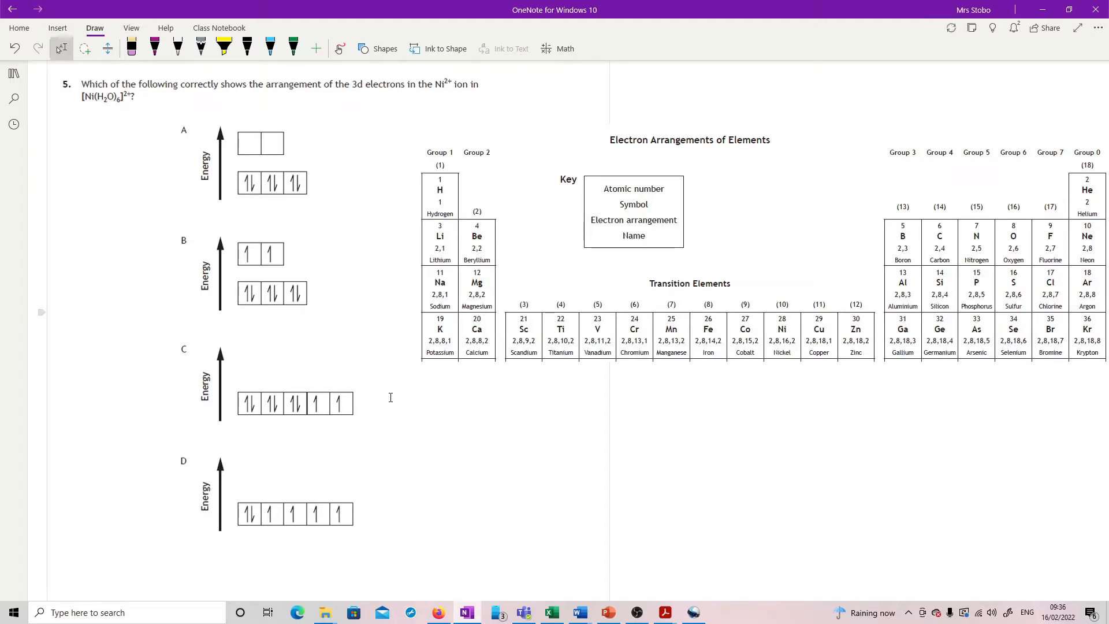
pyautogui.click(154, 48)
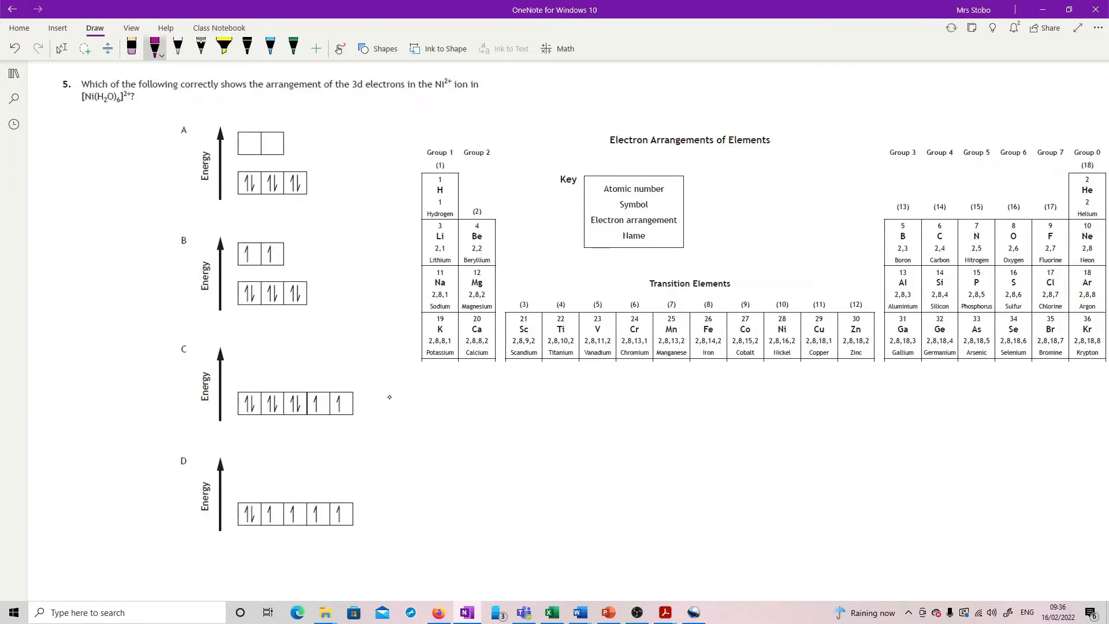
pyautogui.moveTo(351, 92); pyautogui.dragTo(404, 92)
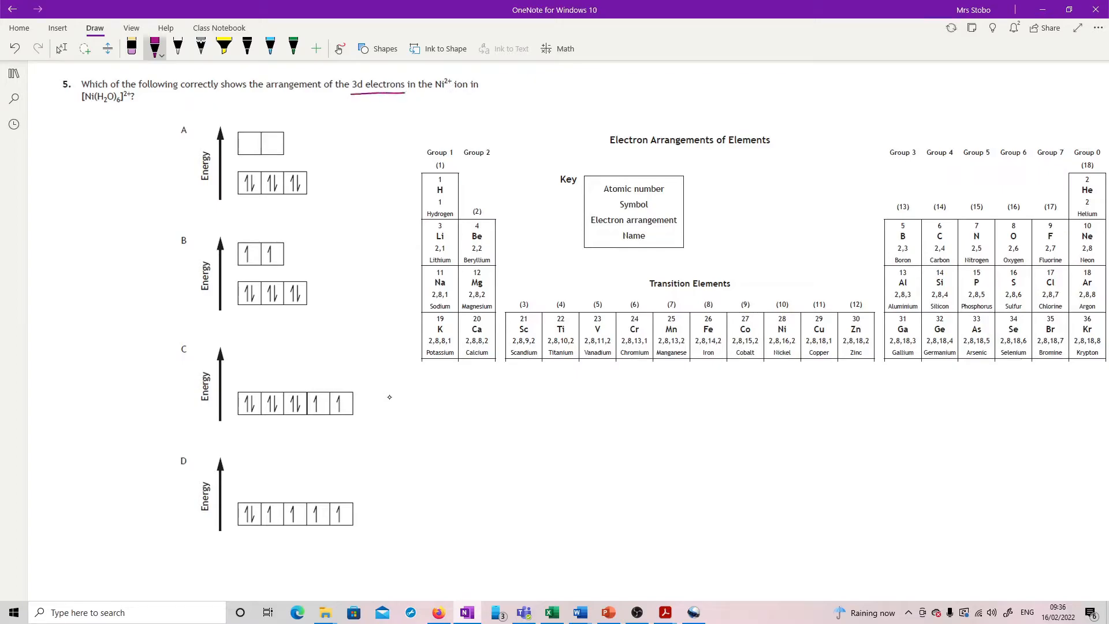
pyautogui.moveTo(407, 308); pyautogui.dragTo(616, 304)
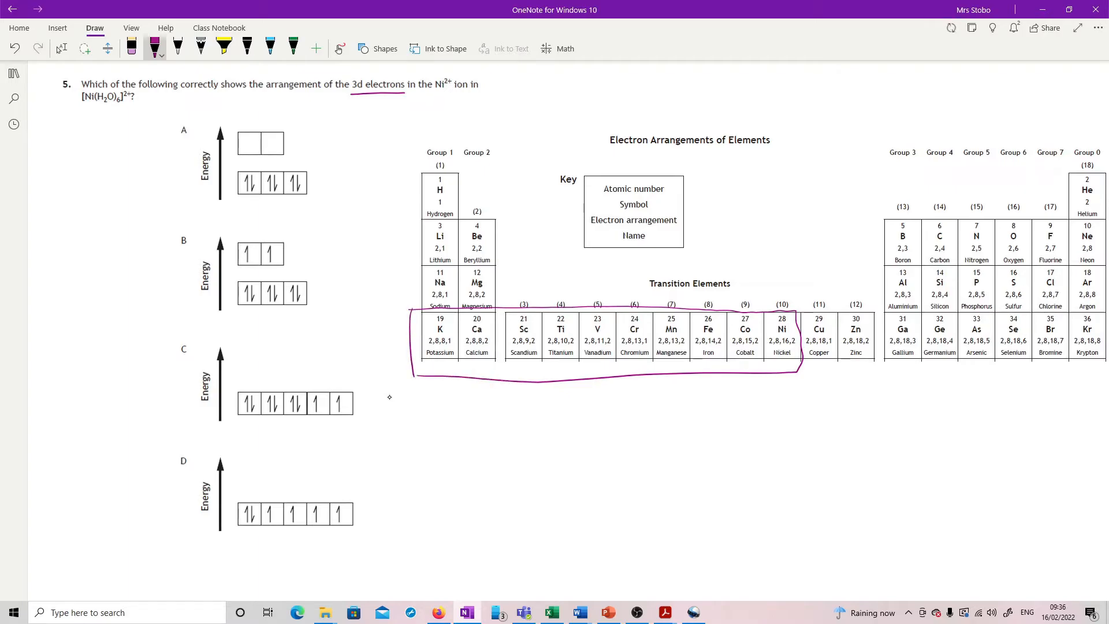
pyautogui.moveTo(447, 430); pyautogui.dragTo(484, 406)
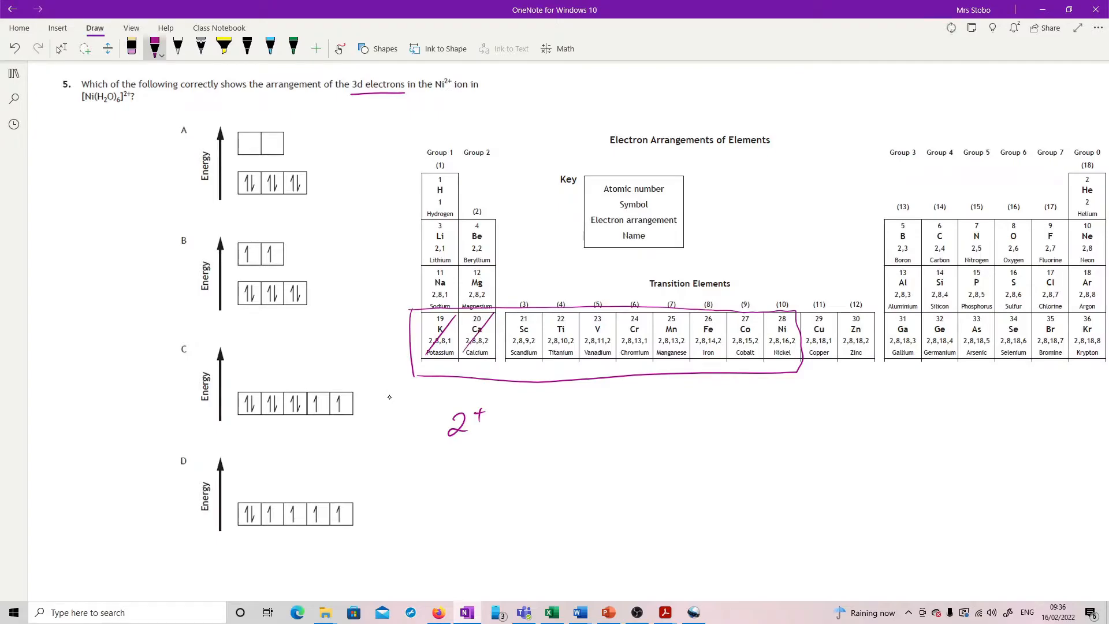
pyautogui.moveTo(527, 371); pyautogui.dragTo(604, 389)
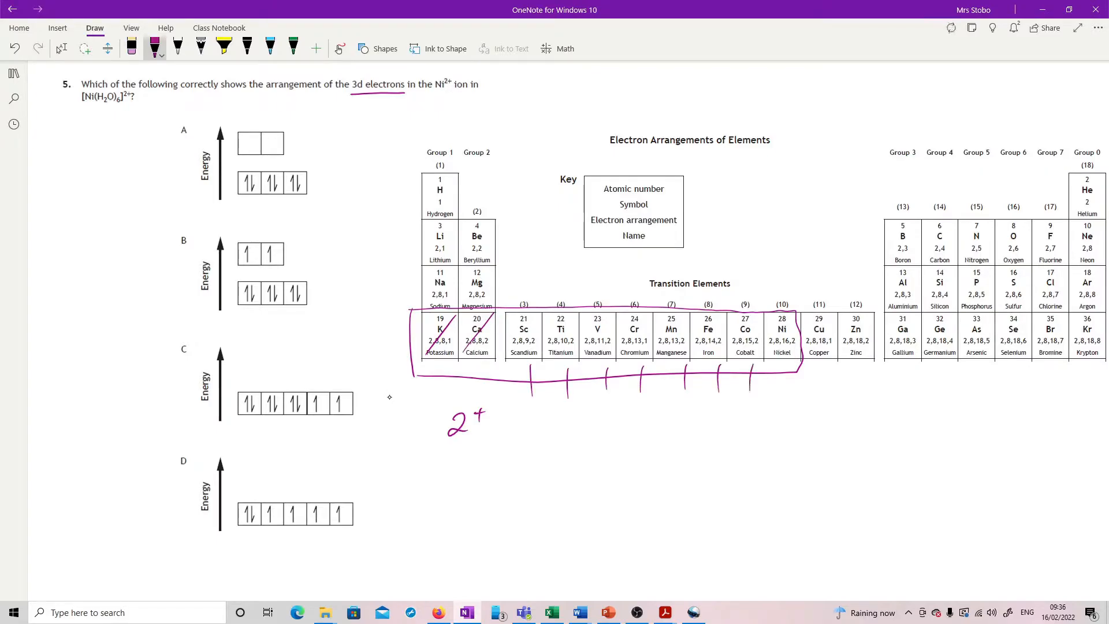
# Write 3d⁸ below the working, cross out options A and D and circle B for question 5.
pyautogui.moveTo(609, 431); pyautogui.dragTo(633, 413)
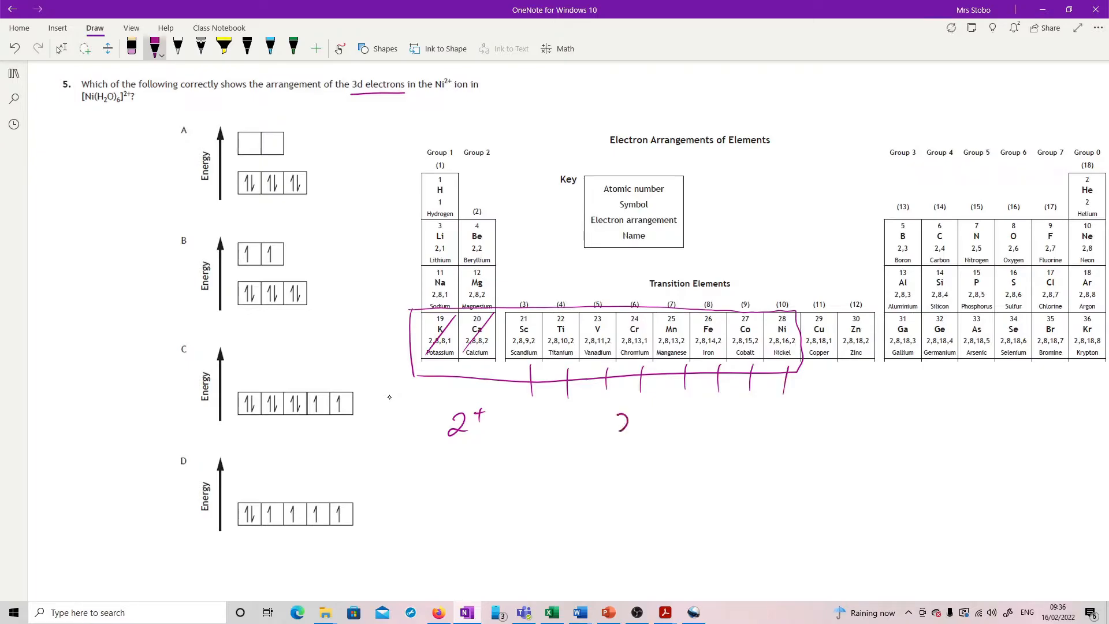
pyautogui.moveTo(615, 439); pyautogui.dragTo(672, 407)
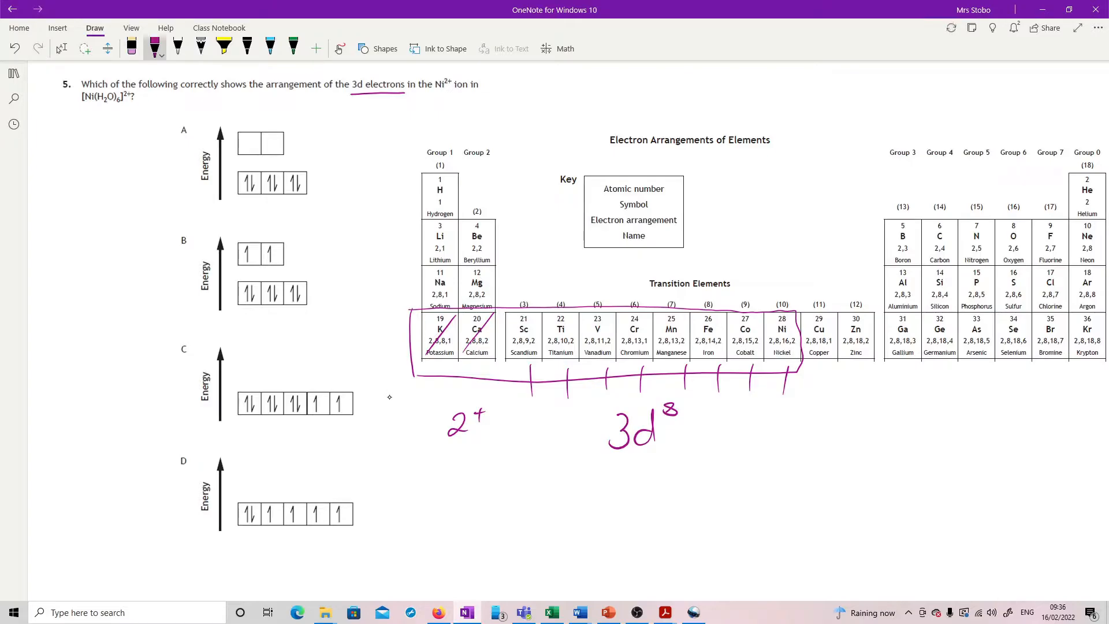
pyautogui.moveTo(164, 145); pyautogui.dragTo(200, 117)
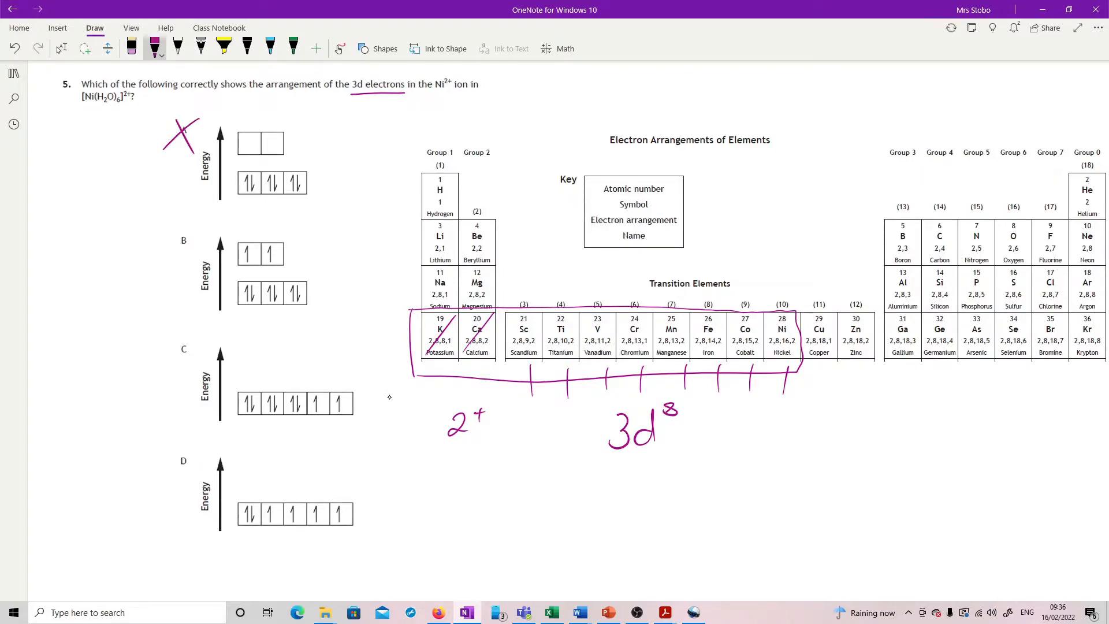
pyautogui.moveTo(170, 453); pyautogui.dragTo(191, 474)
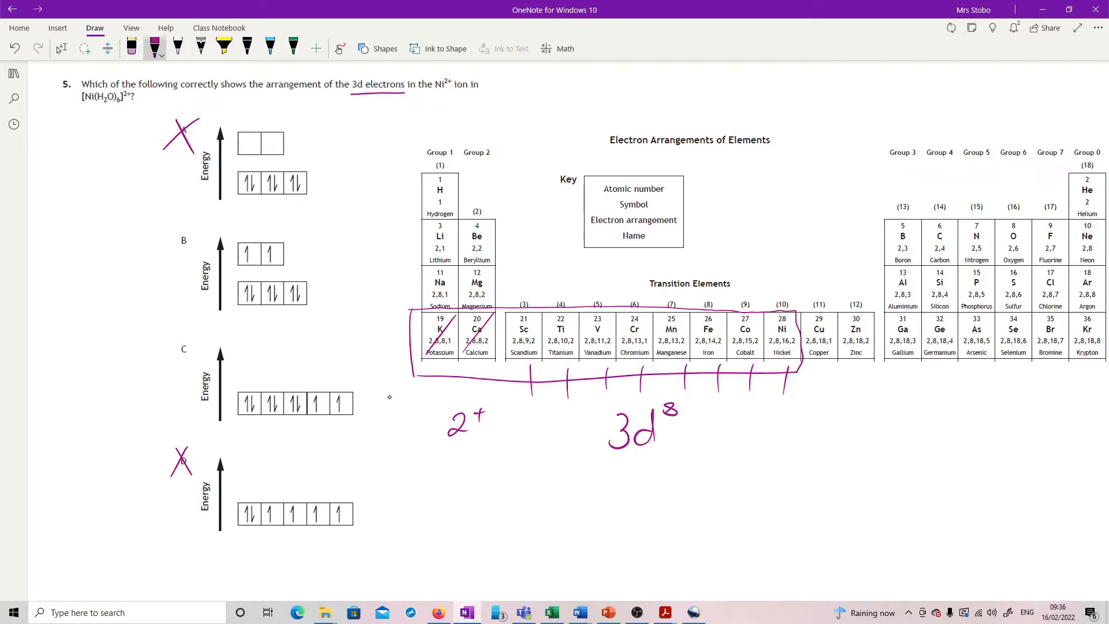
pyautogui.moveTo(70, 105); pyautogui.dragTo(124, 106)
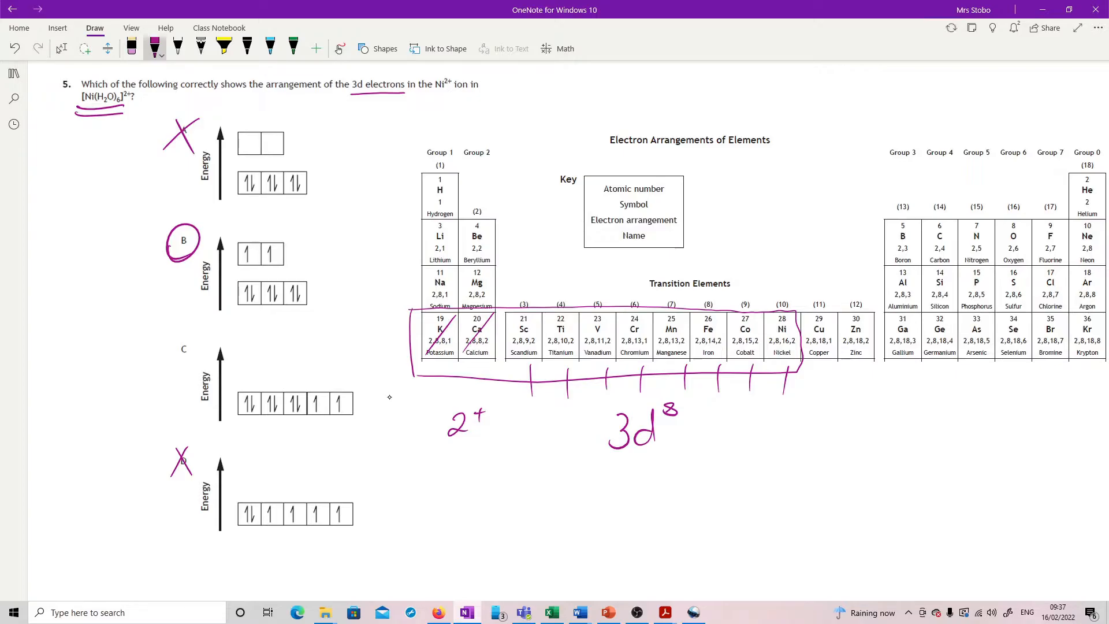
# Write MnO4⁻ = -1 and the equation Mn + (-8) = -1 for option A of question 6.
pyautogui.scroll(-3)
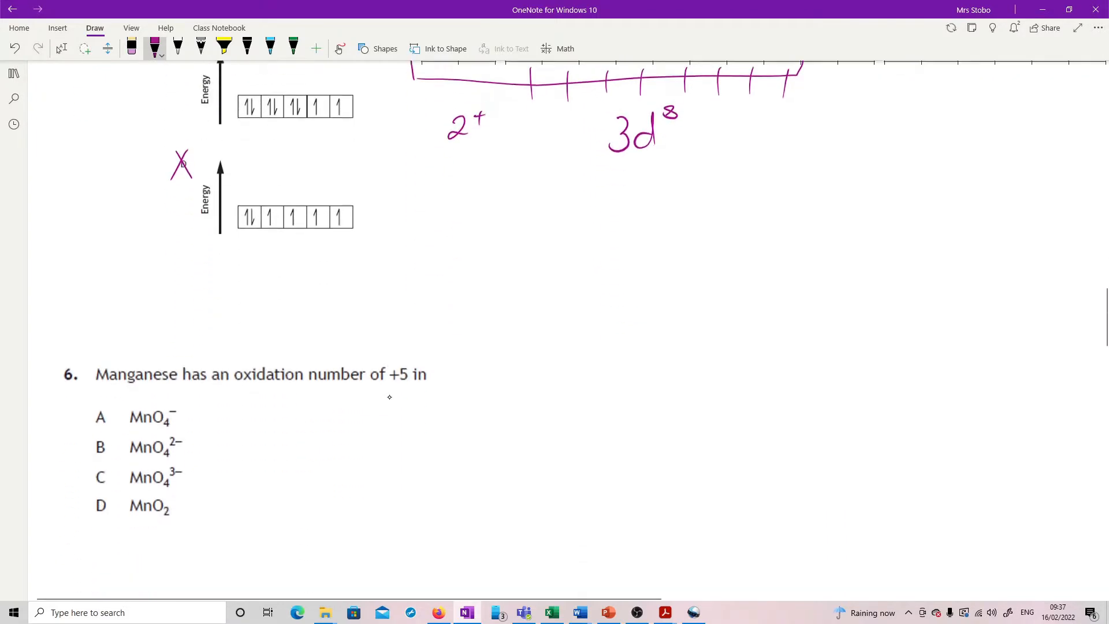
pyautogui.scroll(-3)
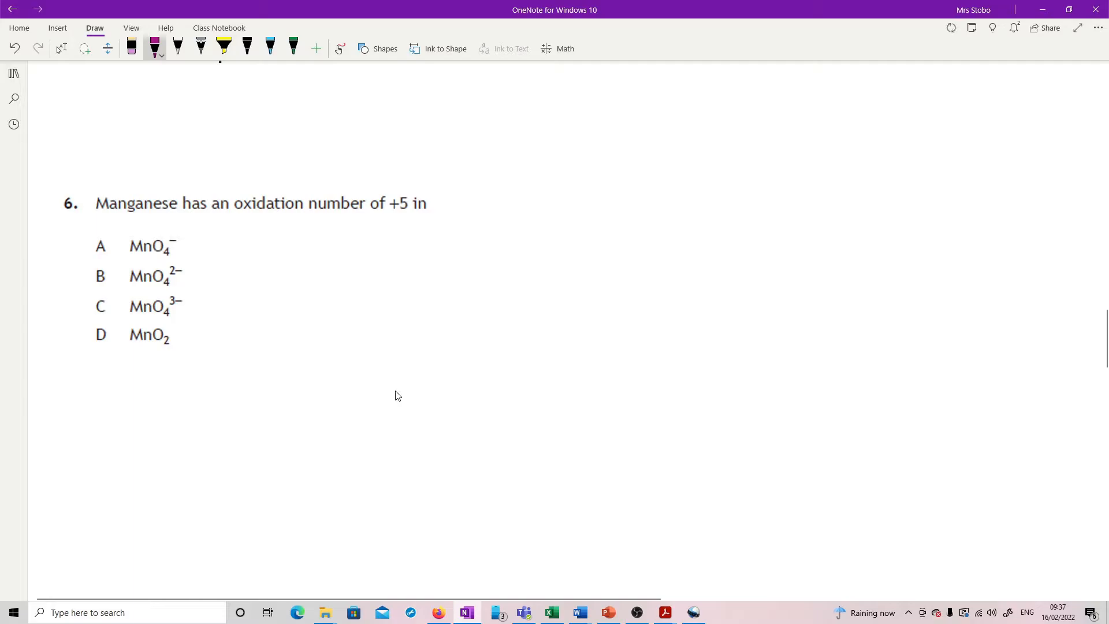
pyautogui.click(61, 49)
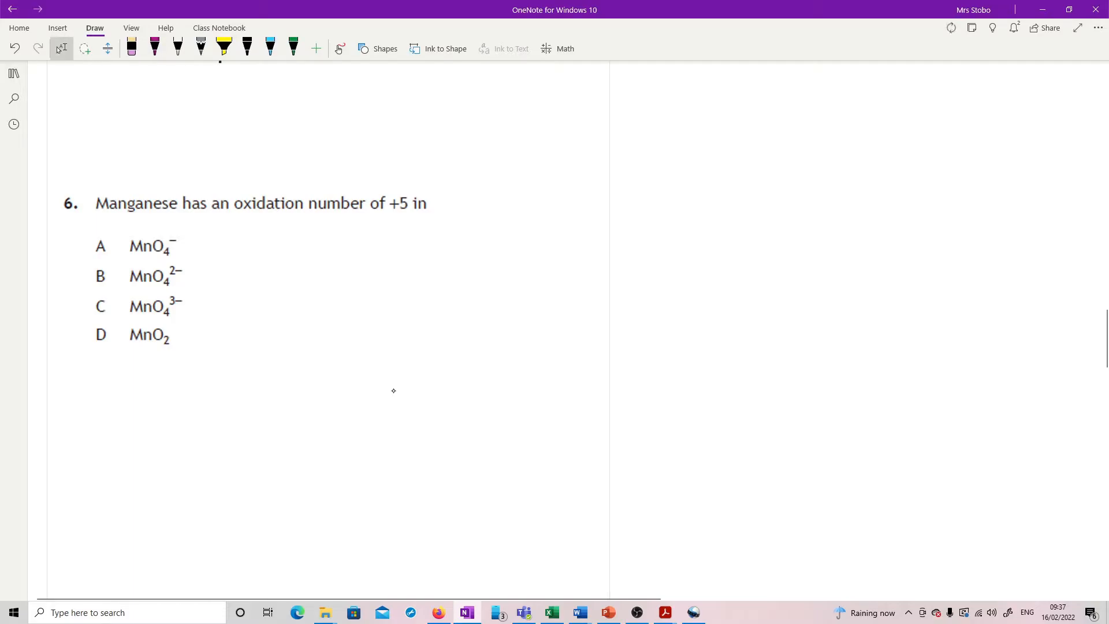
pyautogui.moveTo(360, 251); pyautogui.dragTo(435, 251)
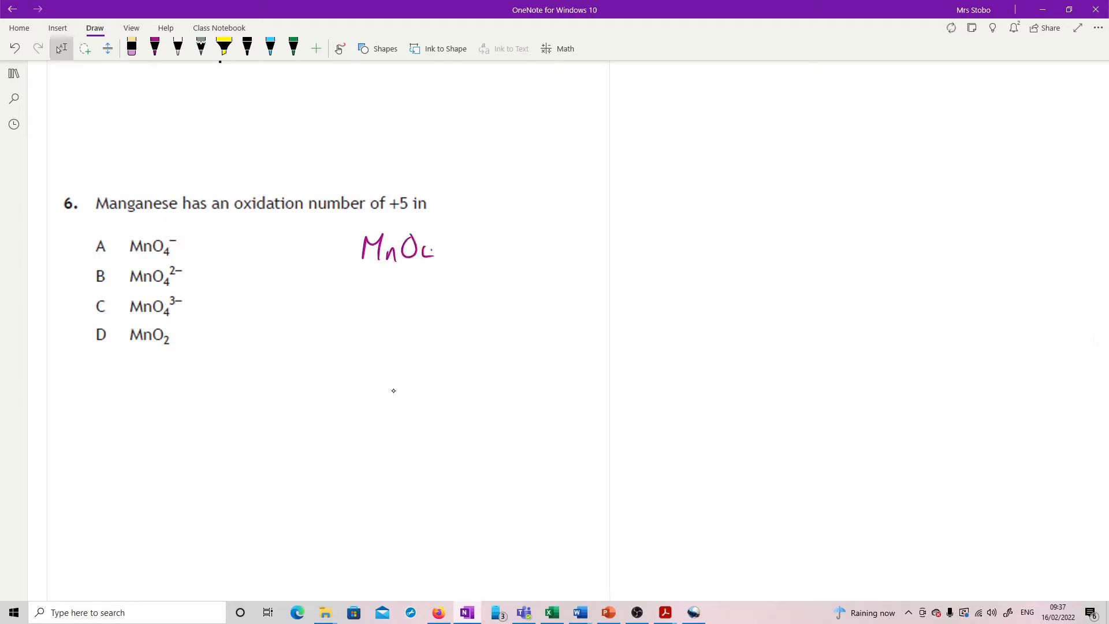
pyautogui.moveTo(424, 254); pyautogui.dragTo(476, 244)
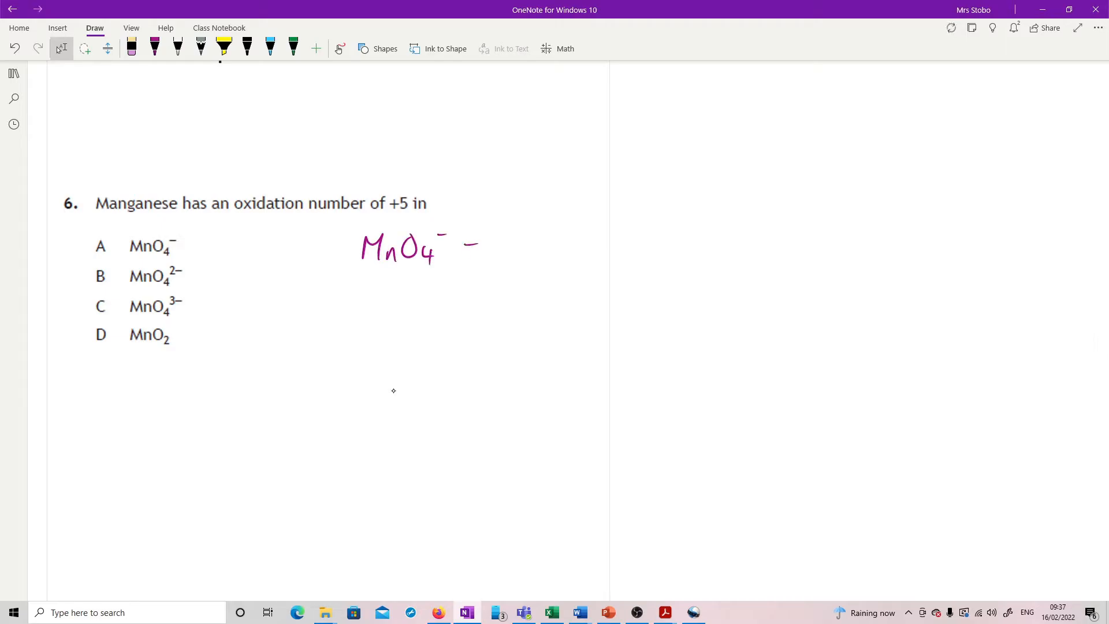
pyautogui.moveTo(460, 247); pyautogui.dragTo(537, 247)
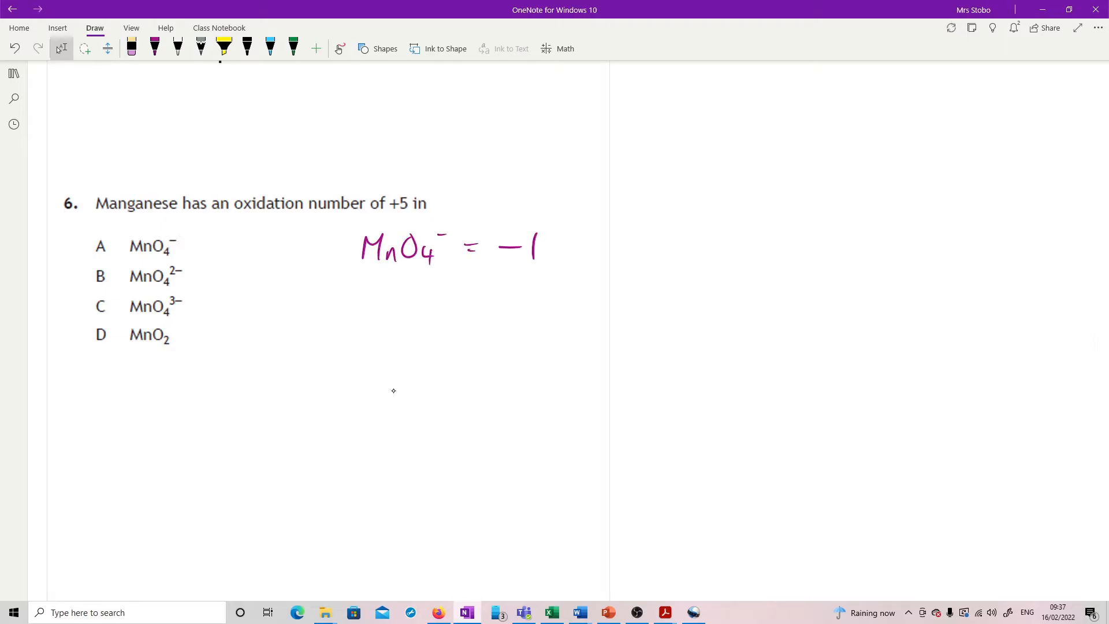
pyautogui.moveTo(331, 290); pyautogui.dragTo(364, 319)
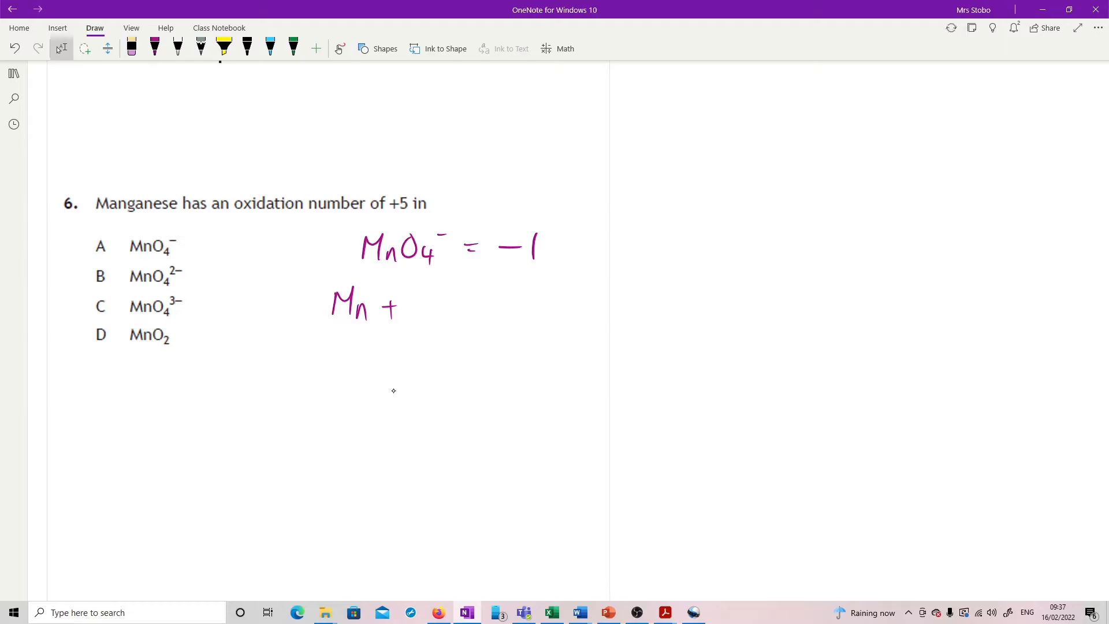
pyautogui.moveTo(413, 307); pyautogui.dragTo(430, 307)
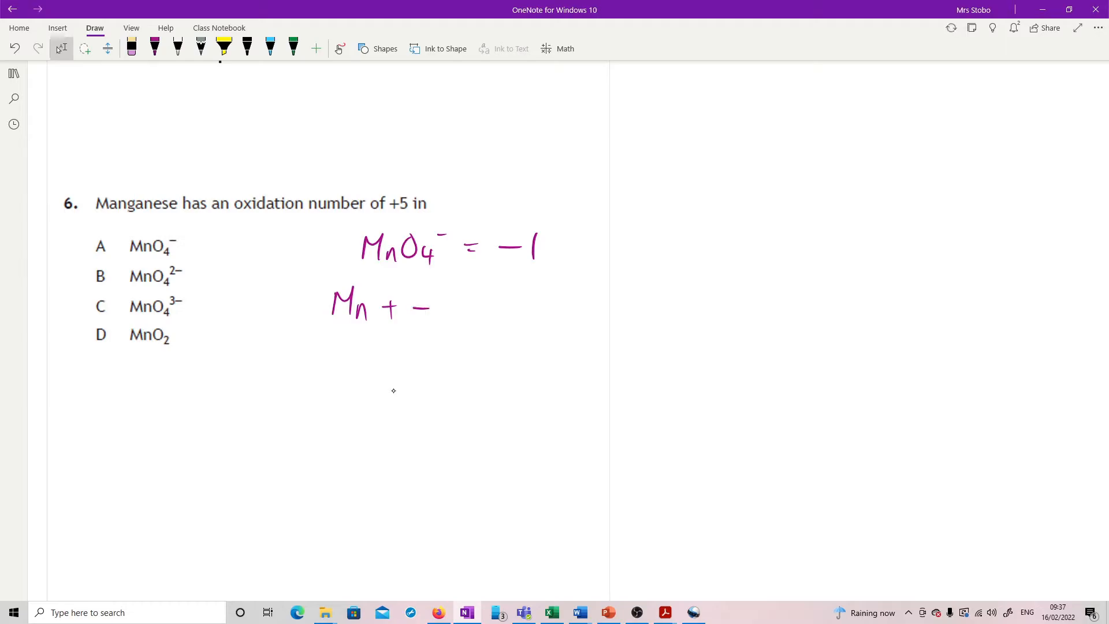
pyautogui.moveTo(406, 303); pyautogui.dragTo(467, 311)
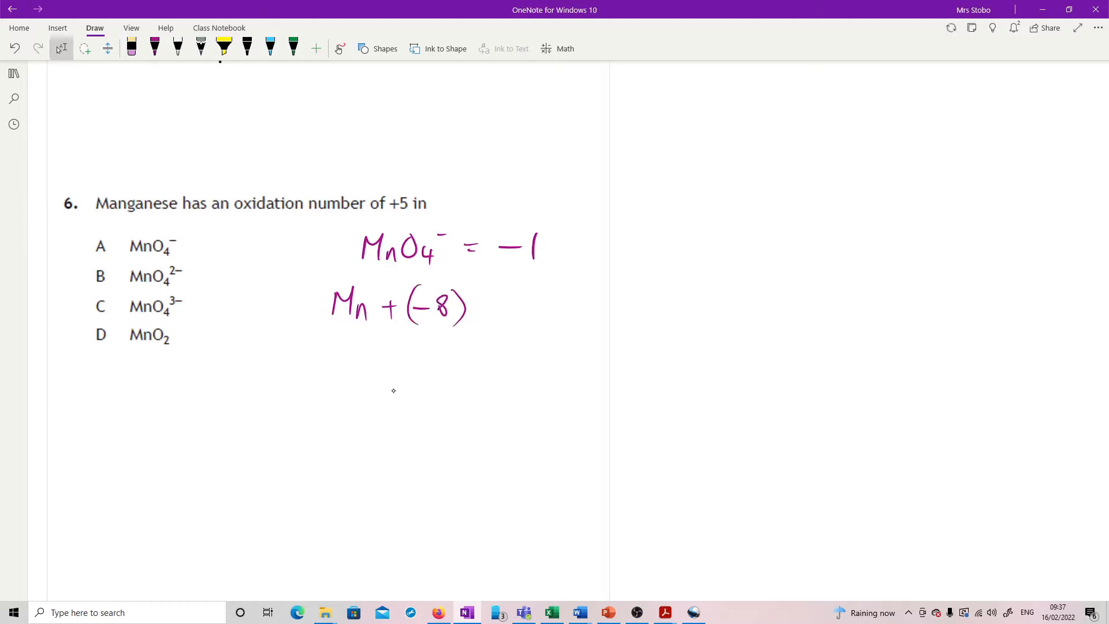
pyautogui.moveTo(469, 305); pyautogui.dragTo(537, 305)
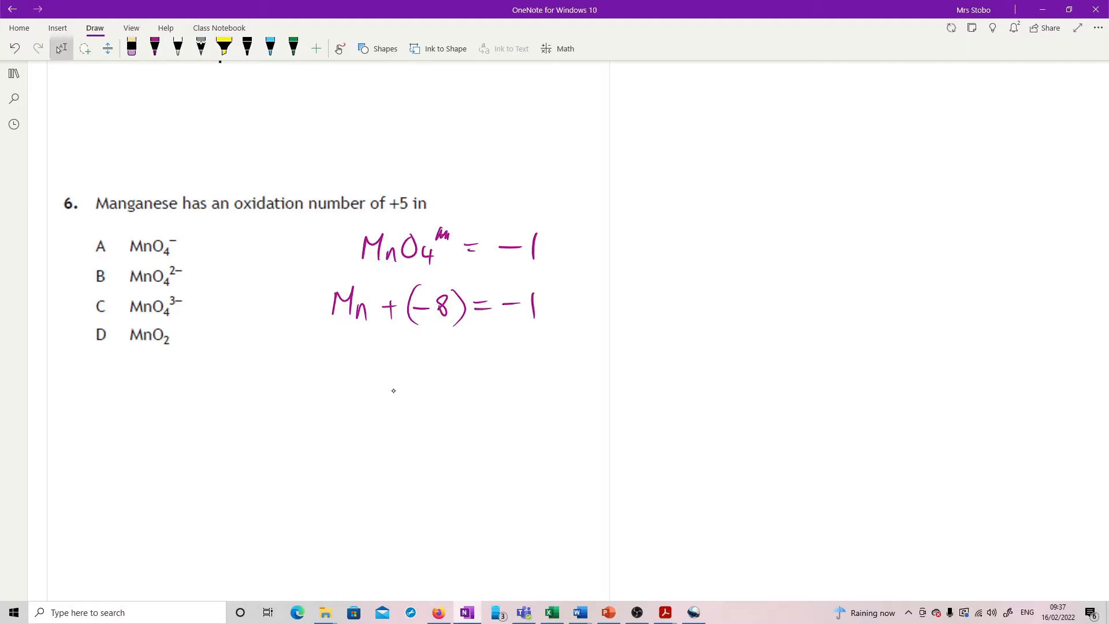
pyautogui.moveTo(413, 364); pyautogui.dragTo(496, 364)
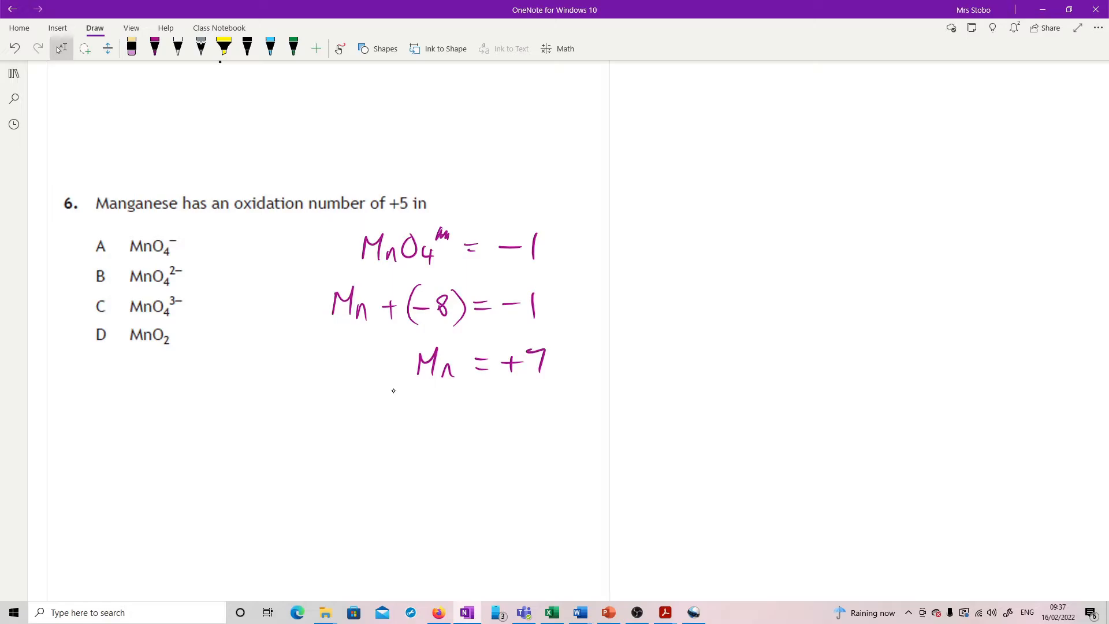
# Write MnO4 = -2, Mn -8 = -2 and conclude Mn = +6 for option B.
pyautogui.moveTo(650, 254); pyautogui.dragTo(696, 233)
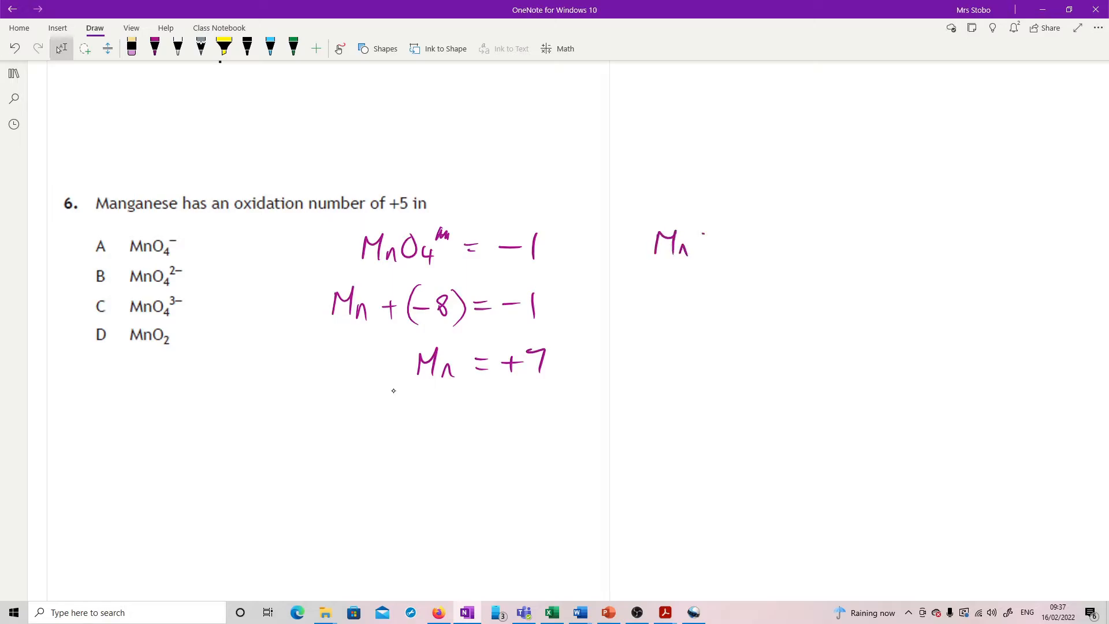
pyautogui.moveTo(700, 248); pyautogui.dragTo(735, 255)
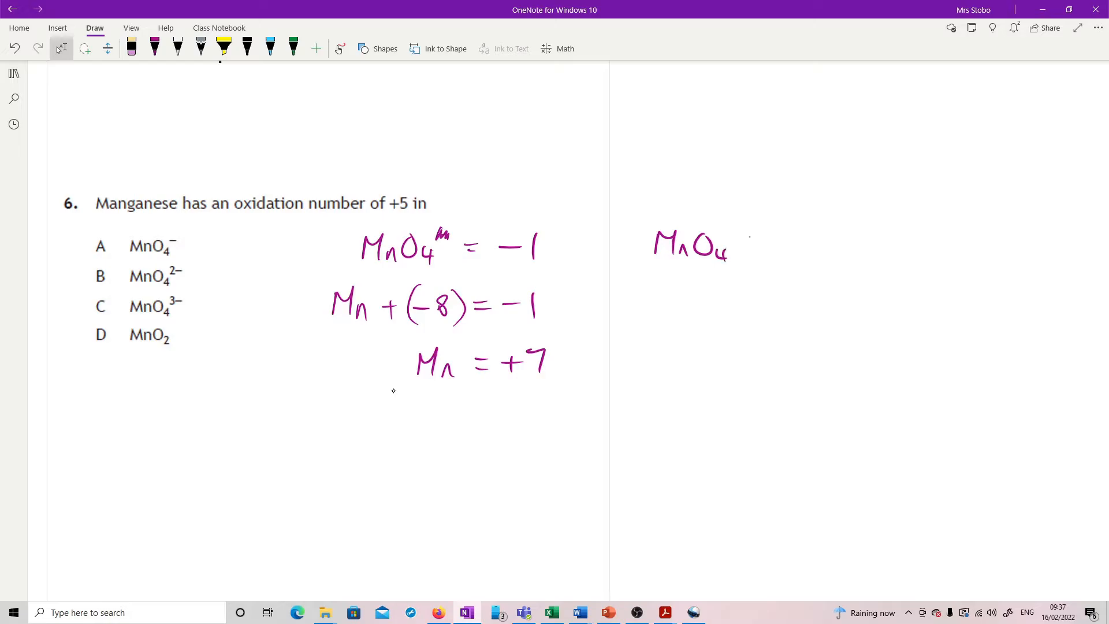
pyautogui.moveTo(750, 244); pyautogui.dragTo(833, 244)
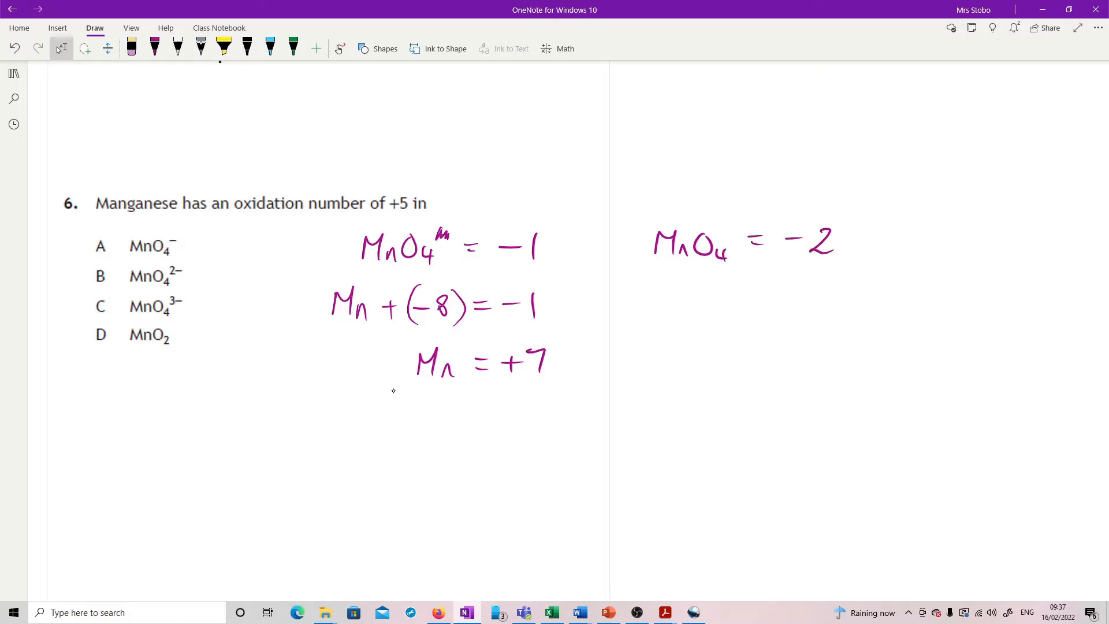
pyautogui.moveTo(657, 300); pyautogui.dragTo(746, 300)
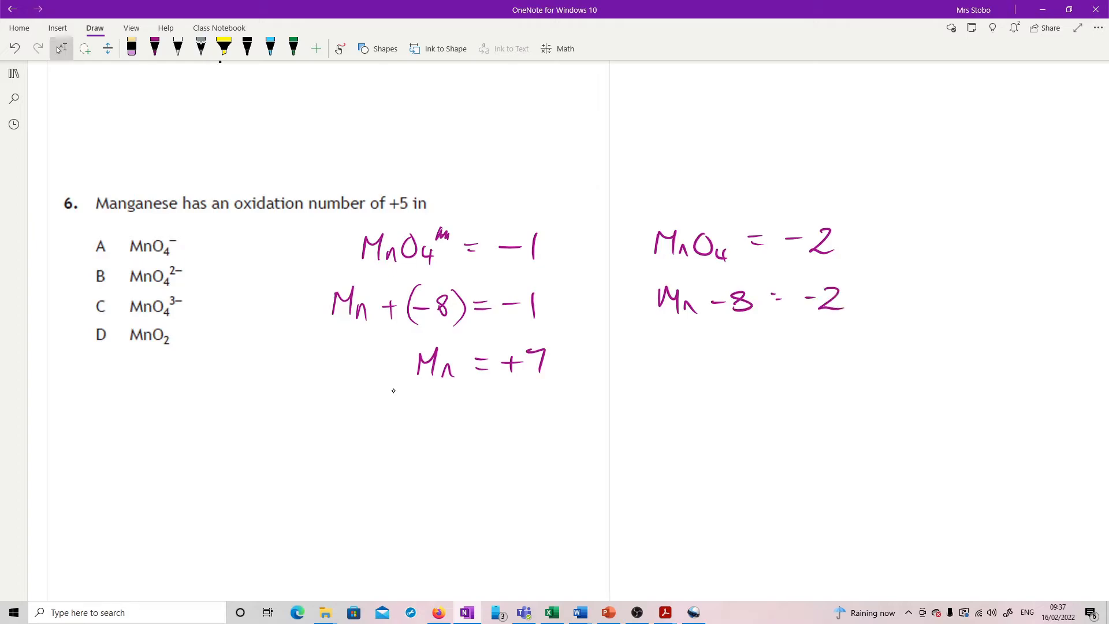
pyautogui.moveTo(720, 347); pyautogui.dragTo(827, 346)
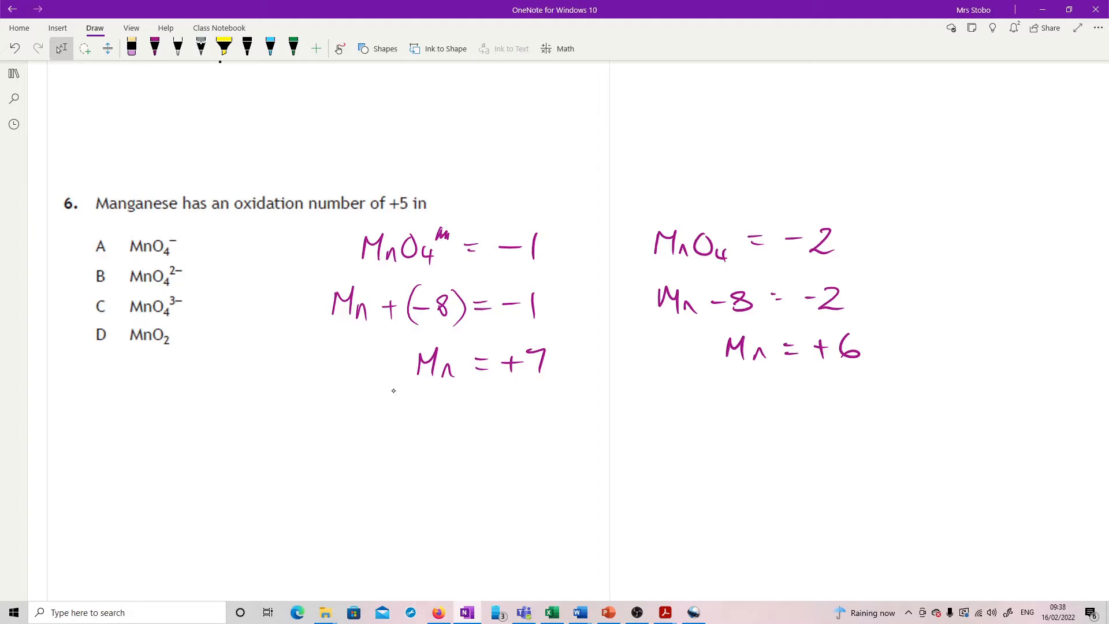
pyautogui.moveTo(367, 421); pyautogui.dragTo(371, 453)
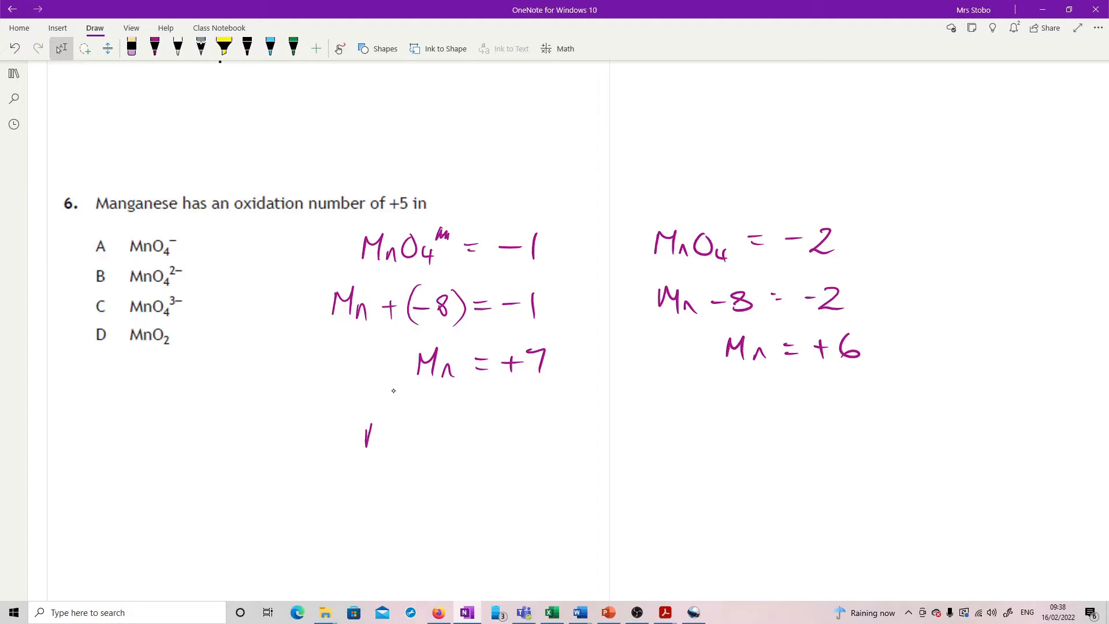
# Write MnO4 = -3, Mn -8 = -3 for option C and the MnO2 working equalling 0.
pyautogui.moveTo(361, 435); pyautogui.dragTo(453, 442)
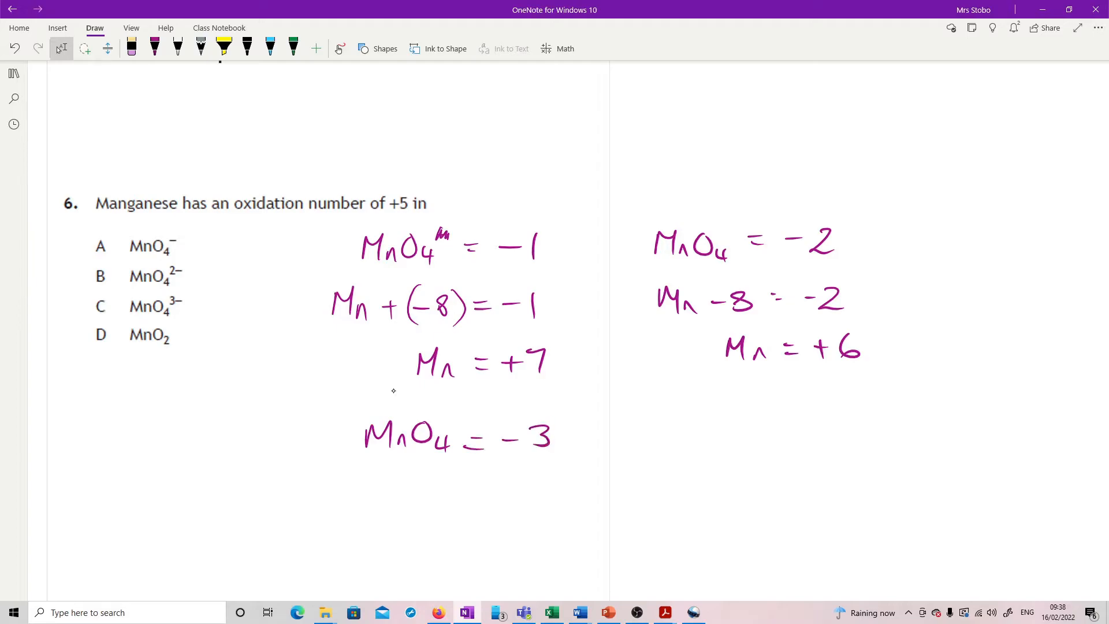
pyautogui.moveTo(350, 509); pyautogui.dragTo(407, 495)
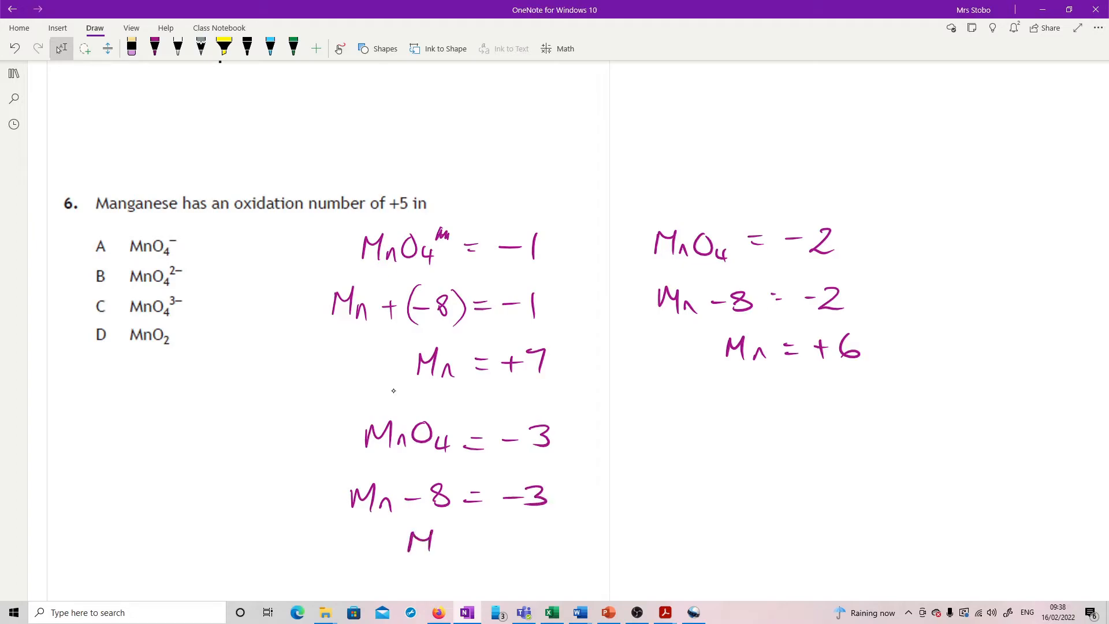
pyautogui.moveTo(410, 541); pyautogui.dragTo(537, 541)
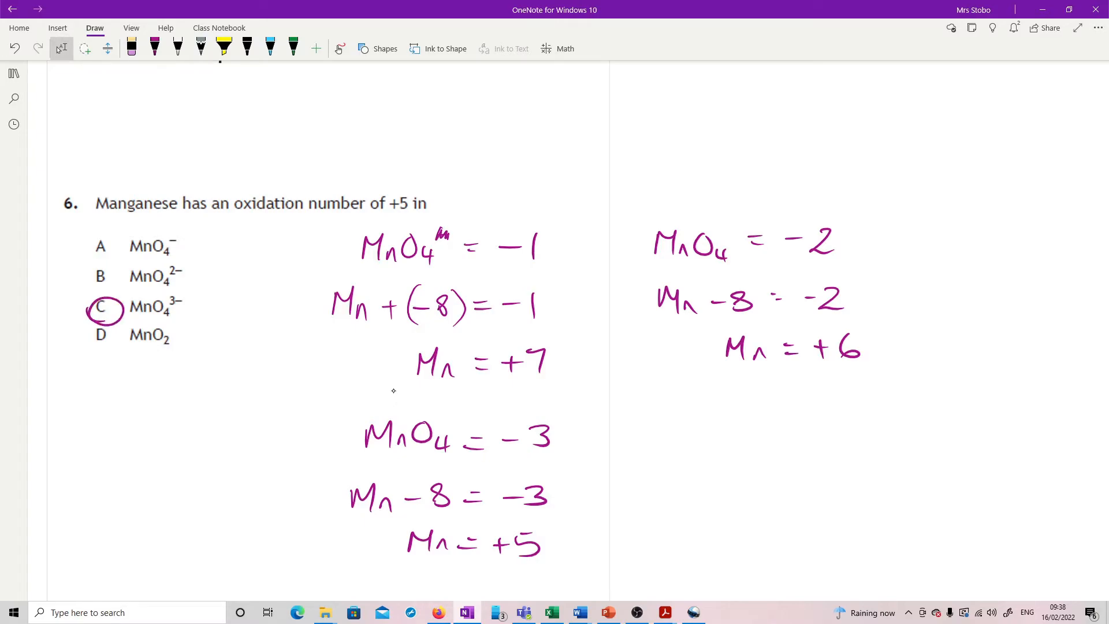
pyautogui.click(153, 48)
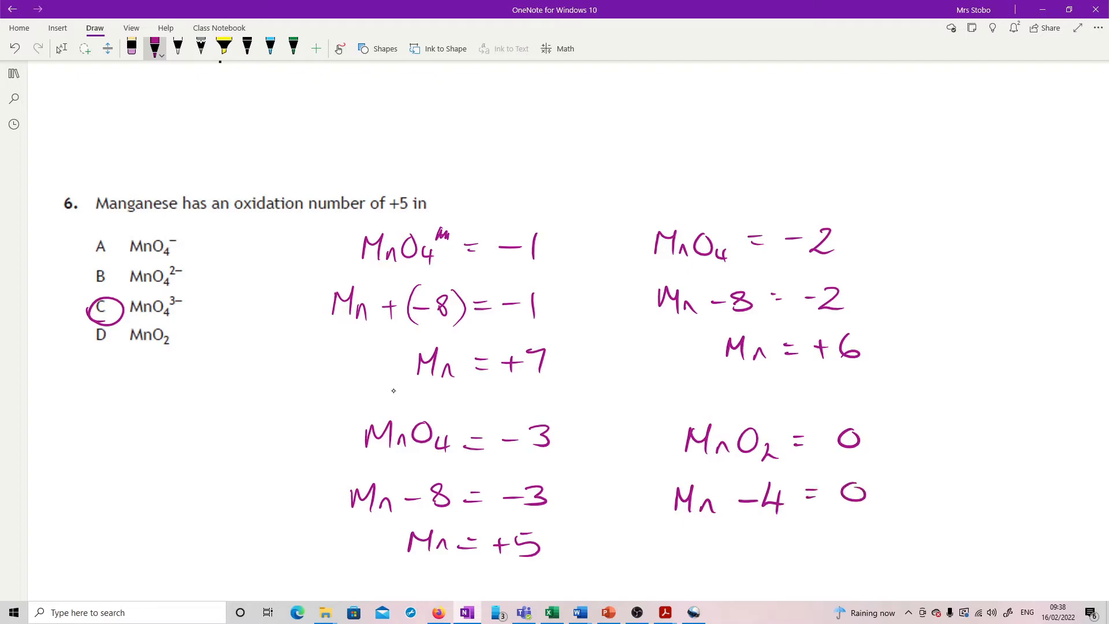
pyautogui.moveTo(743, 543); pyautogui.dragTo(862, 544)
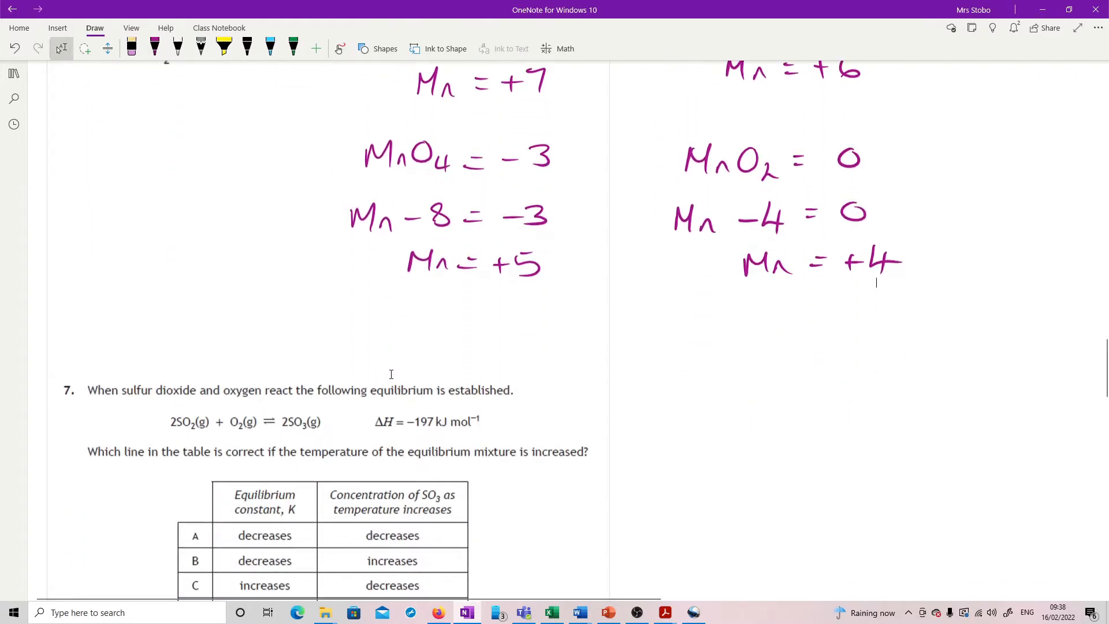
# Underline −197 kJ mol−1 and the temperature increase, and circle 'decreases' in rows A and C.
pyautogui.scroll(-3)
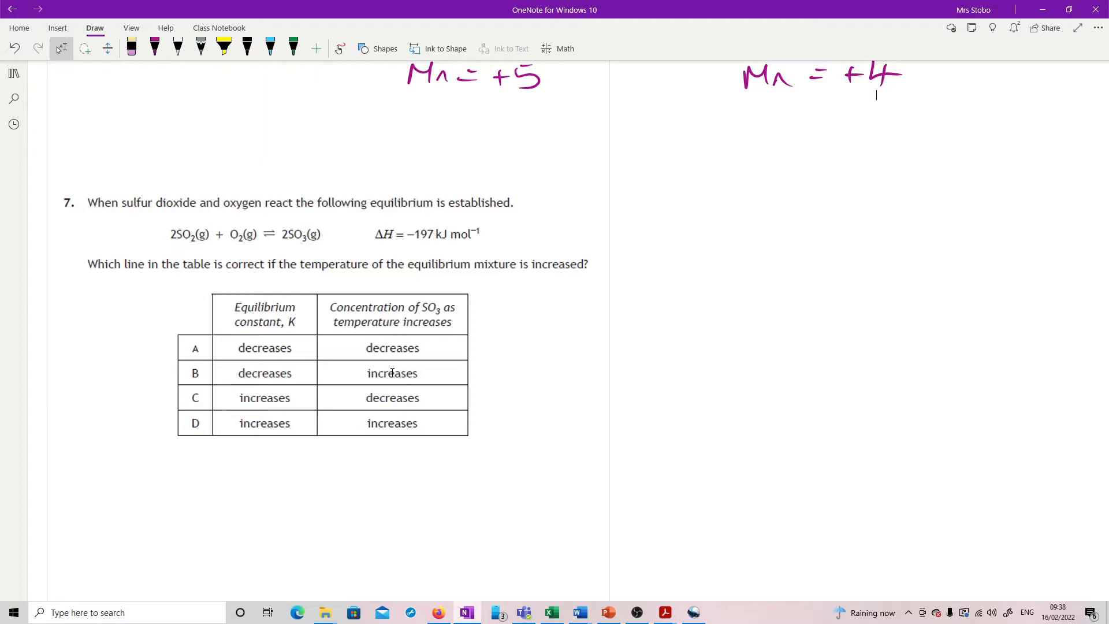
pyautogui.click(154, 48)
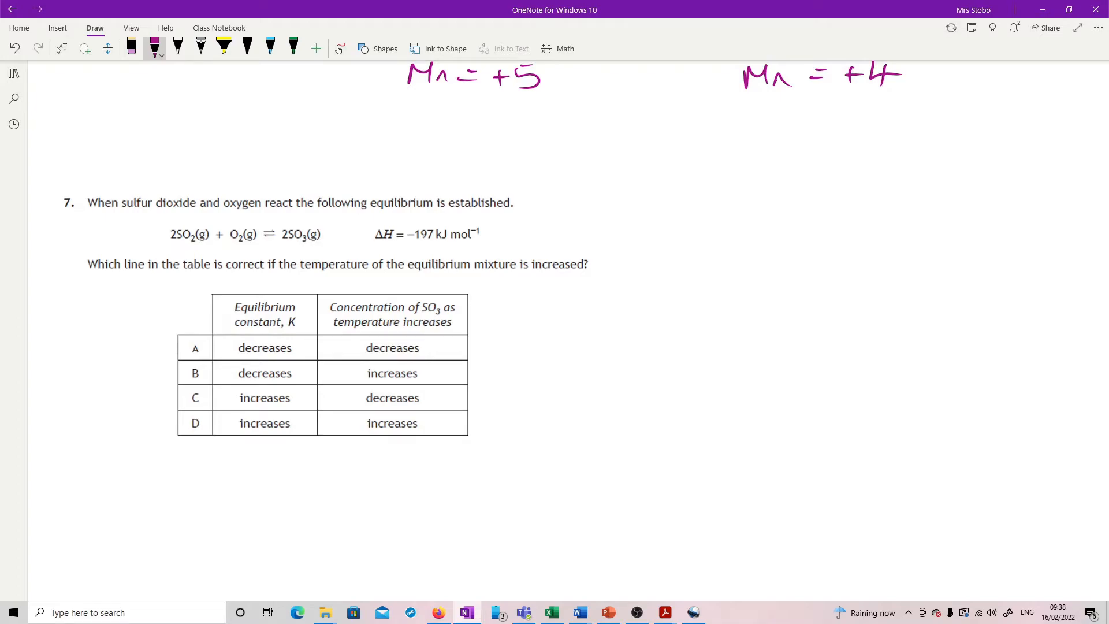
pyautogui.moveTo(405, 242); pyautogui.dragTo(478, 241)
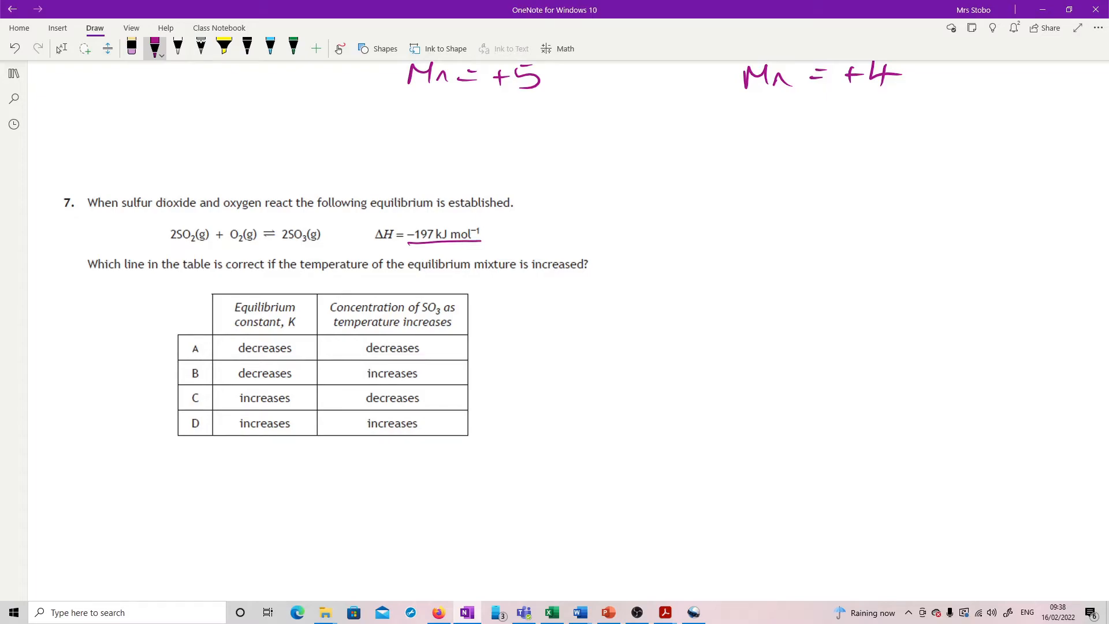
pyautogui.moveTo(298, 275); pyautogui.dragTo(456, 275)
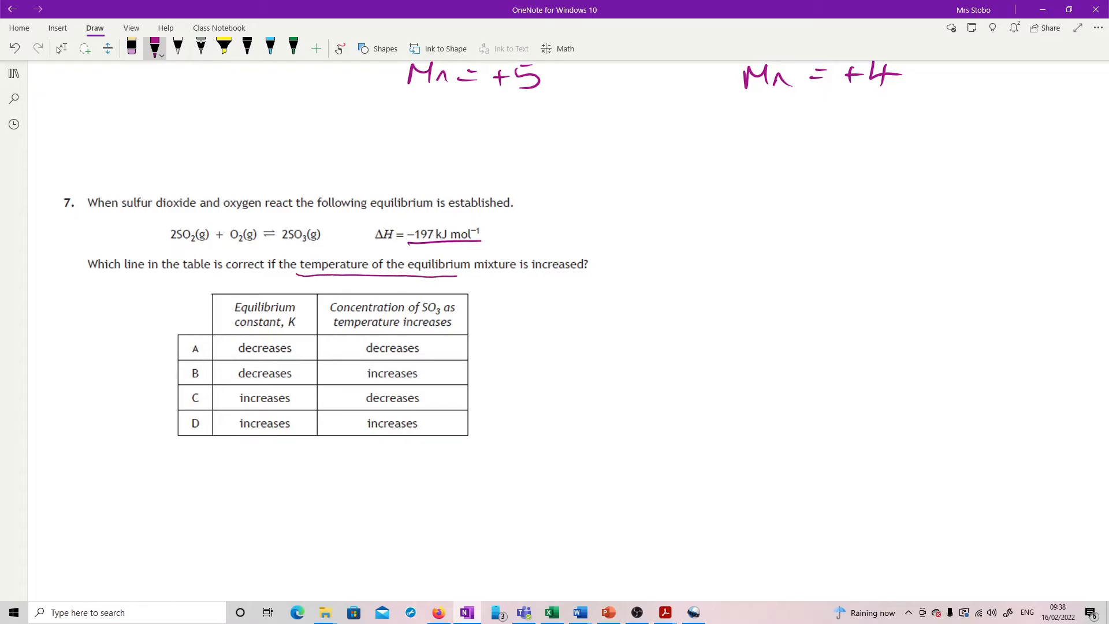
pyautogui.moveTo(453, 273); pyautogui.dragTo(576, 275)
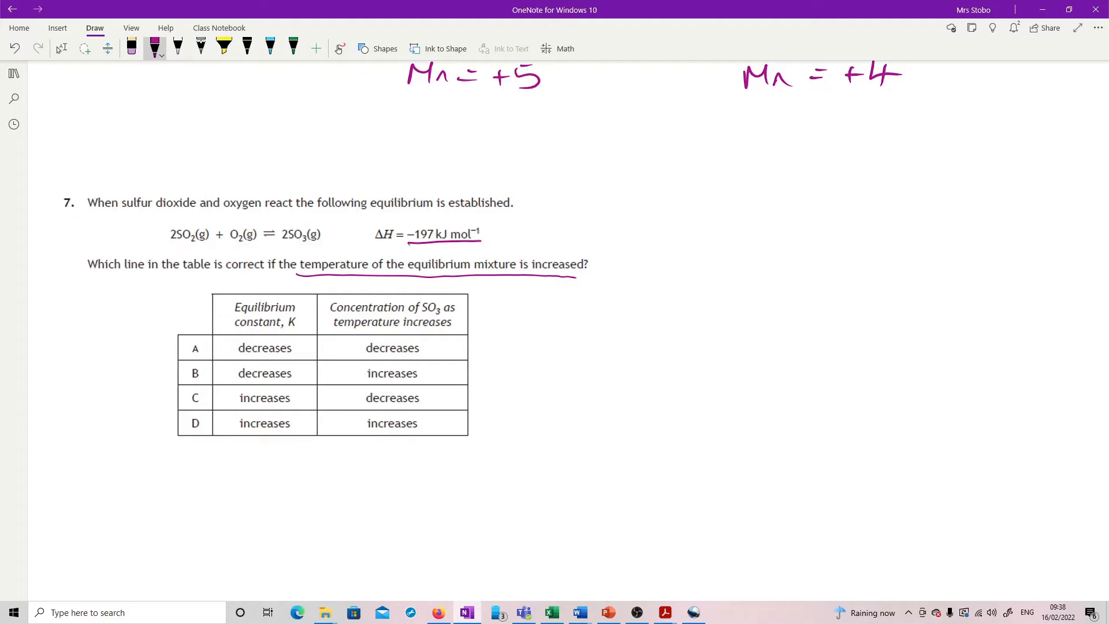
pyautogui.moveTo(360, 343); pyautogui.dragTo(439, 350)
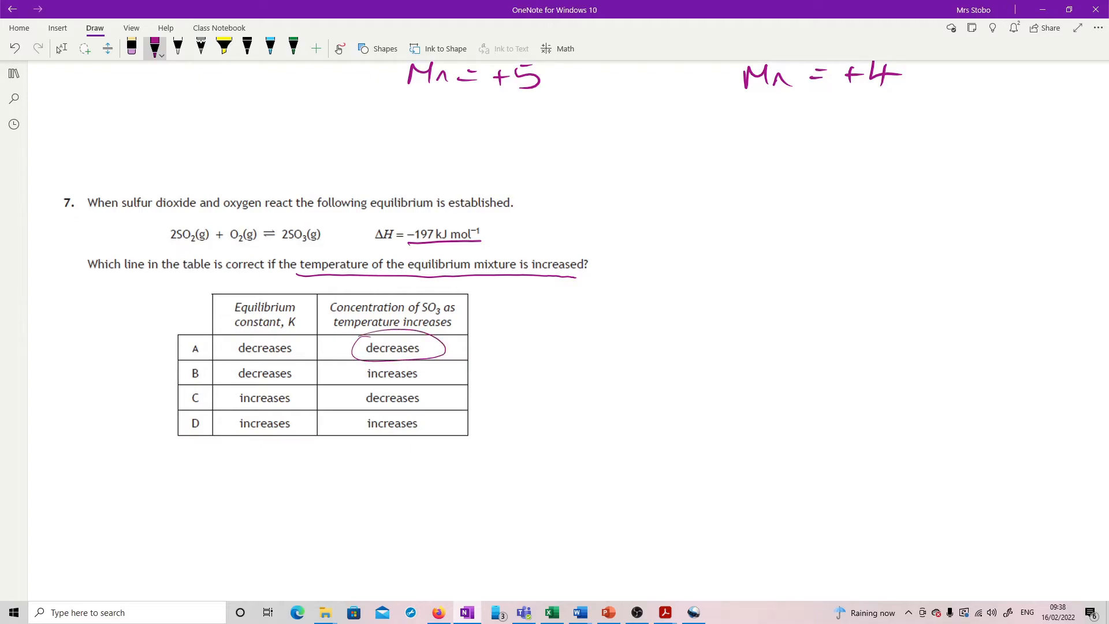
pyautogui.moveTo(346, 403); pyautogui.dragTo(439, 396)
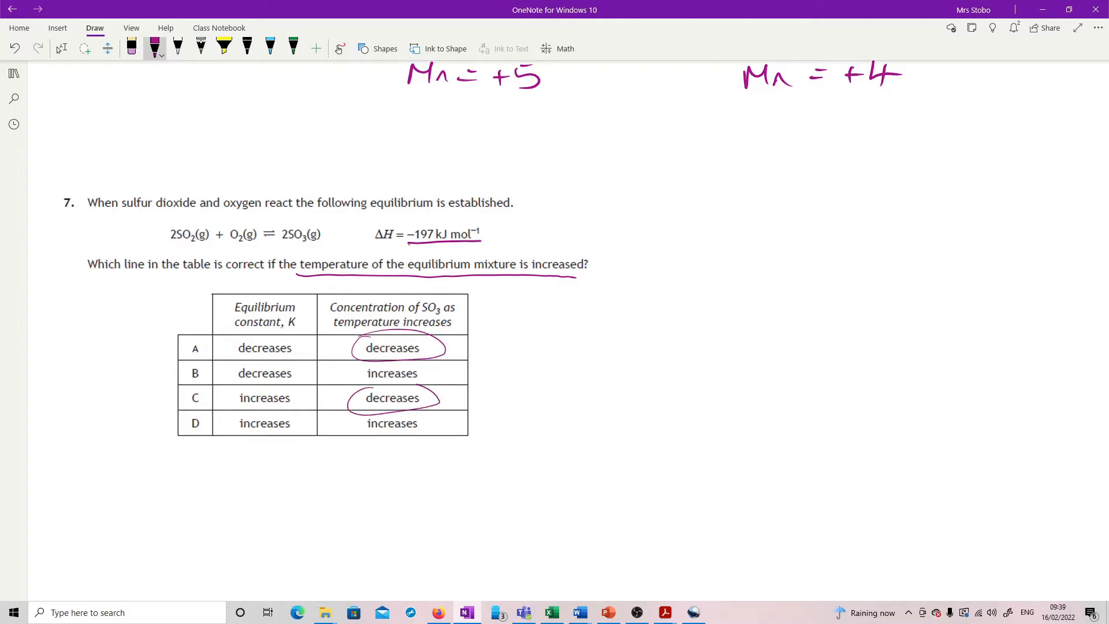
# Write K = products↓/reactants↑ beside the table and circle option A as question 7's answer.
pyautogui.moveTo(559, 314); pyautogui.dragTo(552, 360)
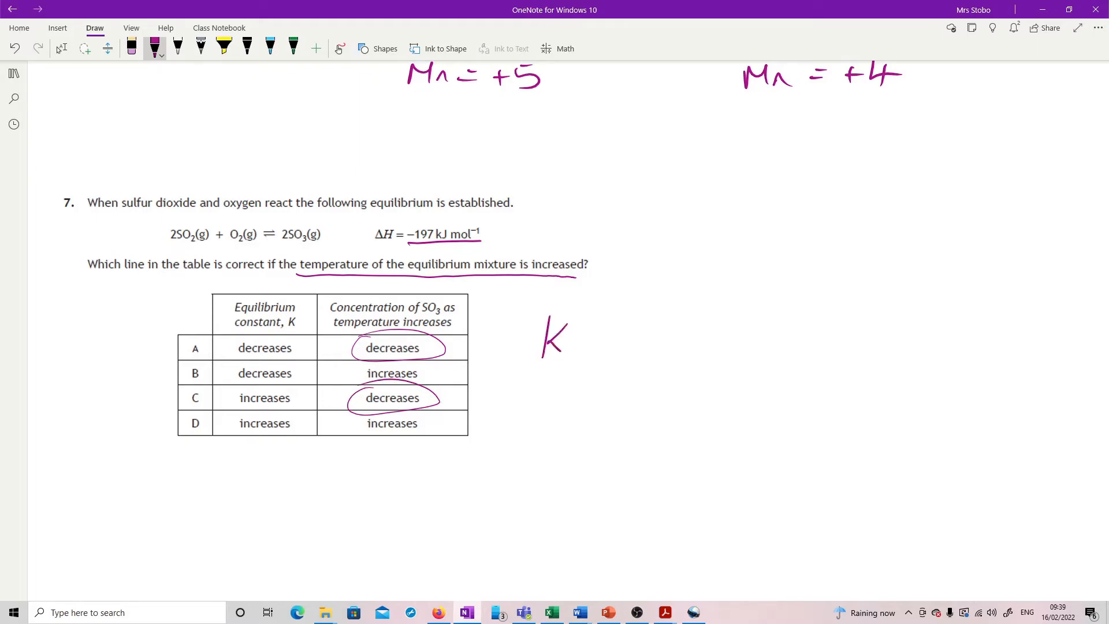
pyautogui.moveTo(580, 333); pyautogui.dragTo(594, 339)
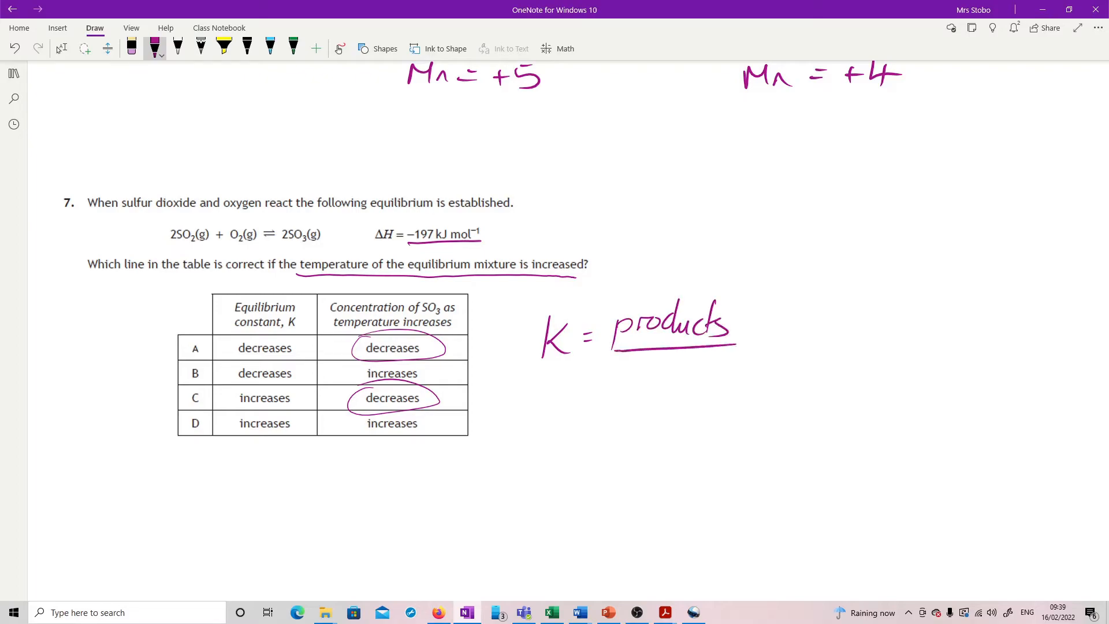
pyautogui.moveTo(622, 383); pyautogui.dragTo(700, 382)
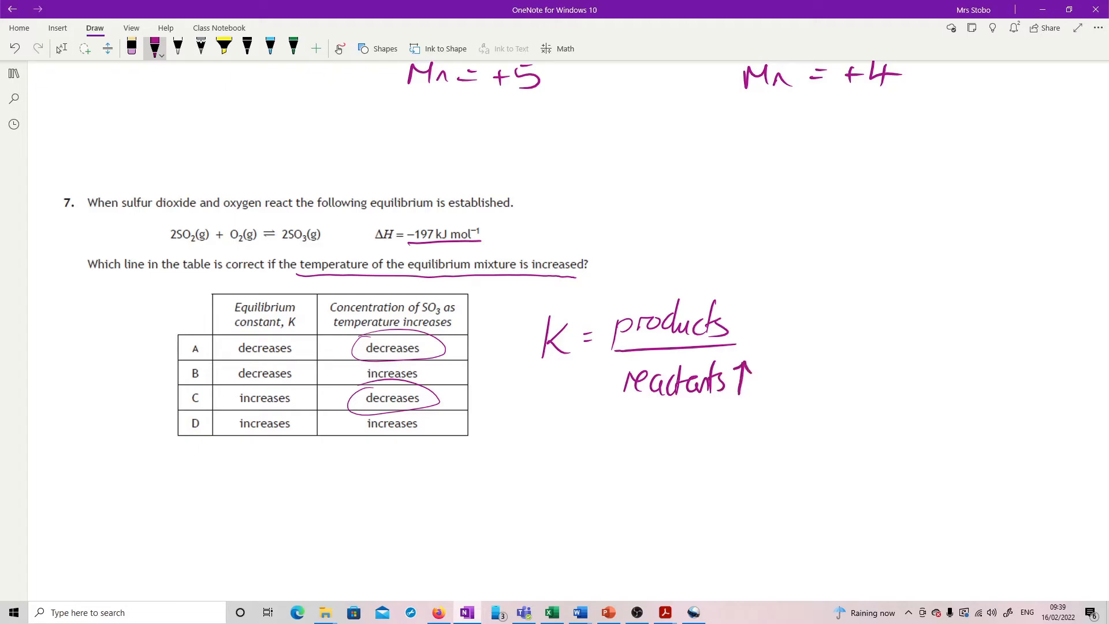
pyautogui.moveTo(732, 340); pyautogui.dragTo(788, 333)
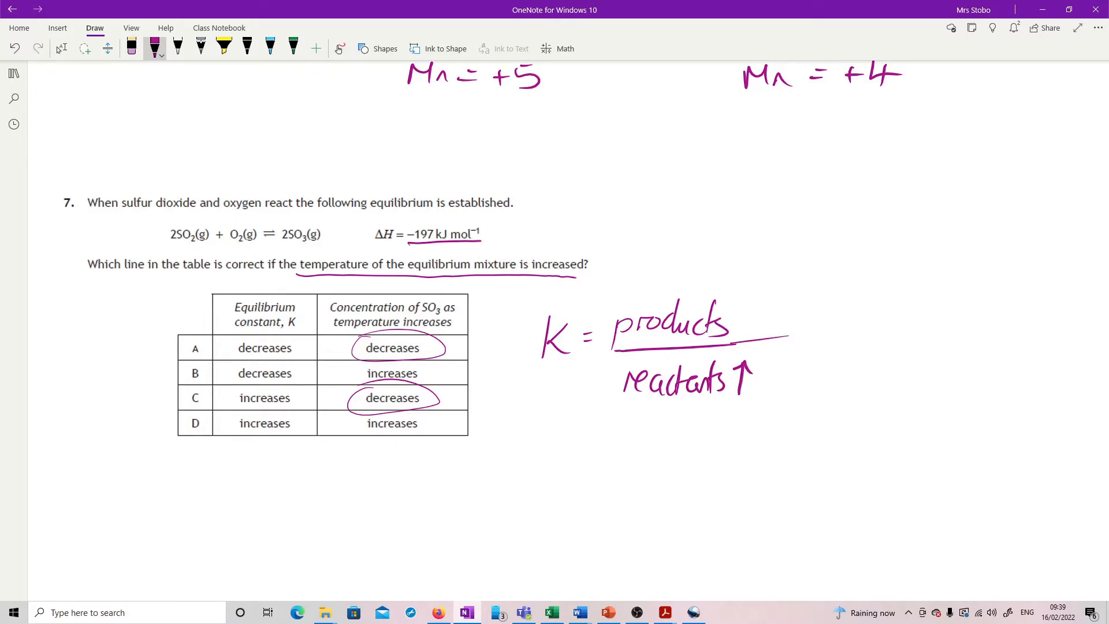
pyautogui.moveTo(739, 319); pyautogui.dragTo(739, 336)
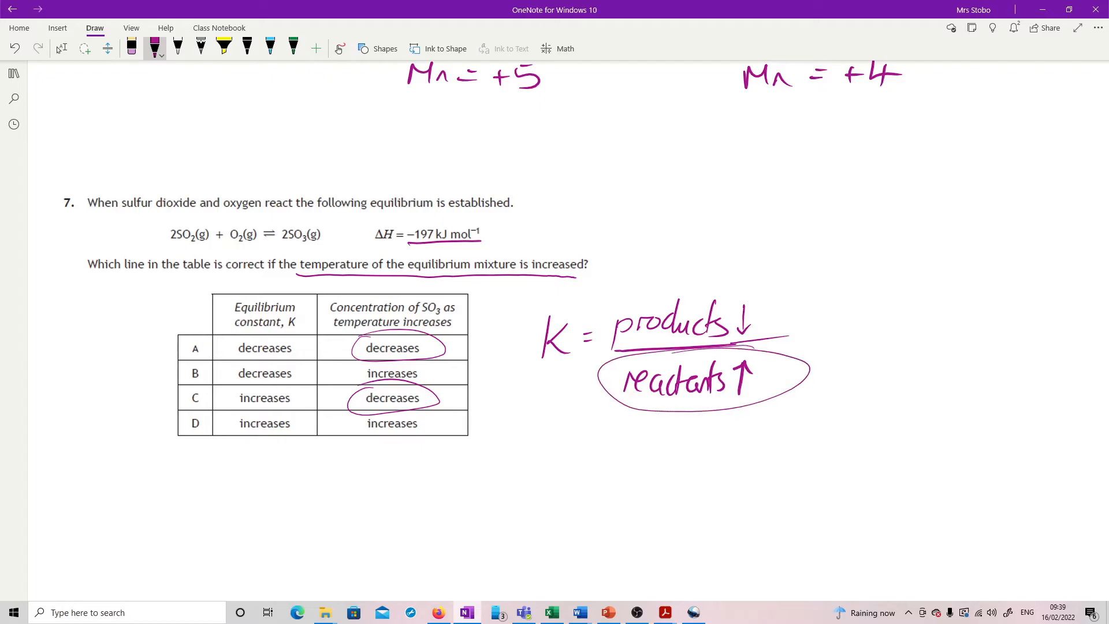
pyautogui.moveTo(233, 348); pyautogui.dragTo(290, 347)
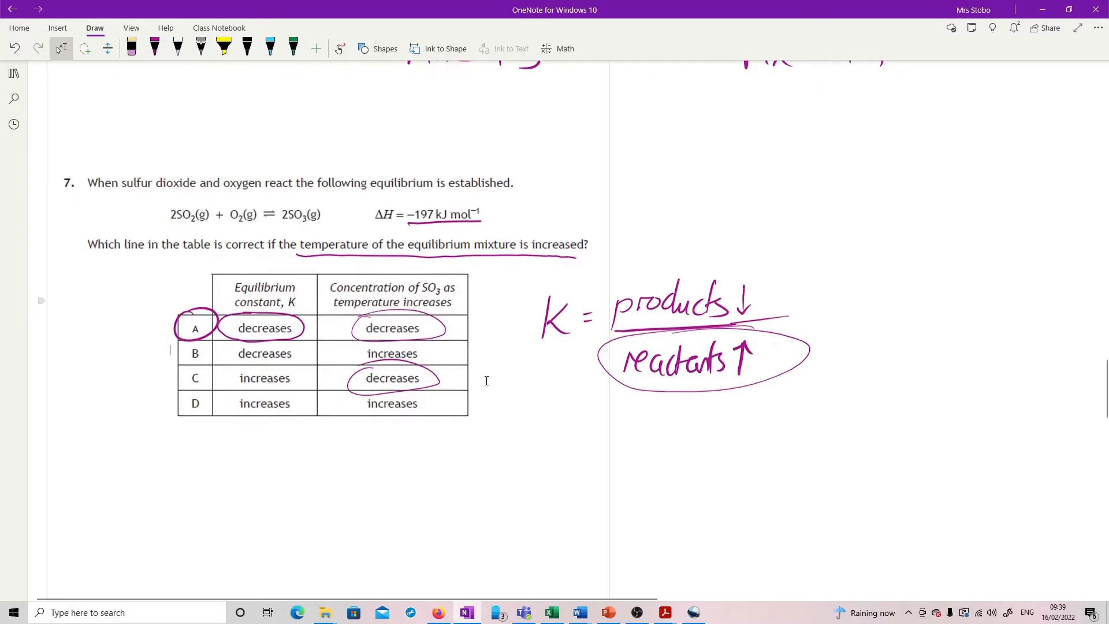
# Circle H2CO3(aq) and HCO3−(aq) in question 8's equation with the pink pen.
pyautogui.scroll(-3)
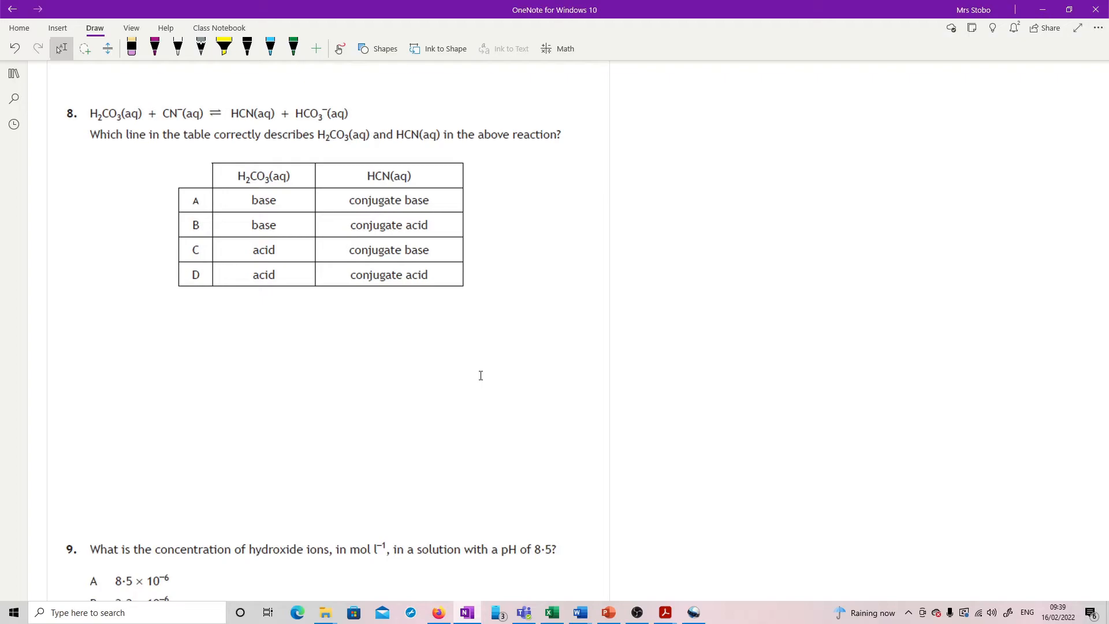
pyautogui.click(154, 48)
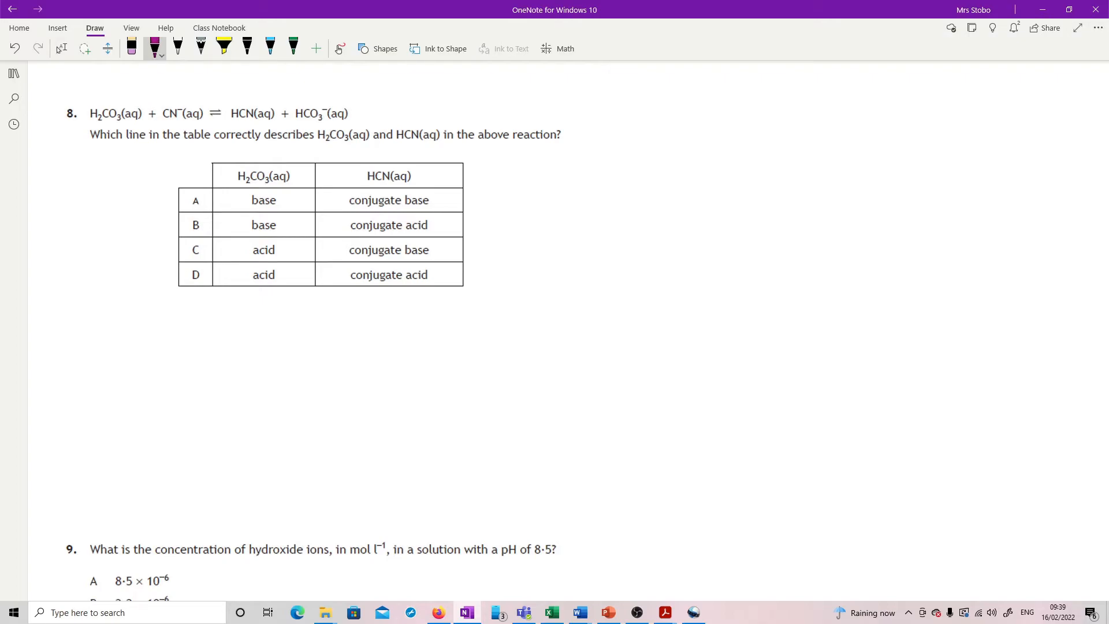
pyautogui.click(61, 49)
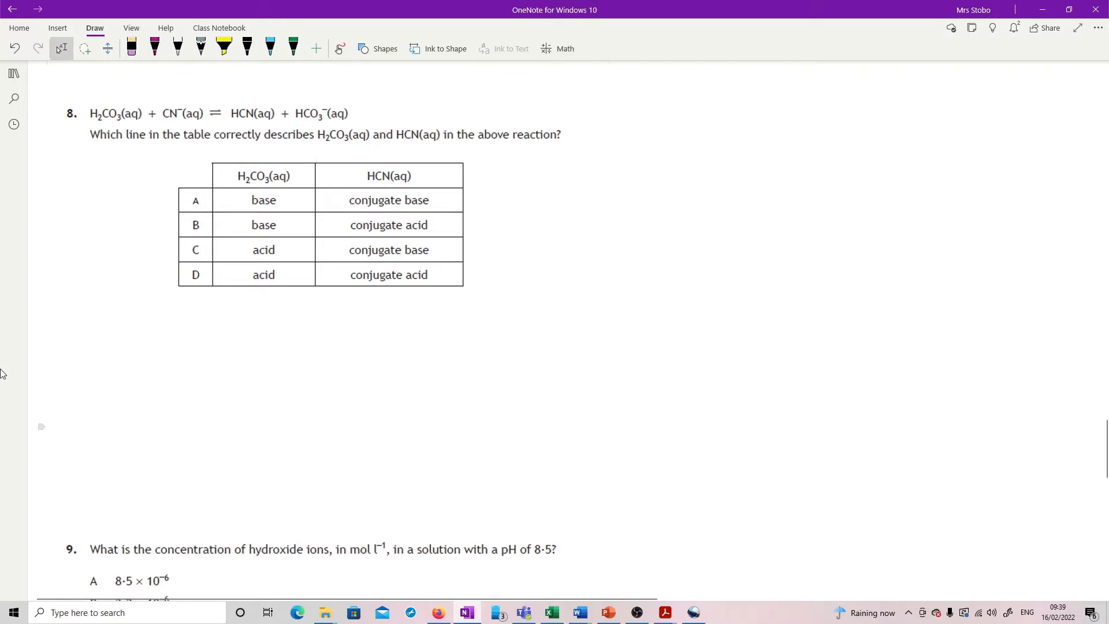
pyautogui.click(154, 48)
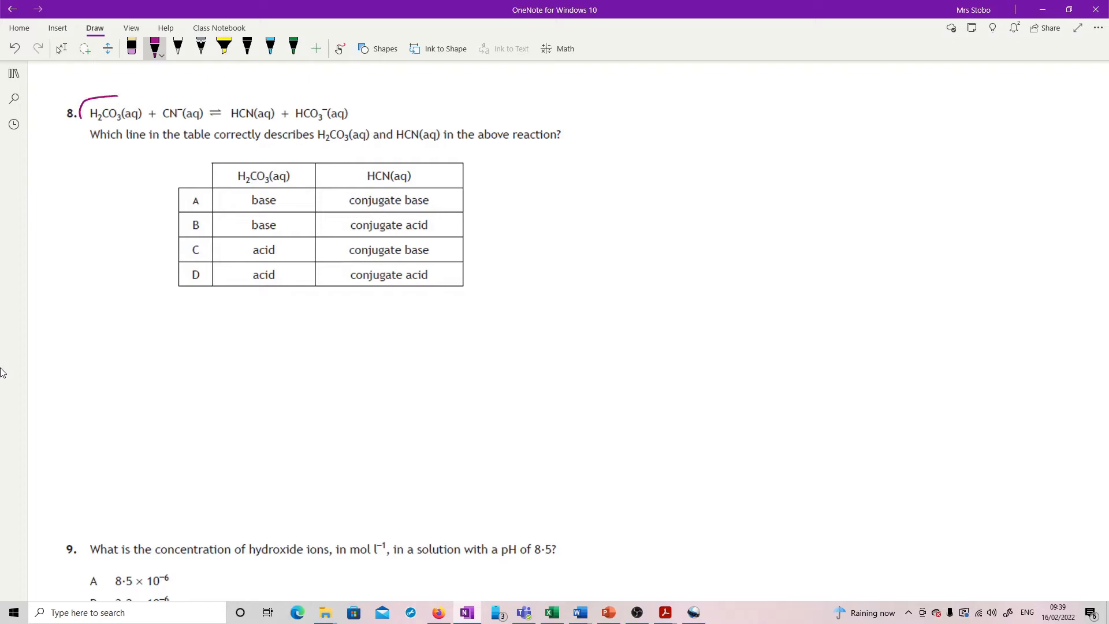
pyautogui.moveTo(84, 95); pyautogui.dragTo(113, 127)
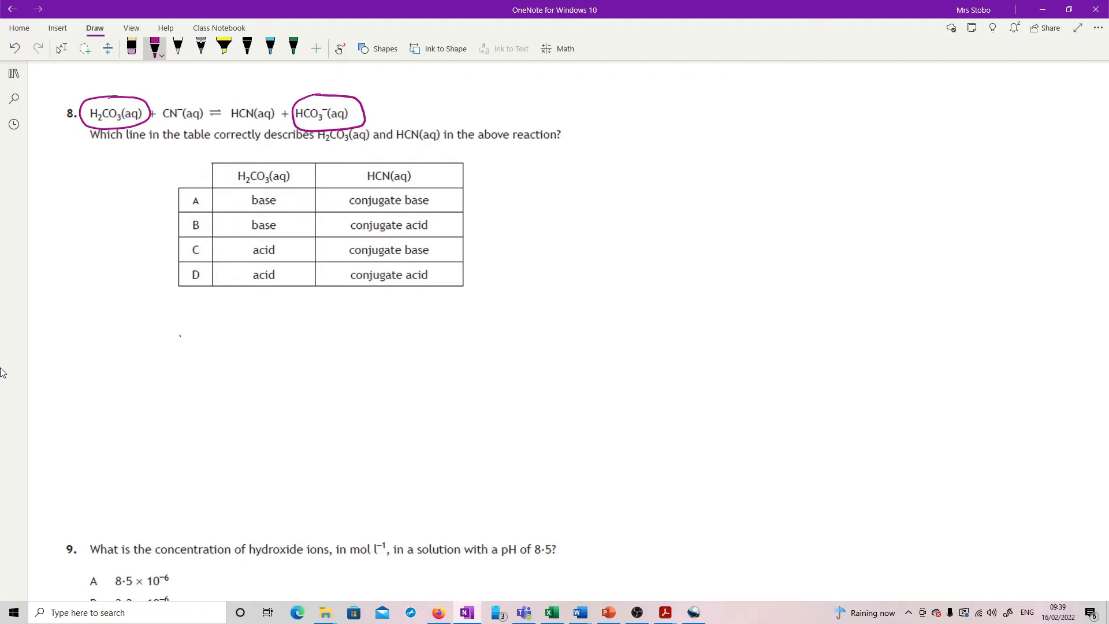
# Write H2CO3 → HCO3− below the table and circle 'acid' in rows C and D.
pyautogui.moveTo(176, 353); pyautogui.dragTo(269, 360)
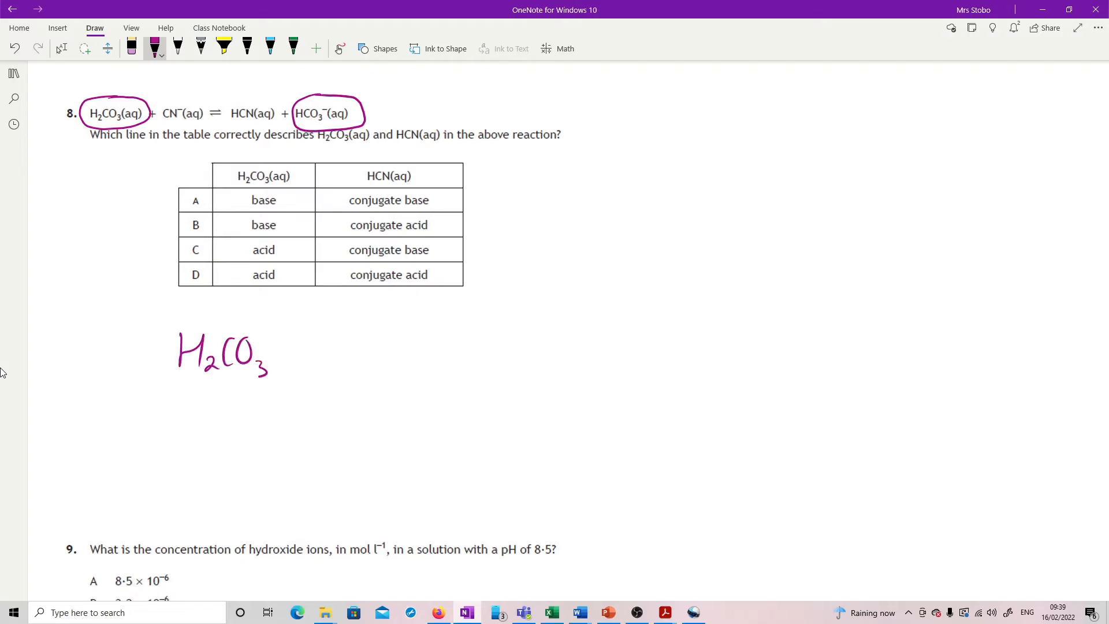
pyautogui.moveTo(310, 354); pyautogui.dragTo(480, 347)
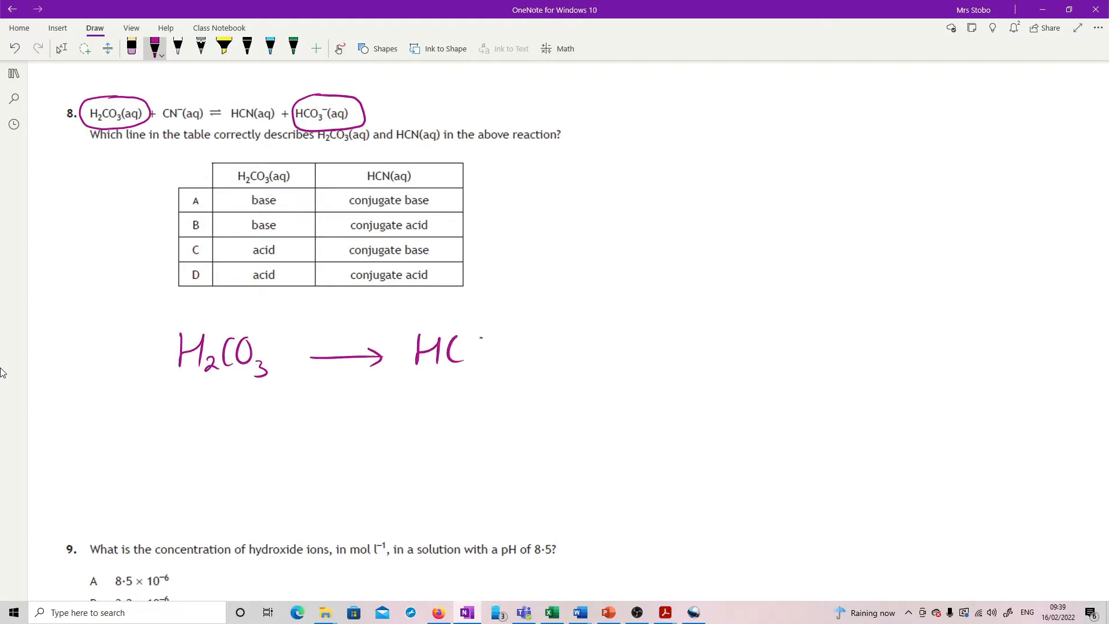
pyautogui.moveTo(467, 346); pyautogui.dragTo(509, 353)
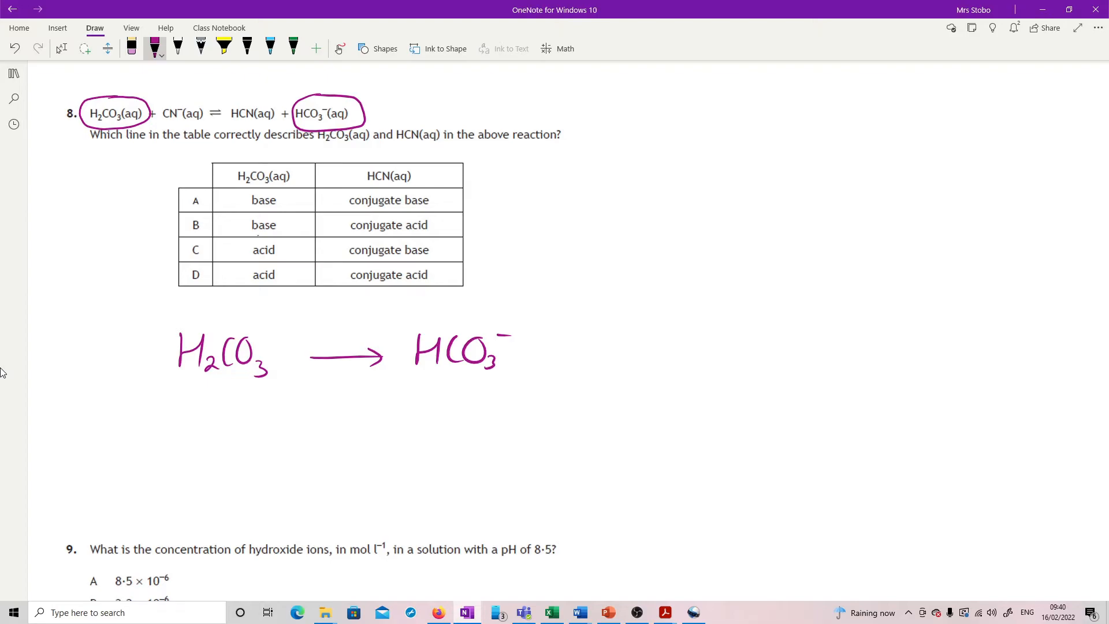
pyautogui.moveTo(240, 250); pyautogui.dragTo(279, 275)
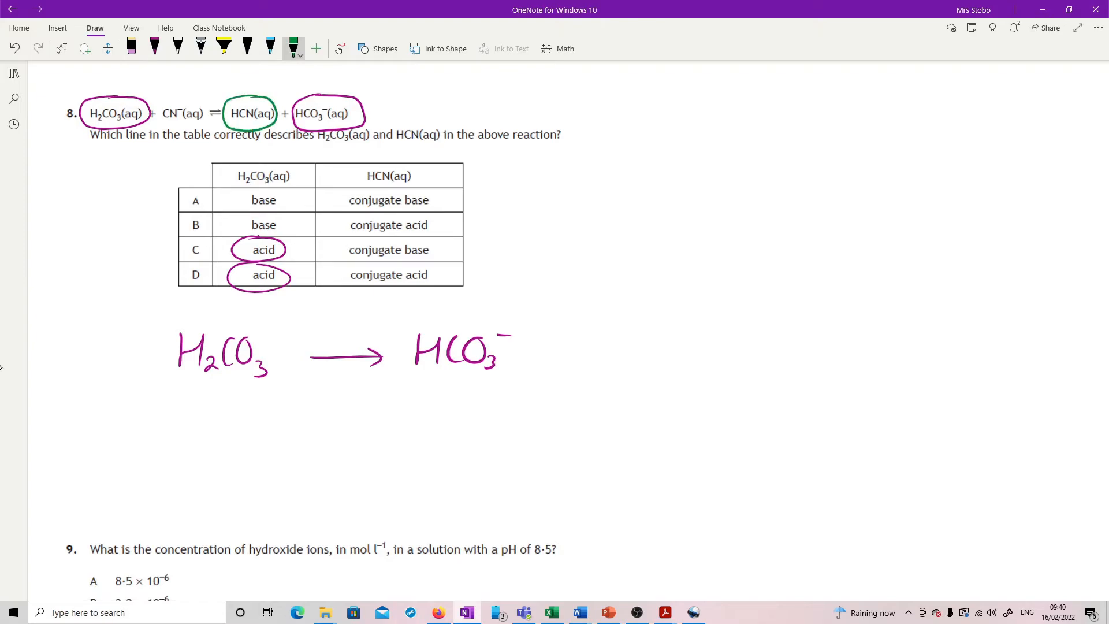
# Circle CN−(aq) in green, label it Base and label HCN as Conjugate acid.
pyautogui.moveTo(164, 126); pyautogui.dragTo(201, 125)
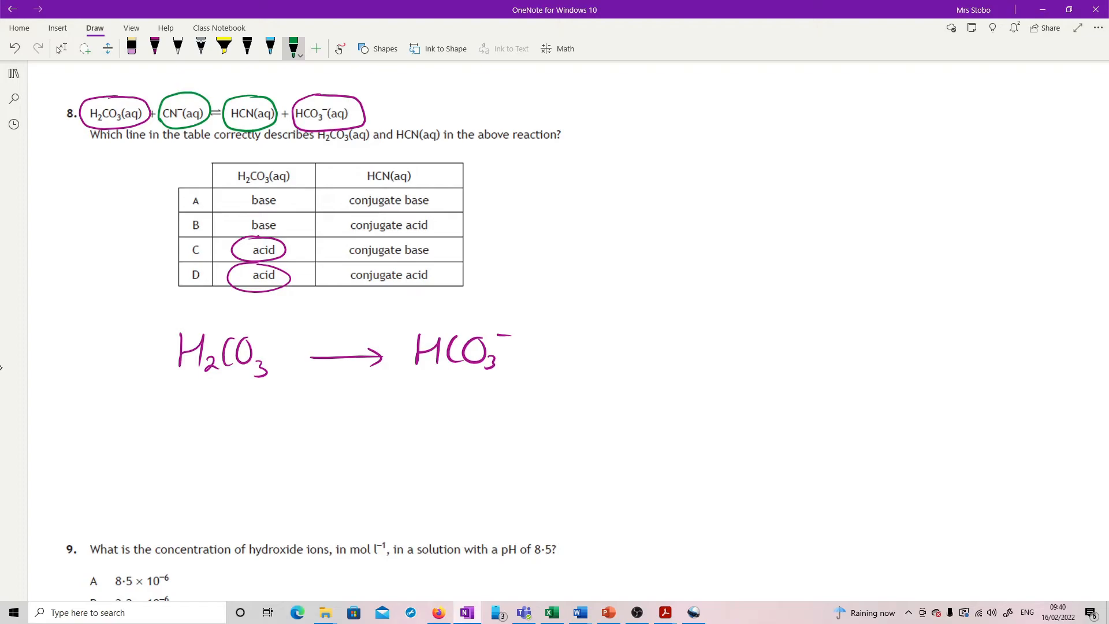
pyautogui.moveTo(189, 77); pyautogui.dragTo(183, 103)
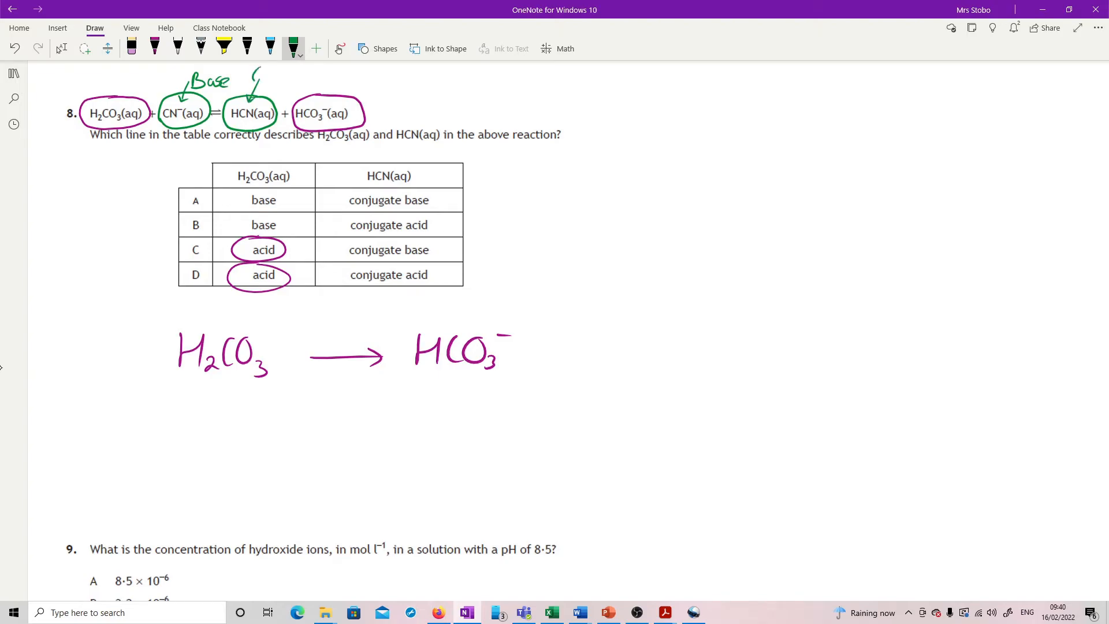
pyautogui.moveTo(247, 77); pyautogui.dragTo(300, 74)
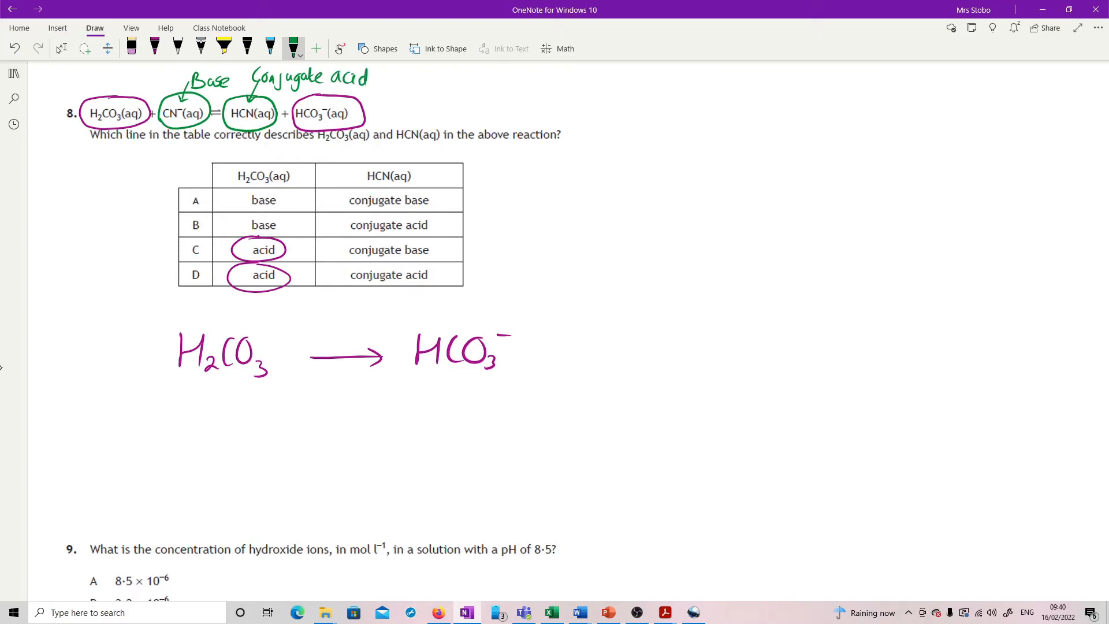
# Circle 'conjugate acid' in rows D and B and circle D as question 8's answer.
pyautogui.moveTo(319, 275); pyautogui.dragTo(443, 275)
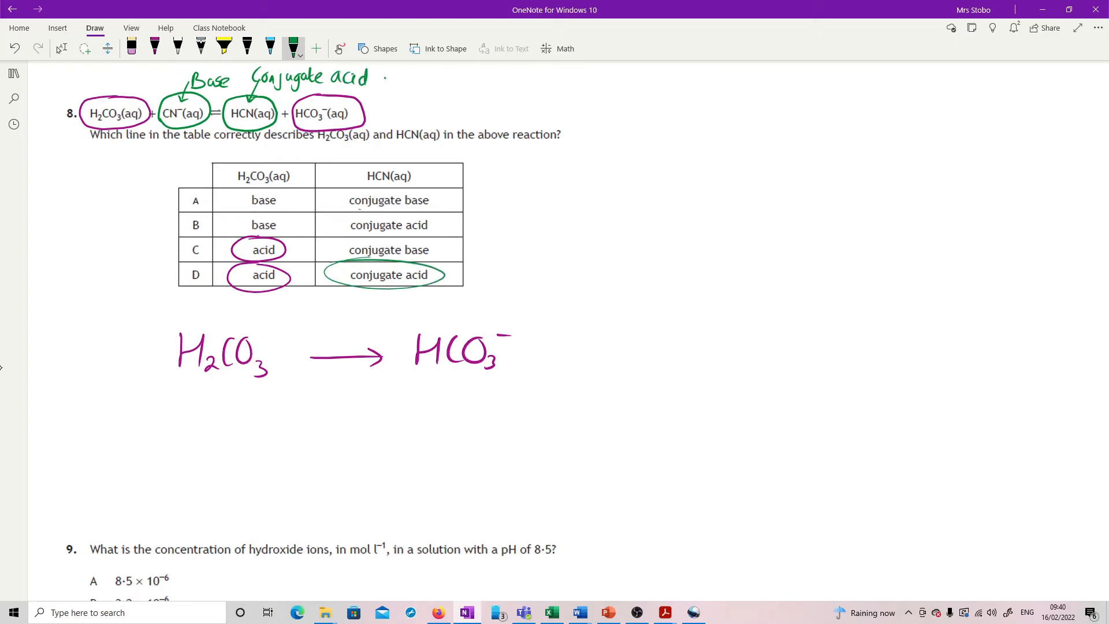
pyautogui.moveTo(340, 225); pyautogui.dragTo(438, 225)
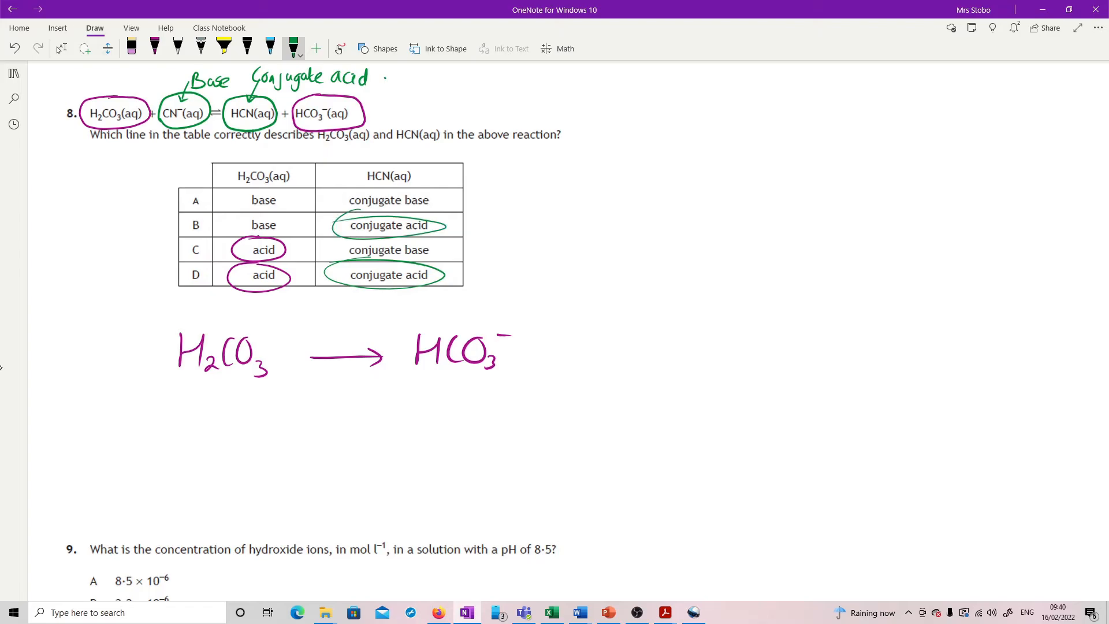
pyautogui.moveTo(177, 283); pyautogui.dragTo(201, 269)
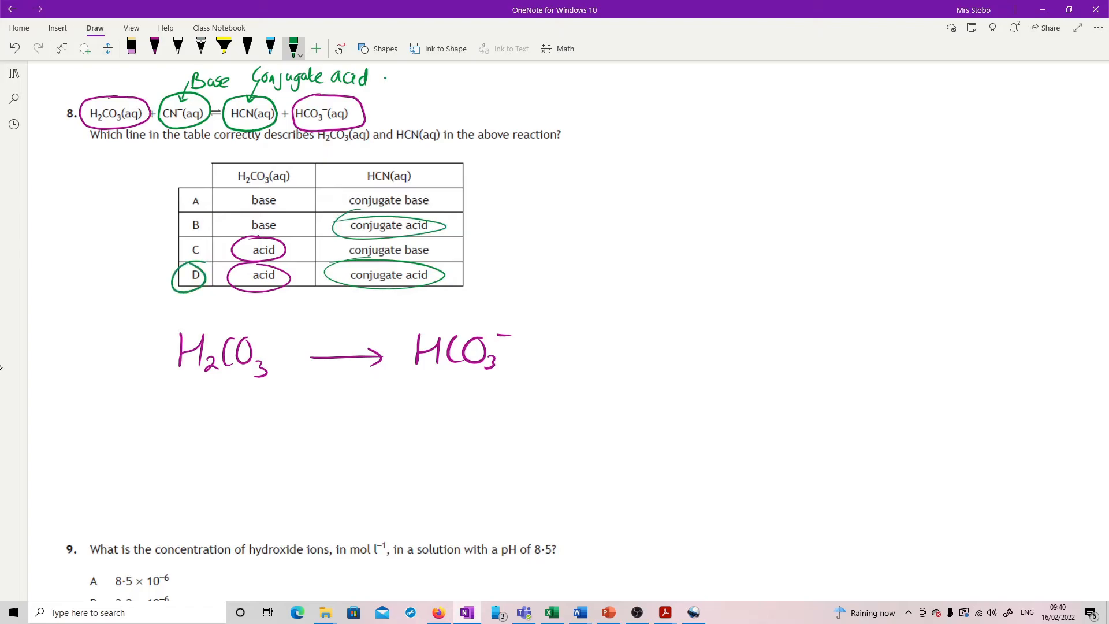
# Underline 'hydroxide ions' in question 9 and write pH + pOH = 14, 8.5 + pOH = in green.
pyautogui.scroll(-3)
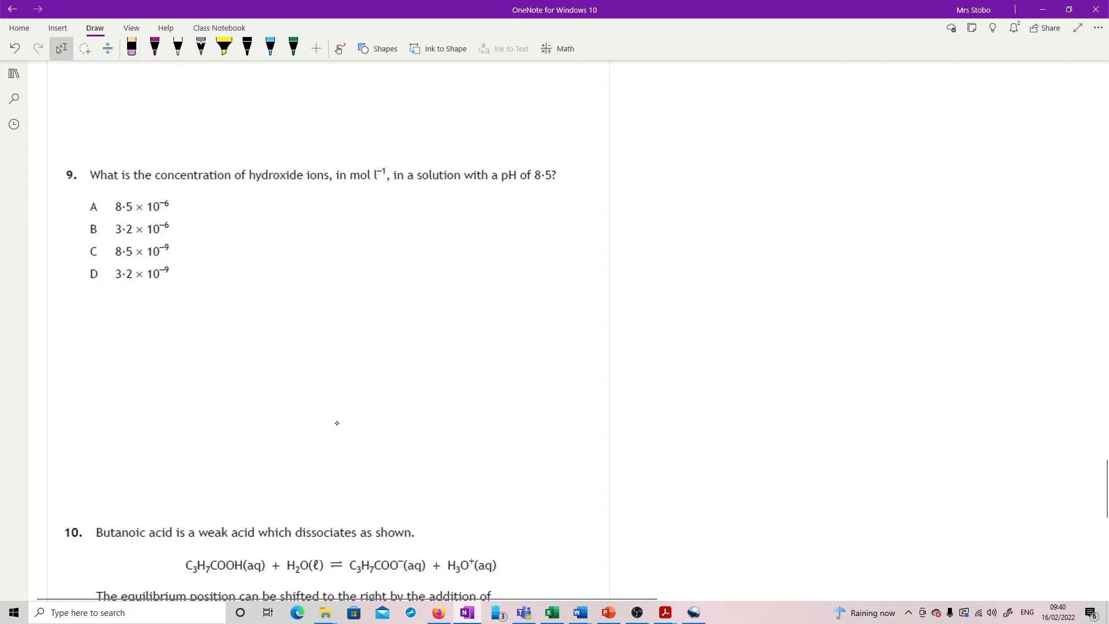
pyautogui.moveTo(143, 513)
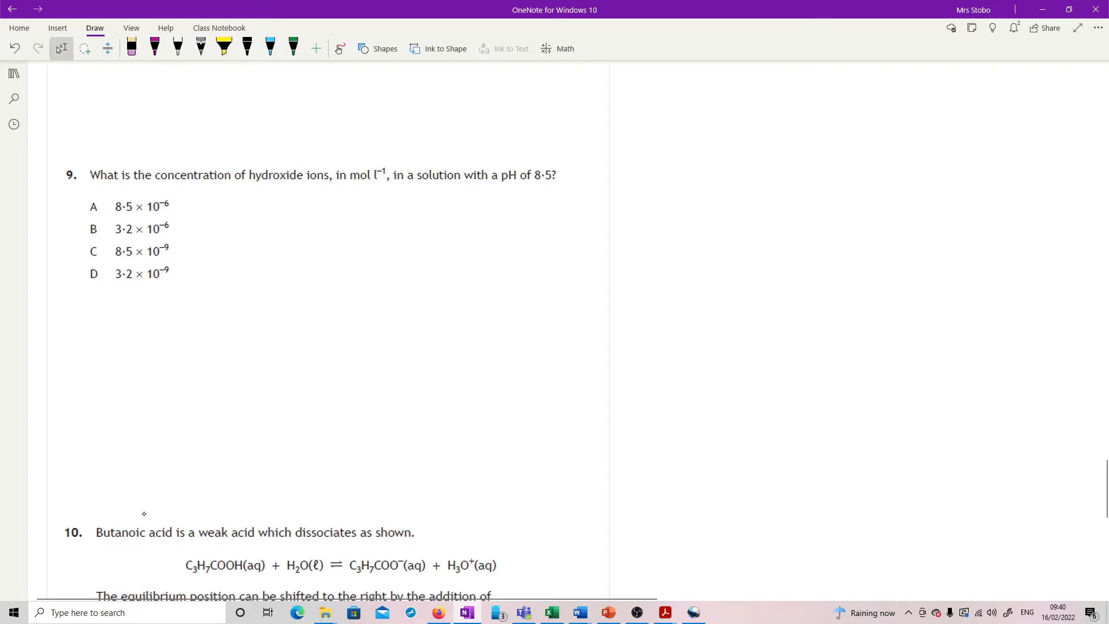
pyautogui.moveTo(250, 183); pyautogui.dragTo(322, 182)
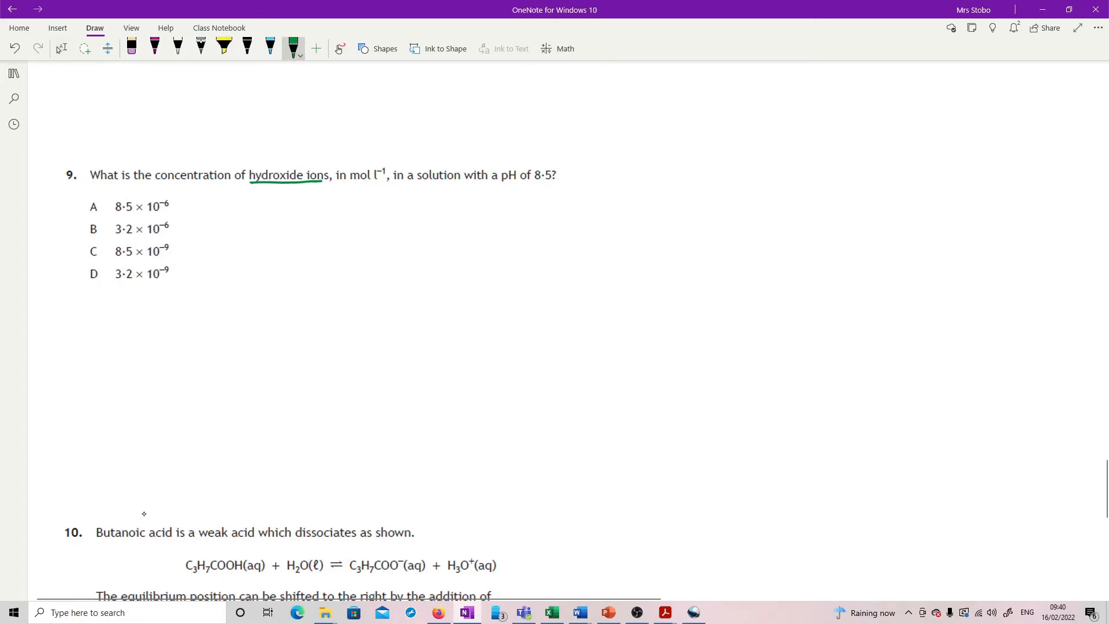
pyautogui.moveTo(257, 226); pyautogui.dragTo(250, 272)
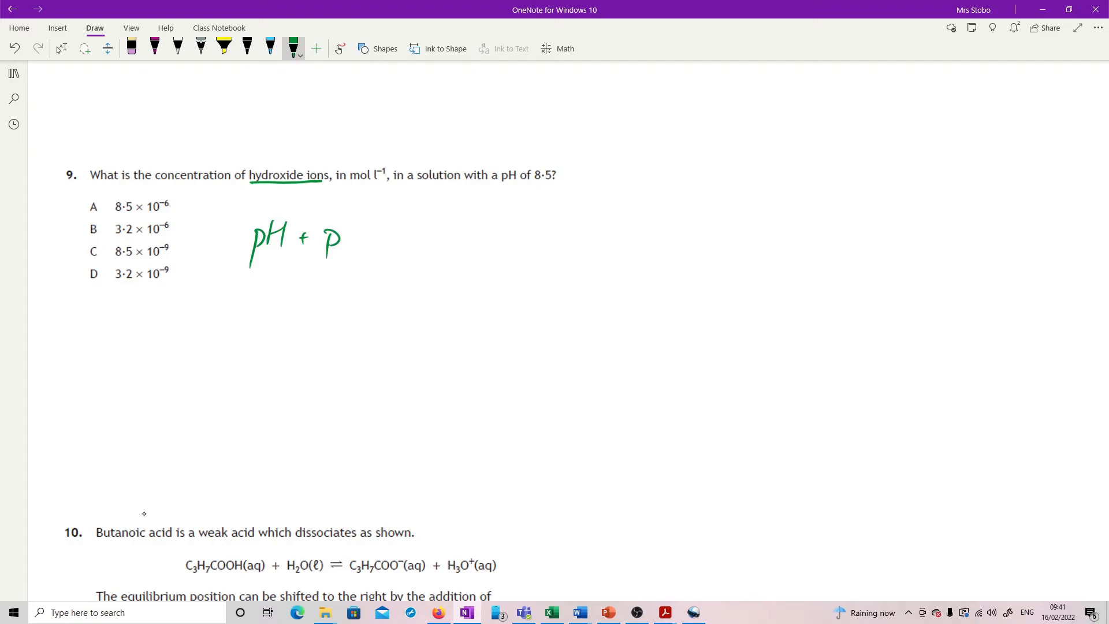
pyautogui.moveTo(326, 233); pyautogui.dragTo(453, 233)
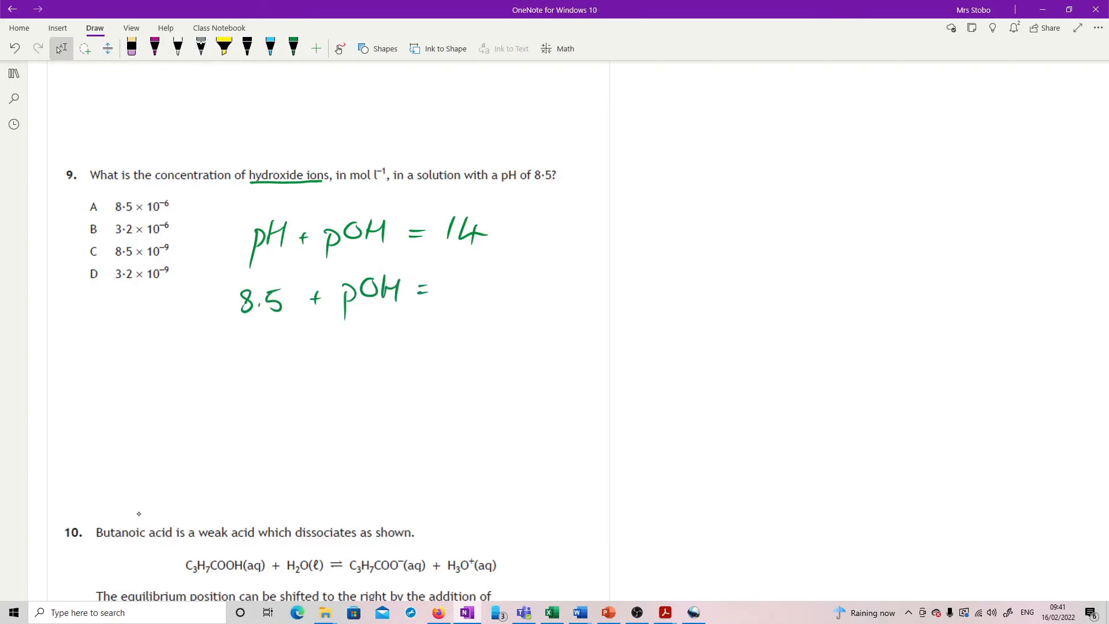
pyautogui.moveTo(438, 289); pyautogui.dragTo(484, 304)
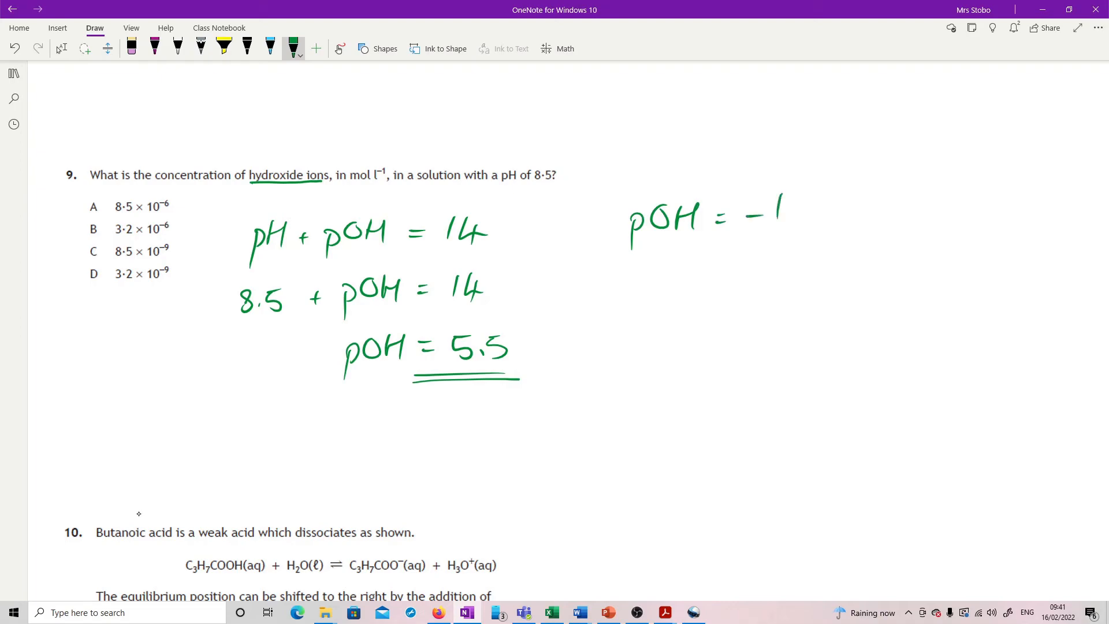
# Write pOH = -log[OH⁻] with 5.5 circled, = 10^-5.5 = 3.16×10⁻⁶, and circle option B.
pyautogui.moveTo(778, 205); pyautogui.dragTo(876, 219)
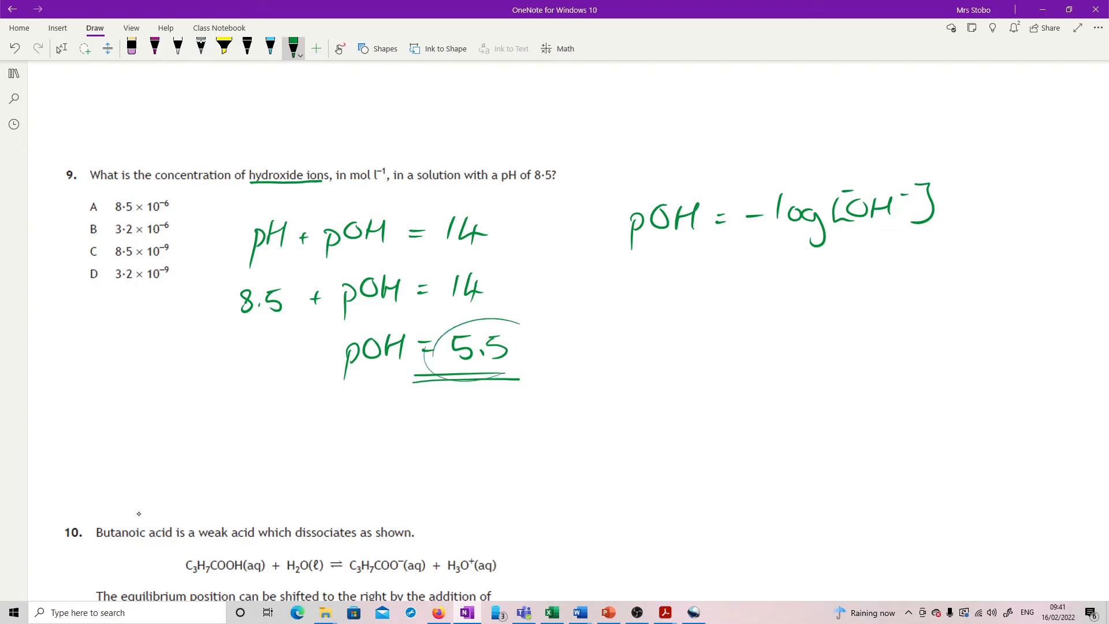
pyautogui.moveTo(685, 317); pyautogui.dragTo(701, 313)
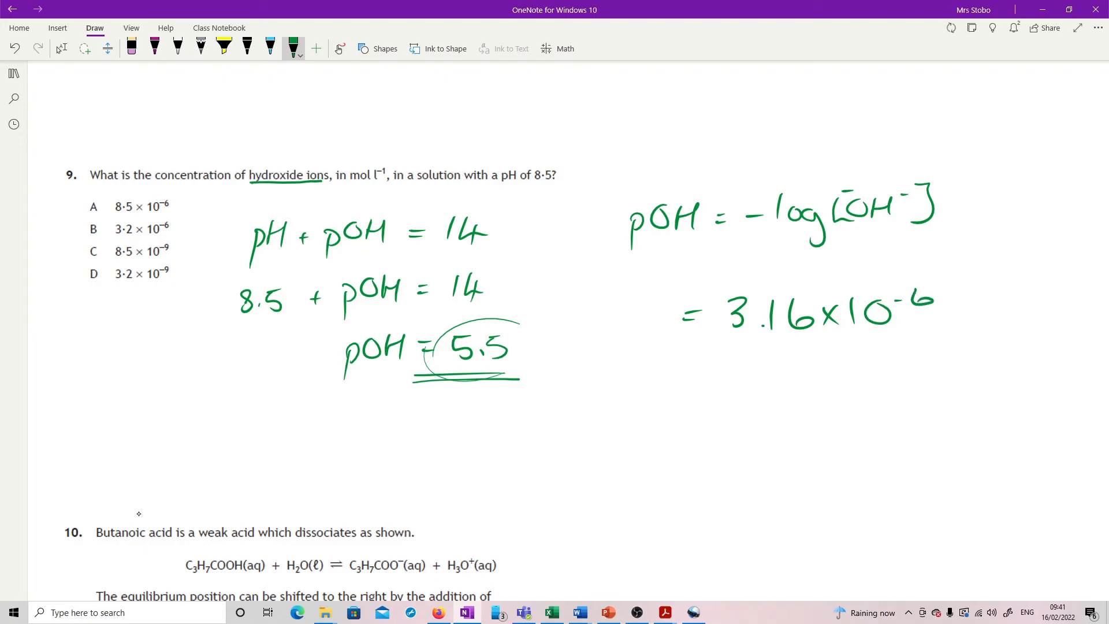
pyautogui.moveTo(78, 233); pyautogui.dragTo(113, 230)
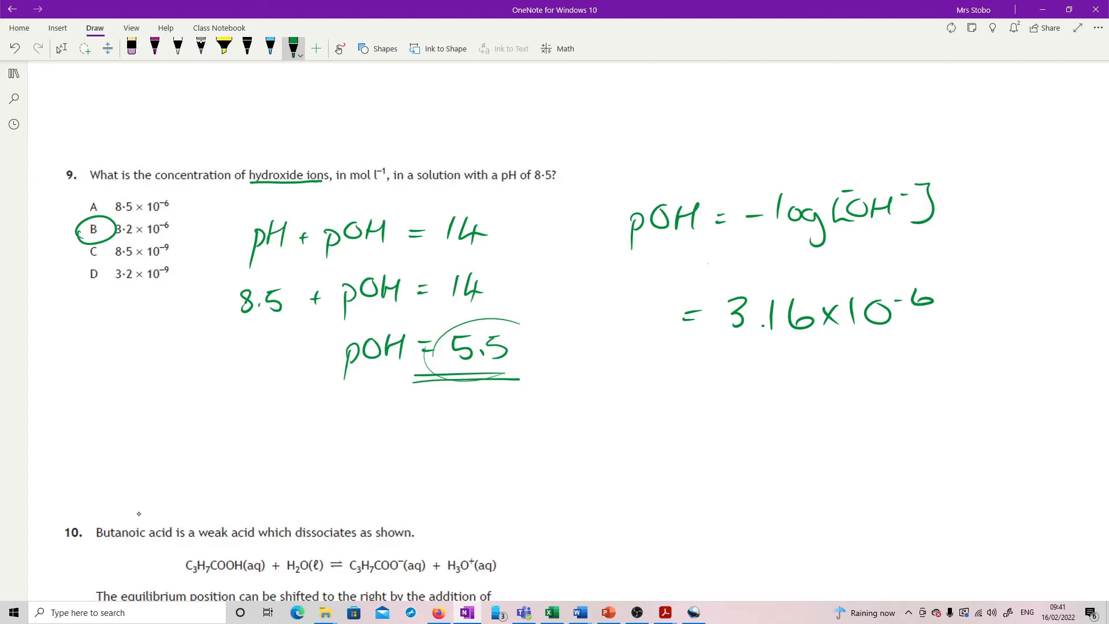
pyautogui.moveTo(706, 267); pyautogui.dragTo(723, 260)
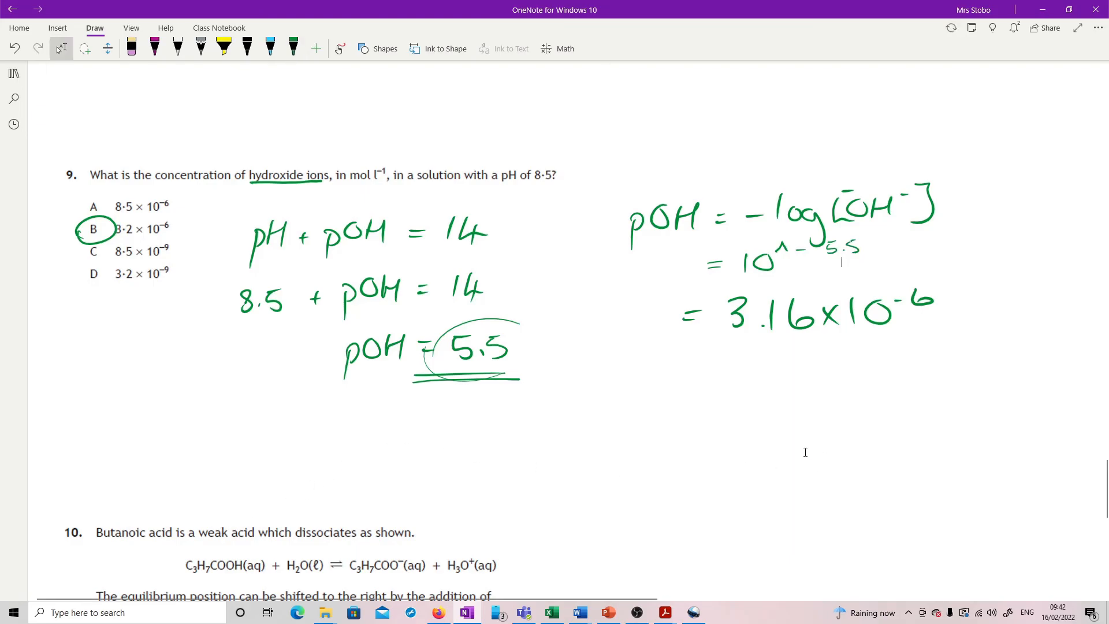
pyautogui.moveTo(740, 415)
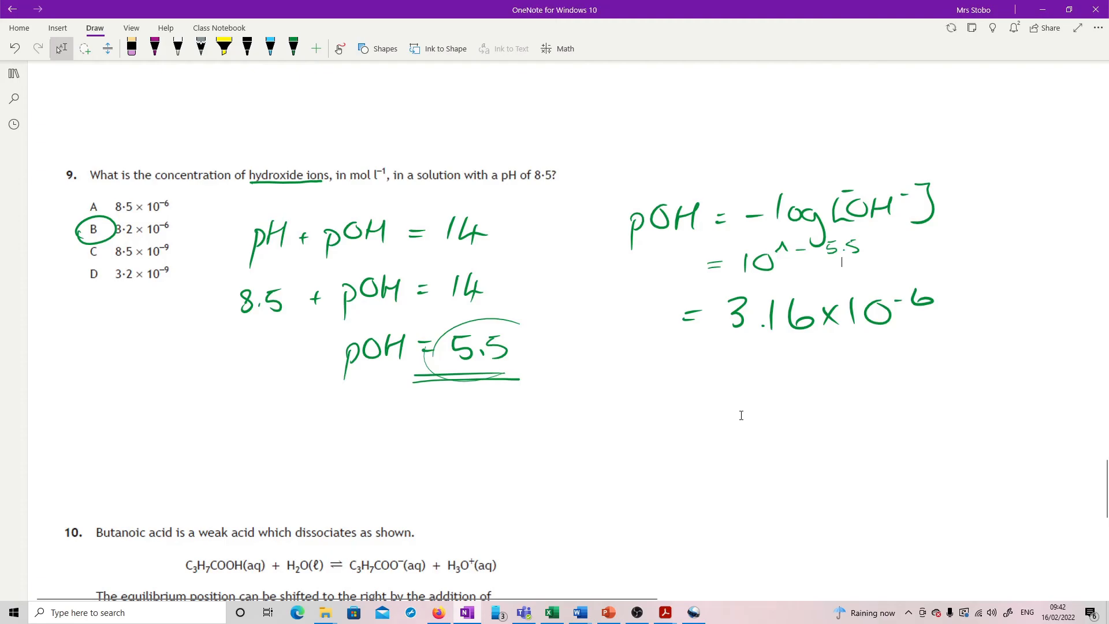
# Mark question 10's forward reaction, circle H3O⁺ and cross out options A and B in green ink.
pyautogui.scroll(-3)
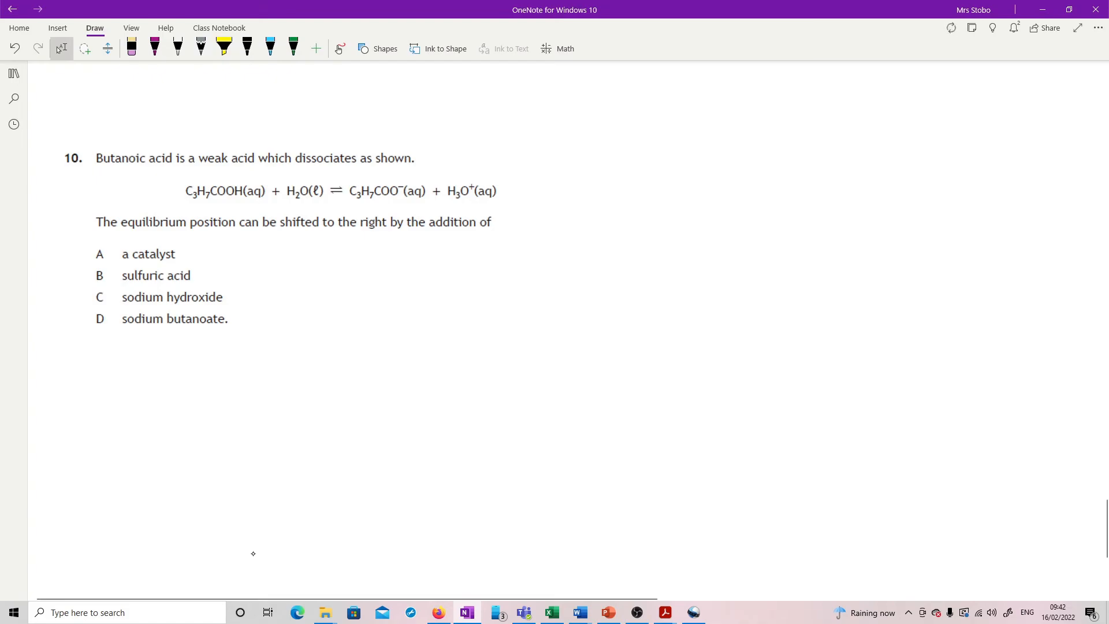
pyautogui.moveTo(319, 172); pyautogui.dragTo(380, 169)
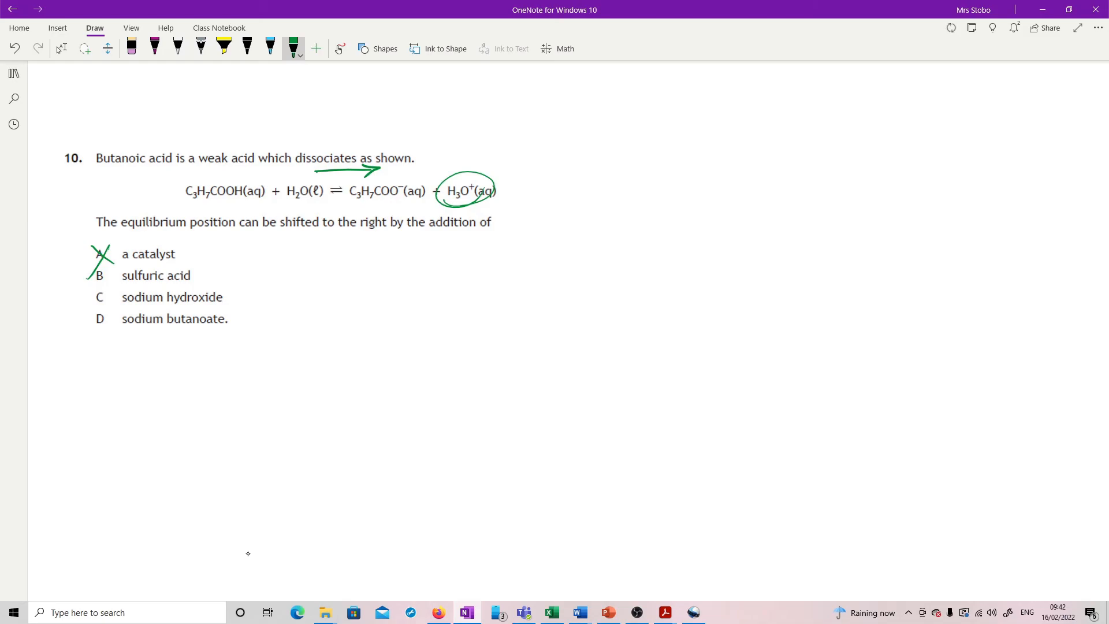
pyautogui.moveTo(89, 267); pyautogui.dragTo(108, 287)
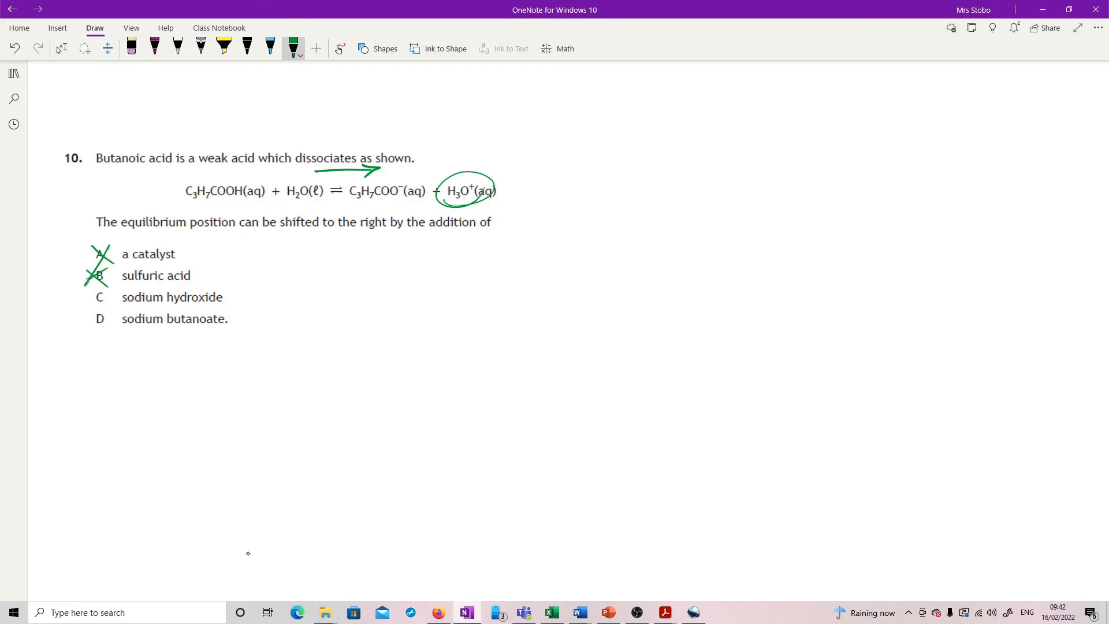
# Write the working OH⁺ → H2O beneath the H3O⁺ term.
pyautogui.moveTo(481, 205); pyautogui.dragTo(559, 266)
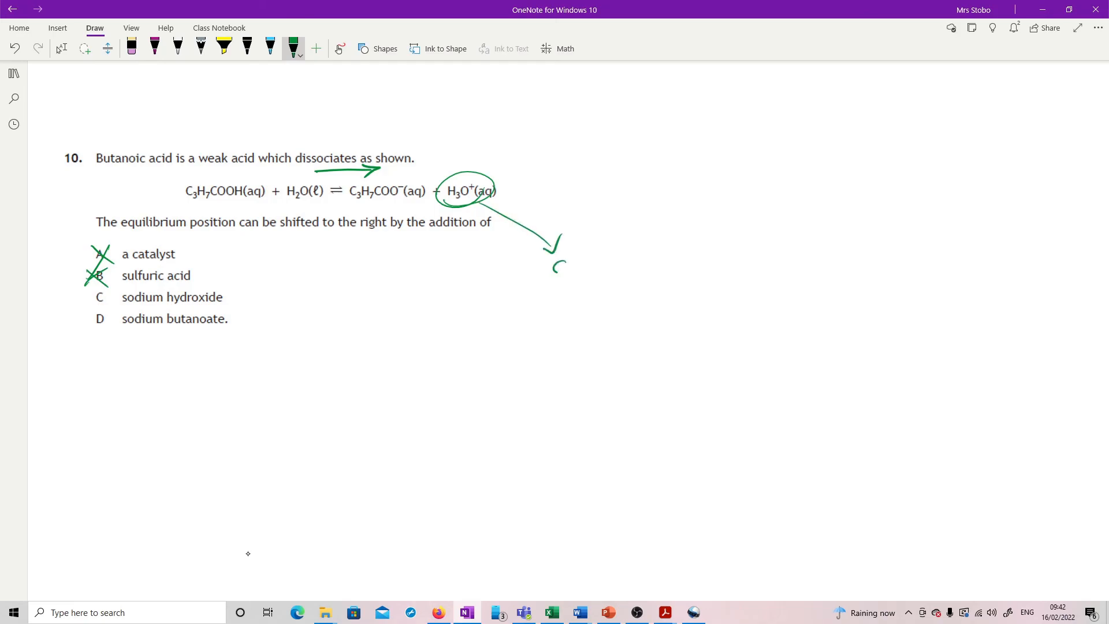
pyautogui.moveTo(559, 265); pyautogui.dragTo(601, 265)
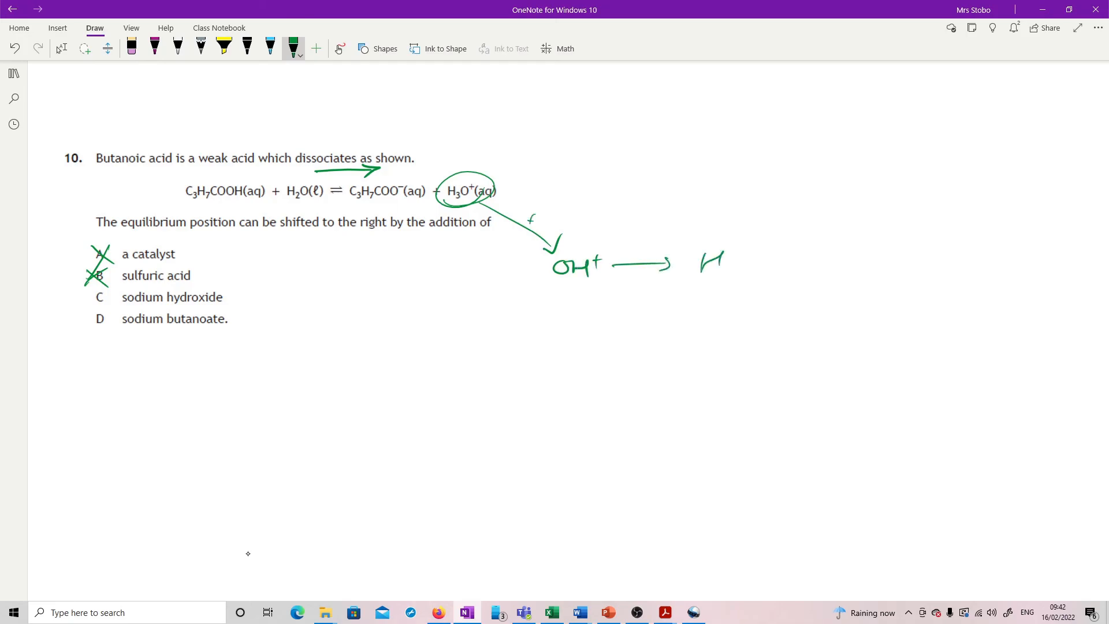
pyautogui.moveTo(721, 262); pyautogui.dragTo(763, 265)
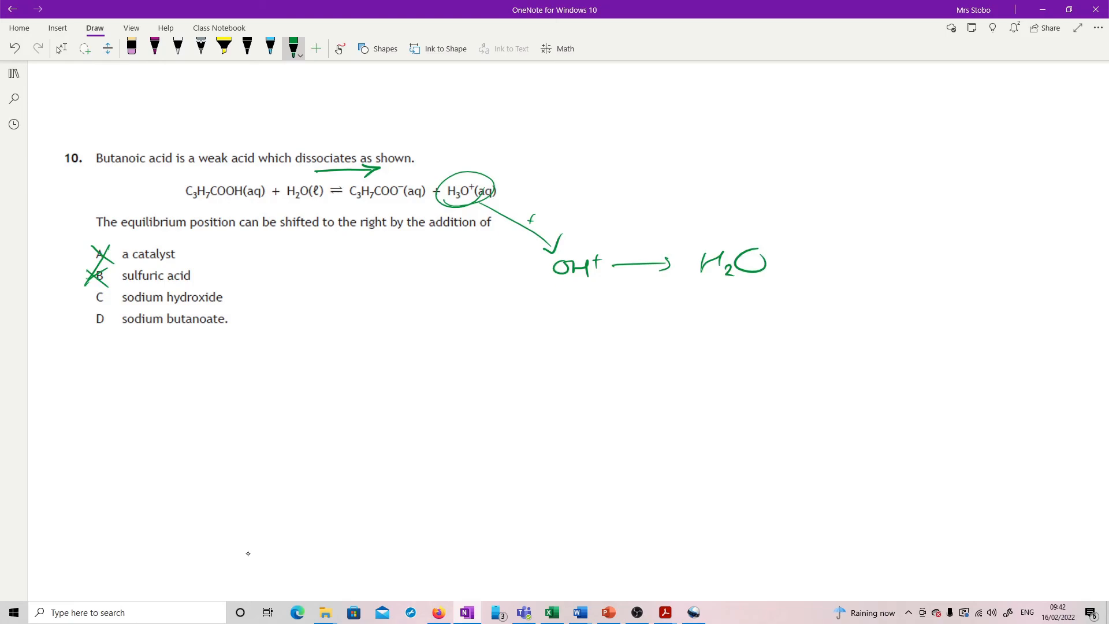
# Circle option C as the answer and arrow up to the butanoate ion.
pyautogui.moveTo(93, 283); pyautogui.dragTo(89, 301)
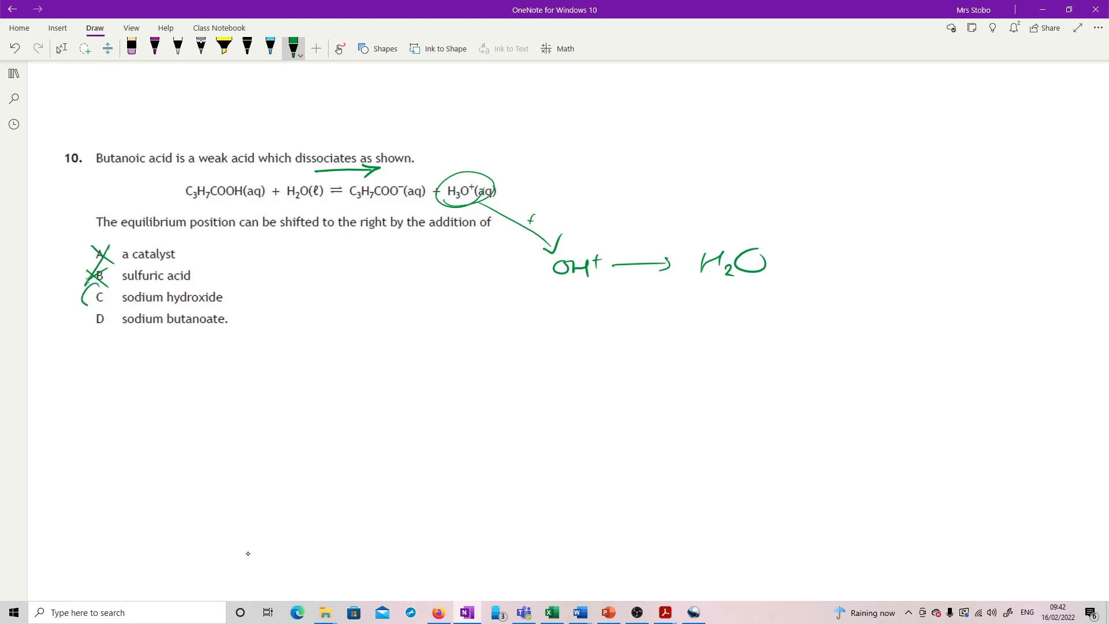
pyautogui.moveTo(84, 286); pyautogui.dragTo(117, 307)
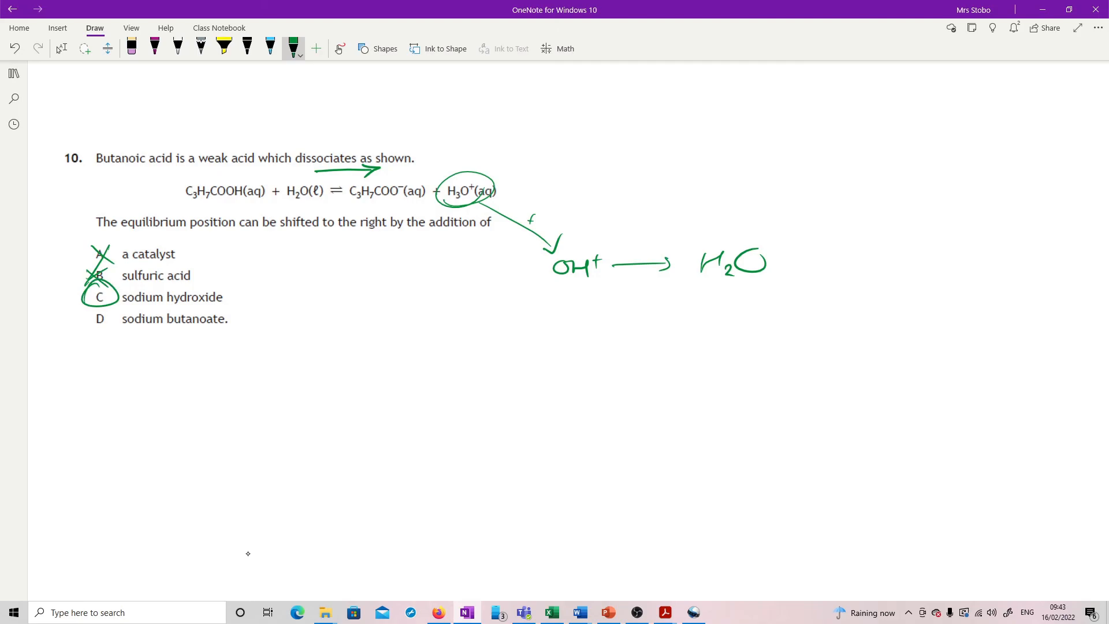
pyautogui.moveTo(357, 314); pyautogui.dragTo(370, 201)
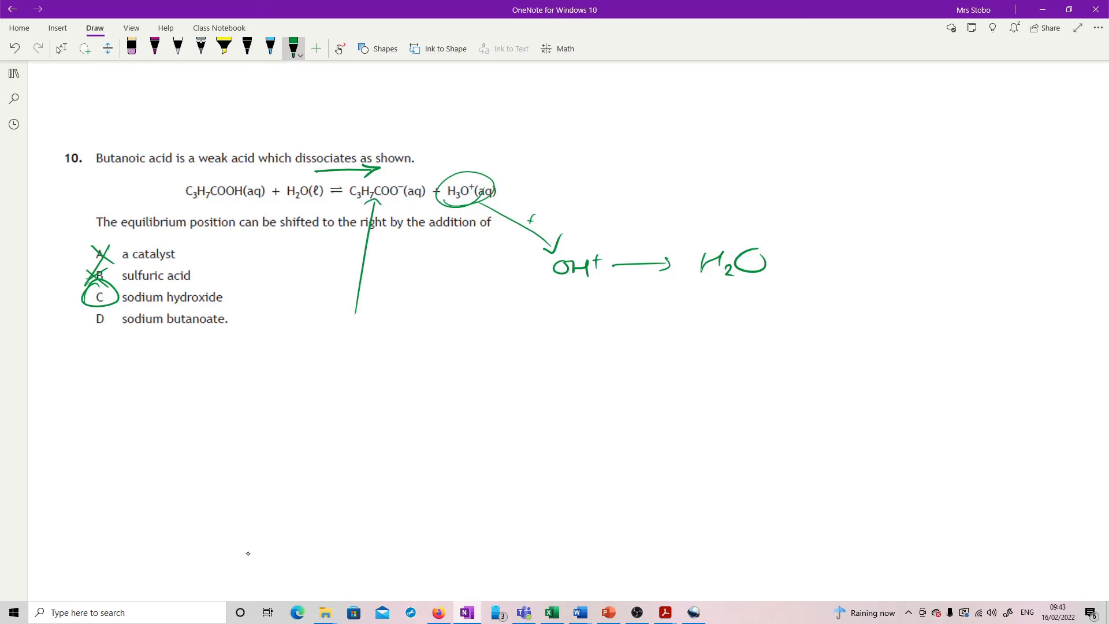